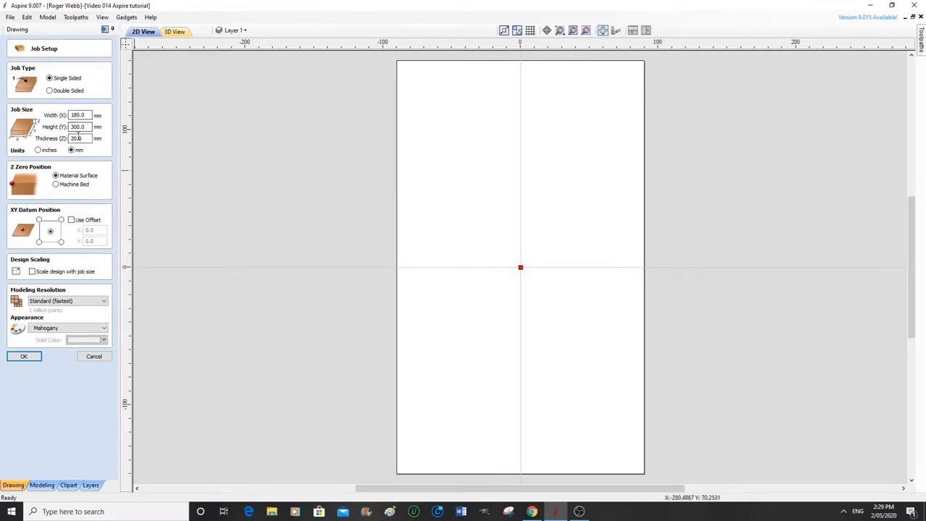
Confirm the 180 × 300 mm job setup and import the rooster relief model
{"action": "left_click", "coordinate": [78, 139]}
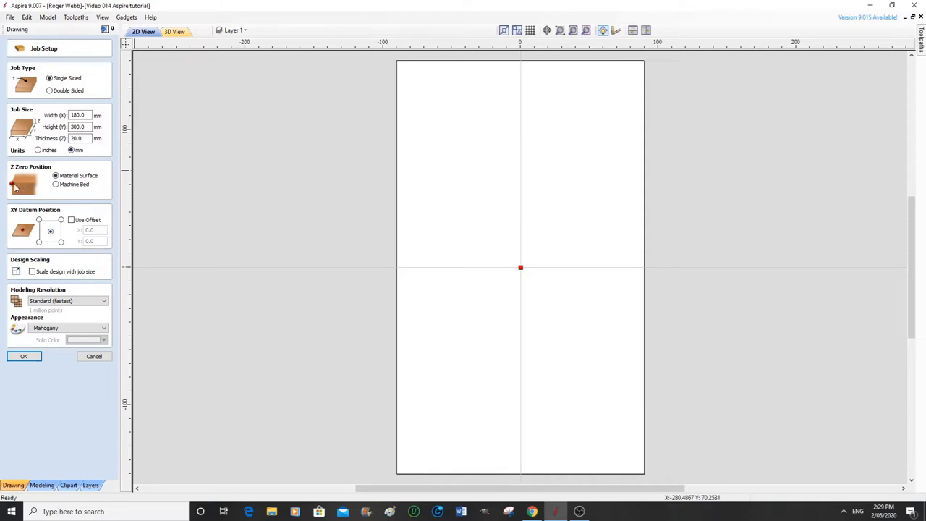
{"action": "mouse_move", "coordinate": [27, 183]}
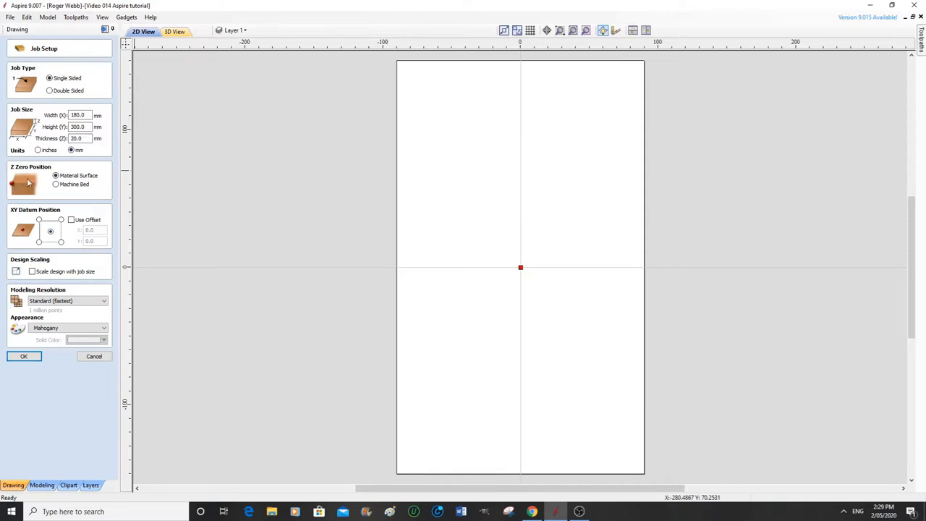
{"action": "mouse_move", "coordinate": [32, 182]}
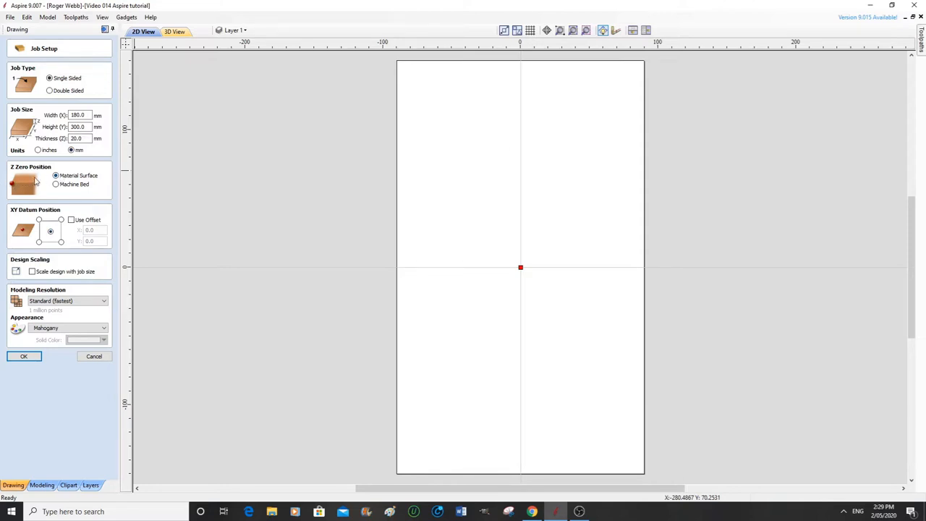
{"action": "mouse_move", "coordinate": [46, 344]}
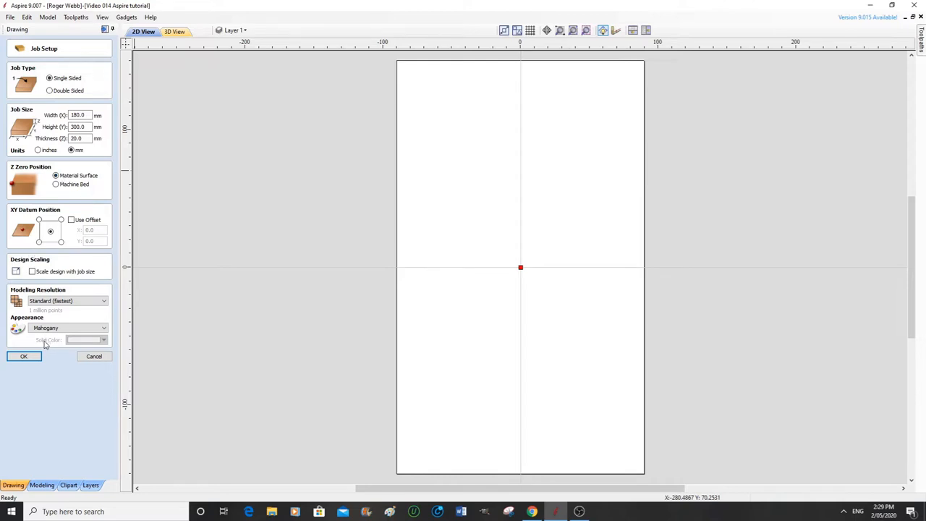
{"action": "mouse_move", "coordinate": [152, 321]}
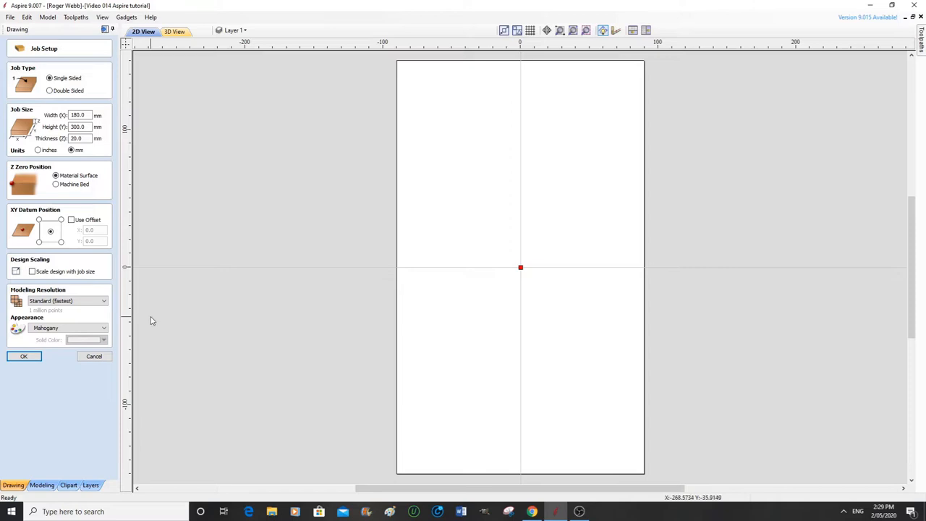
{"action": "mouse_move", "coordinate": [81, 391]}
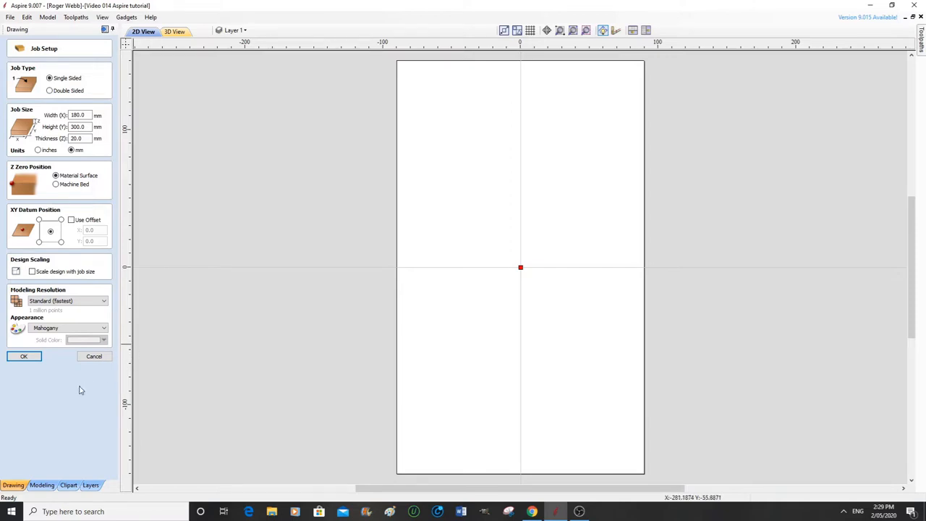
{"action": "left_click", "coordinate": [23, 356]}
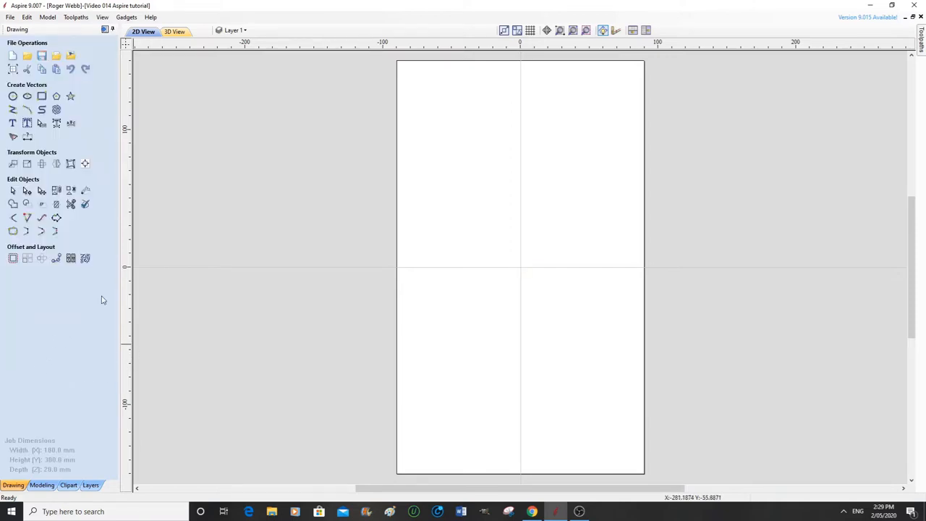
{"action": "mouse_move", "coordinate": [69, 55]}
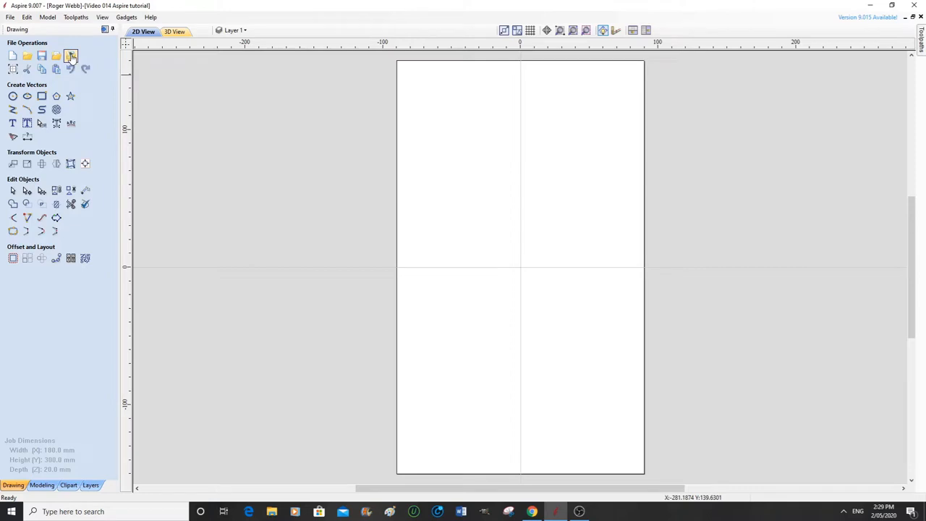
{"action": "left_click", "coordinate": [70, 56]}
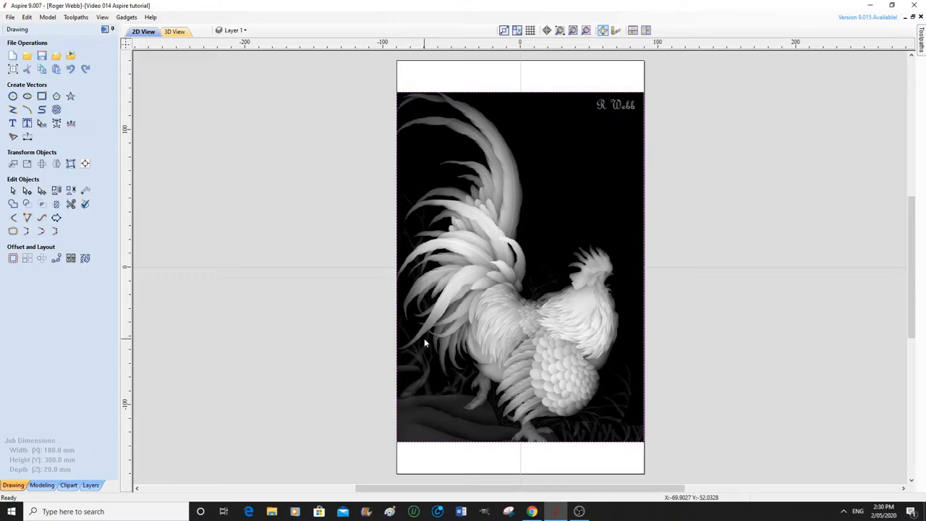
{"action": "mouse_move", "coordinate": [594, 183]}
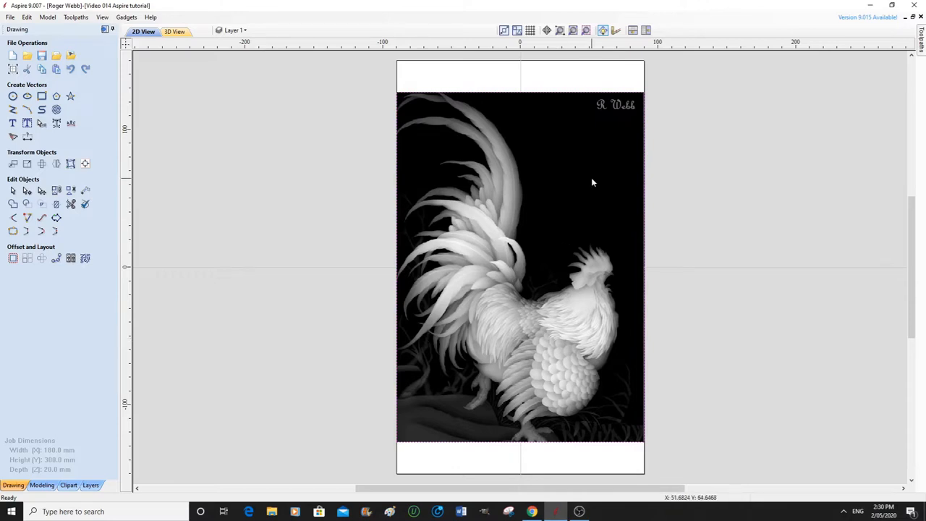
{"action": "mouse_move", "coordinate": [568, 249]}
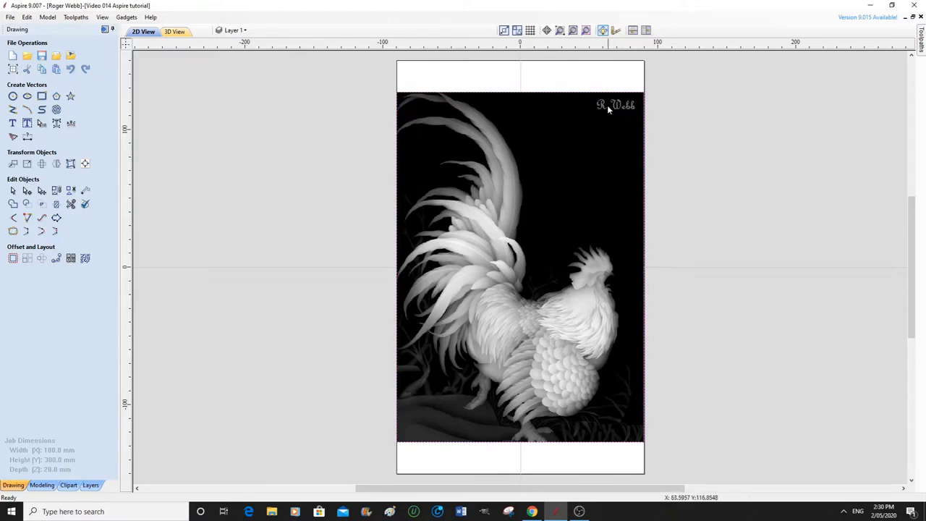
{"action": "mouse_move", "coordinate": [619, 127]}
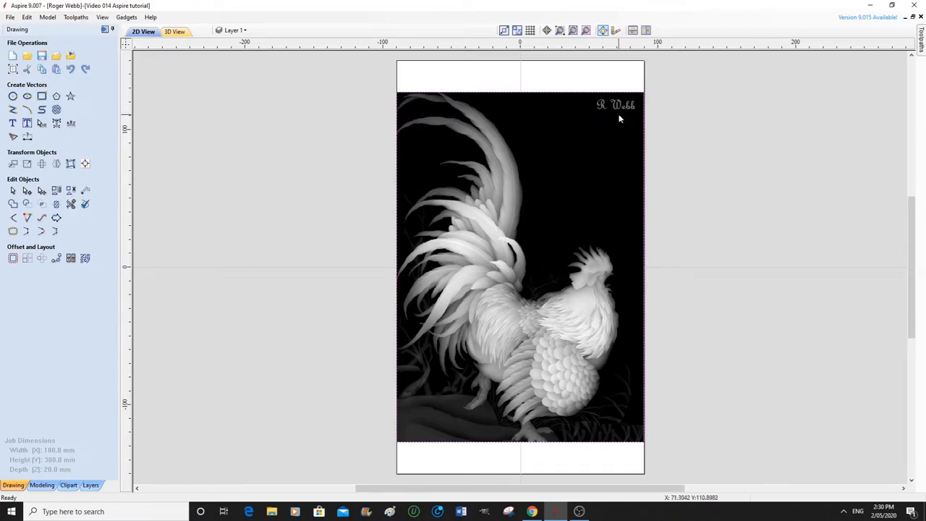
{"action": "mouse_move", "coordinate": [618, 121]}
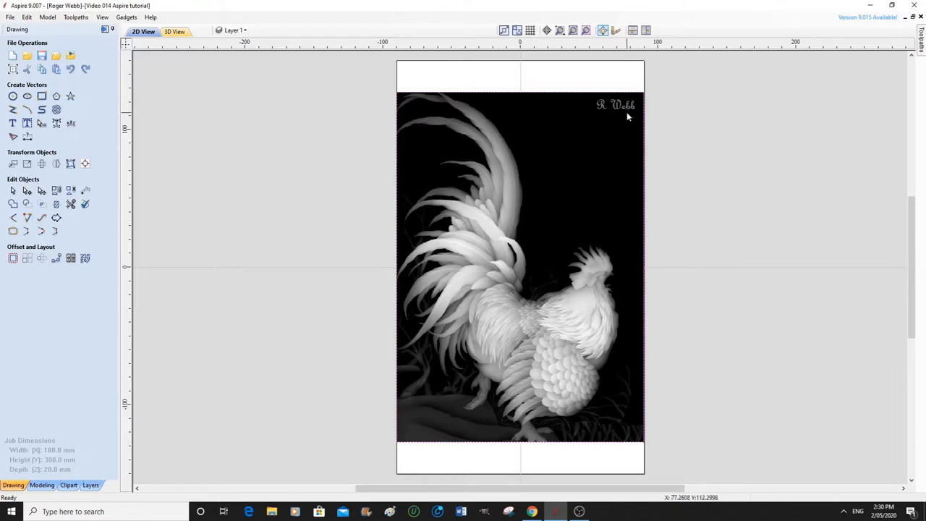
{"action": "mouse_move", "coordinate": [513, 399]}
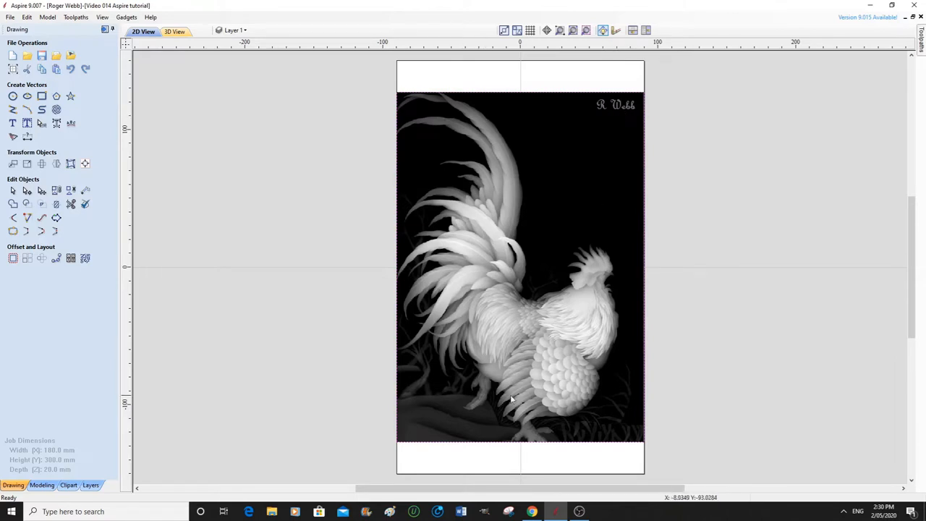
{"action": "mouse_move", "coordinate": [536, 243]}
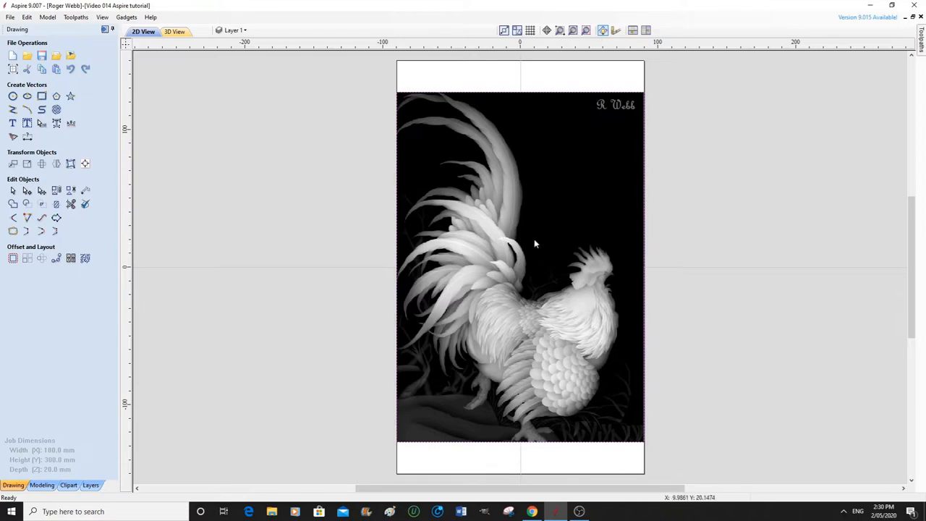
{"action": "mouse_move", "coordinate": [480, 388]}
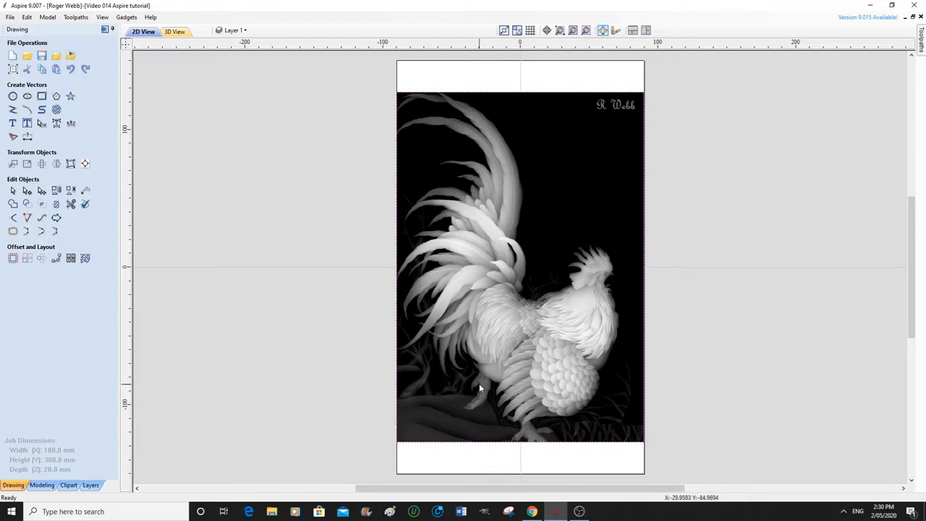
{"action": "mouse_move", "coordinate": [586, 411]}
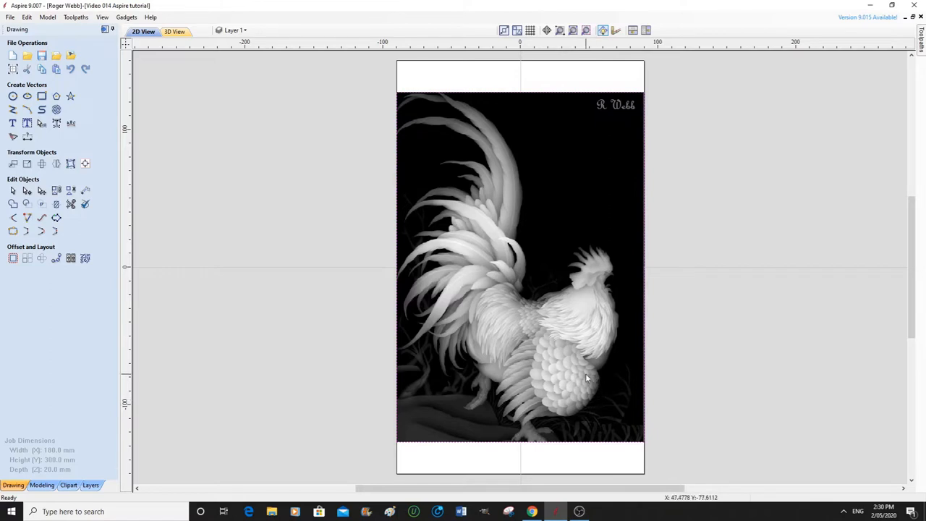
{"action": "mouse_move", "coordinate": [565, 383]}
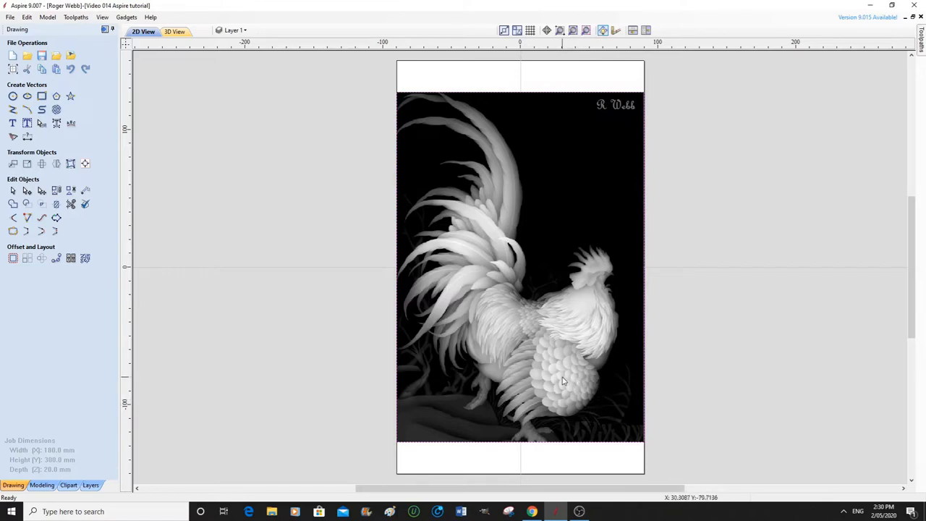
{"action": "mouse_move", "coordinate": [557, 383]}
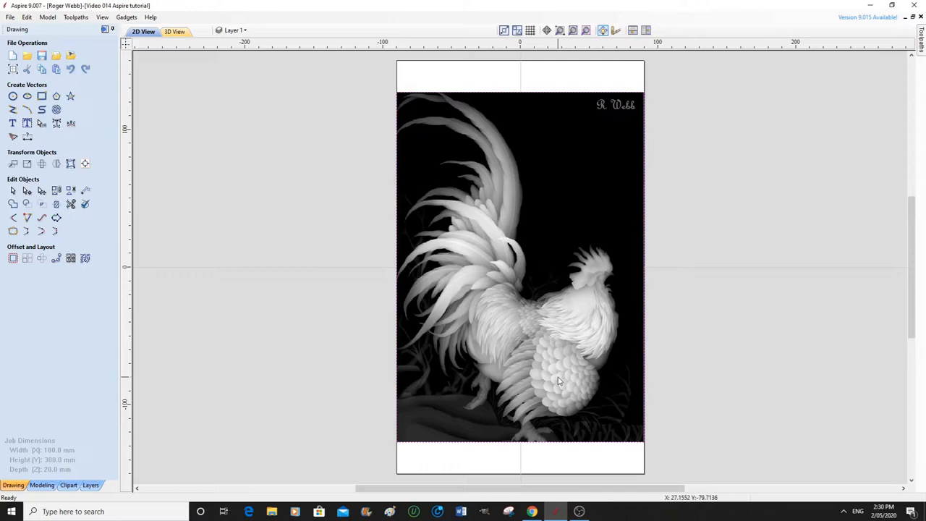
{"action": "mouse_move", "coordinate": [544, 359]}
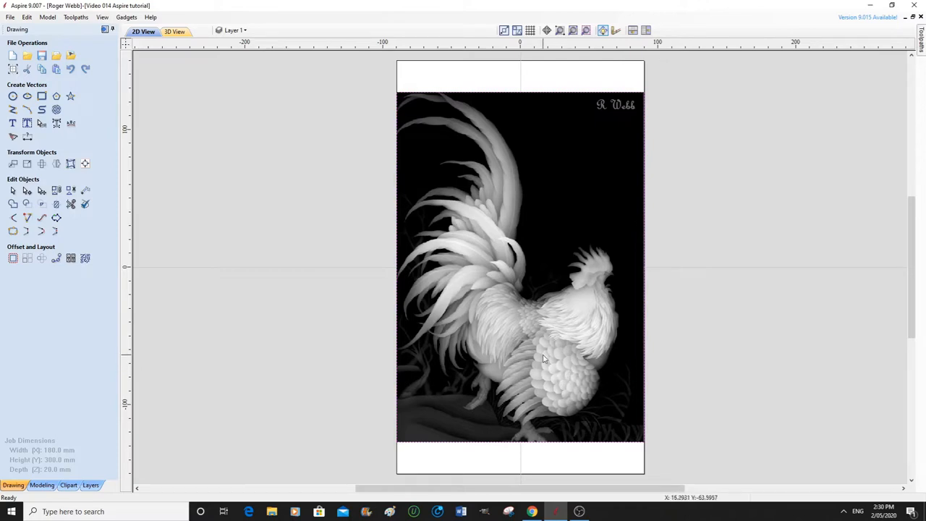
{"action": "mouse_move", "coordinate": [568, 342]}
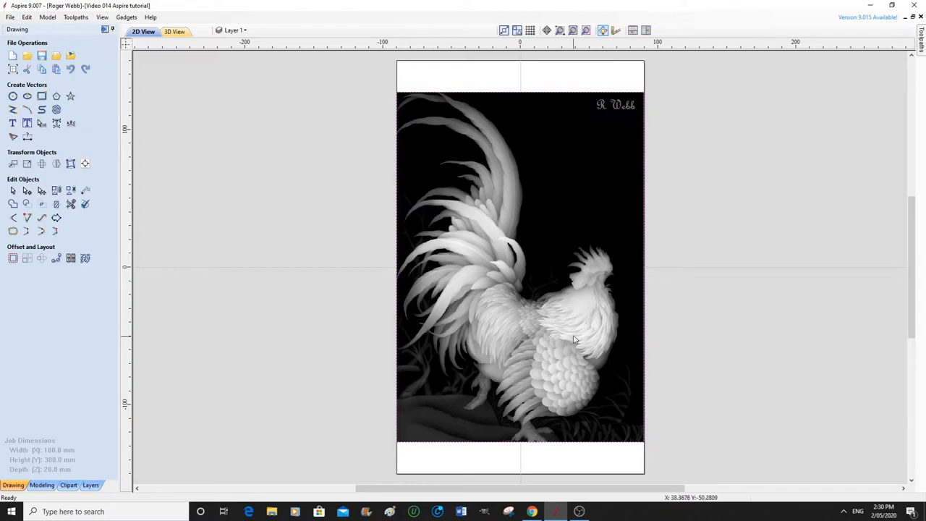
{"action": "mouse_move", "coordinate": [223, 246]}
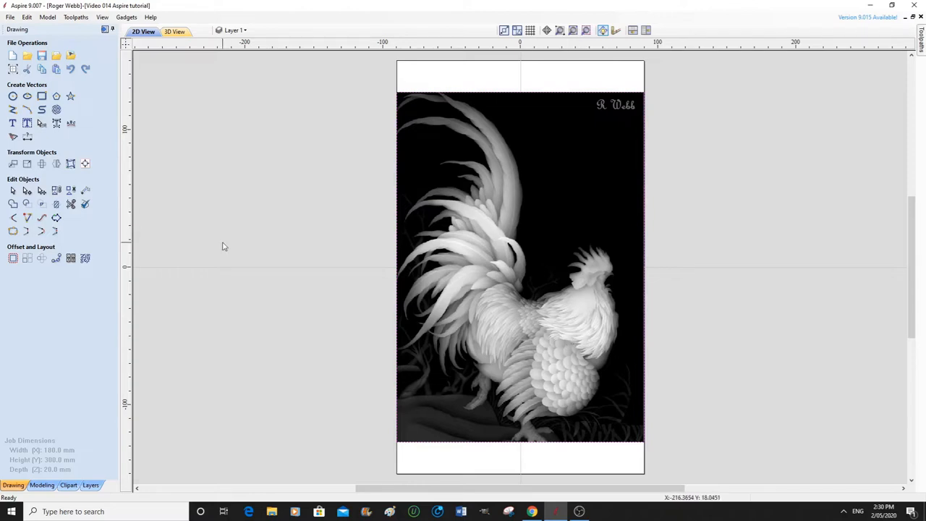
{"action": "mouse_move", "coordinate": [236, 207]}
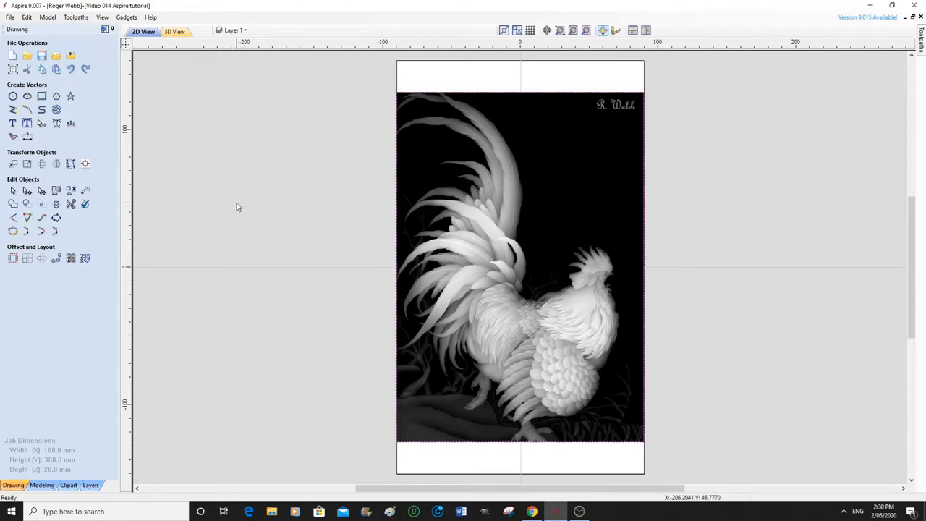
{"action": "mouse_move", "coordinate": [417, 152]}
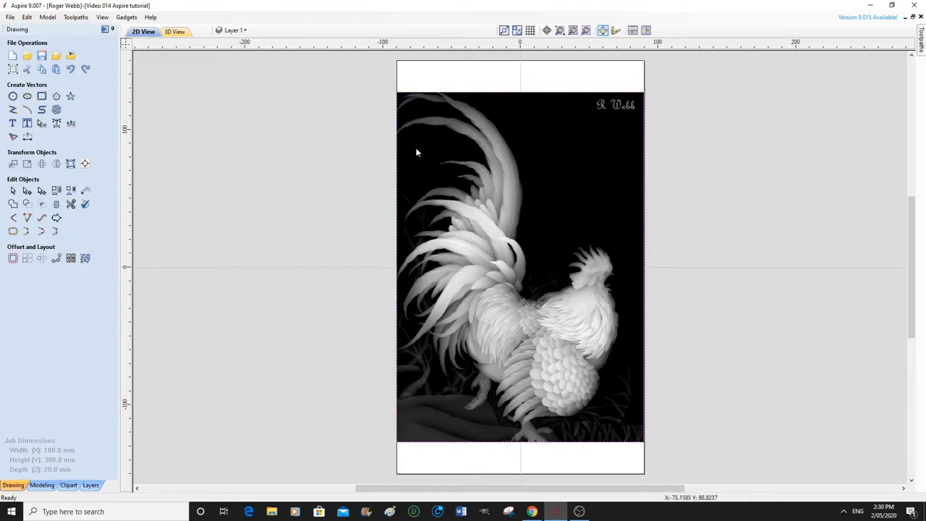
{"action": "mouse_move", "coordinate": [669, 146]}
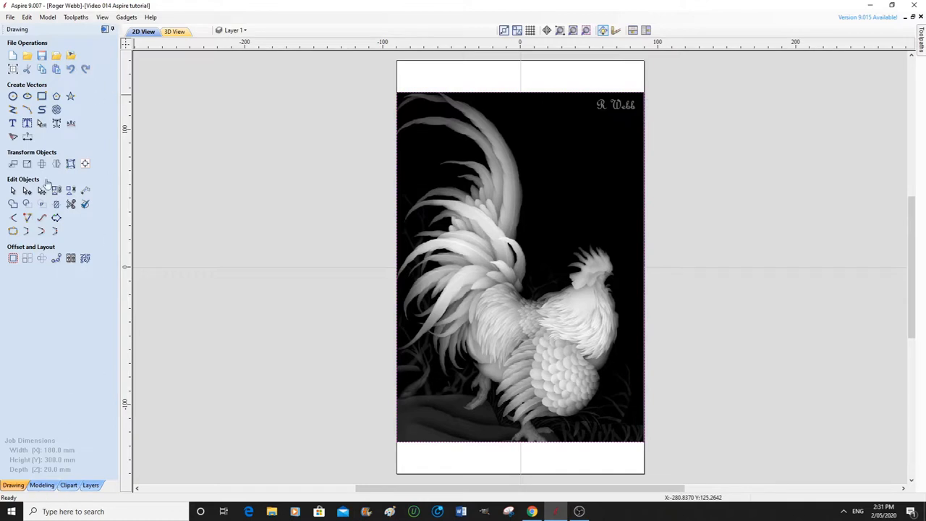
Create a relief component from the greyscale rooster bitmap under Level 1
{"action": "left_click", "coordinate": [41, 485]}
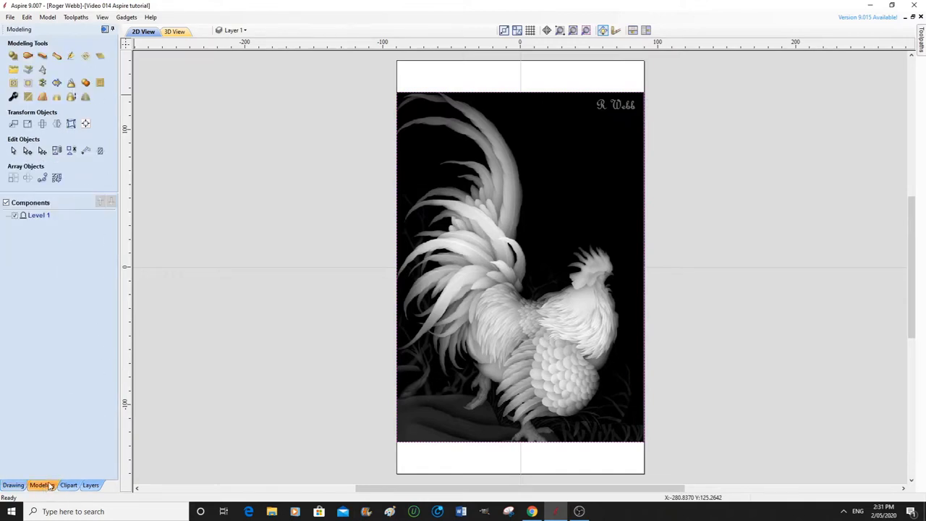
{"action": "left_click", "coordinate": [57, 55]}
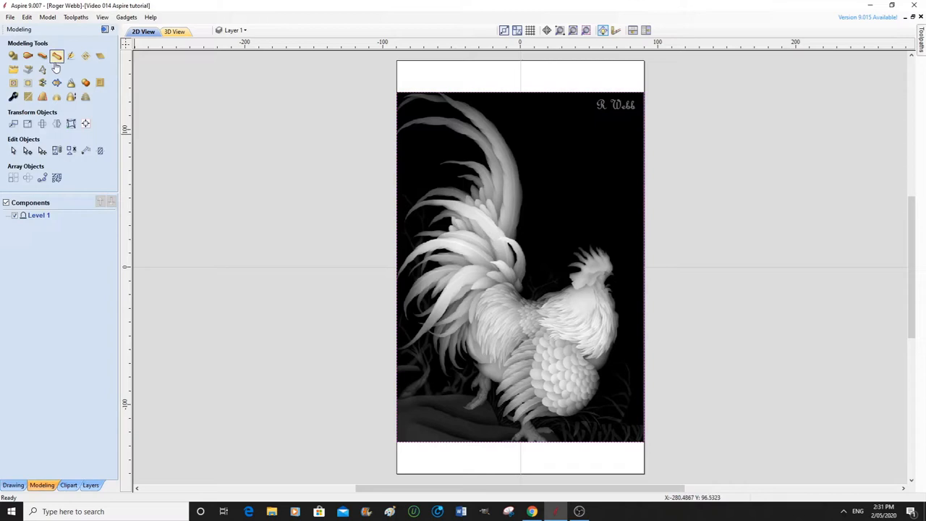
{"action": "mouse_move", "coordinate": [29, 70]}
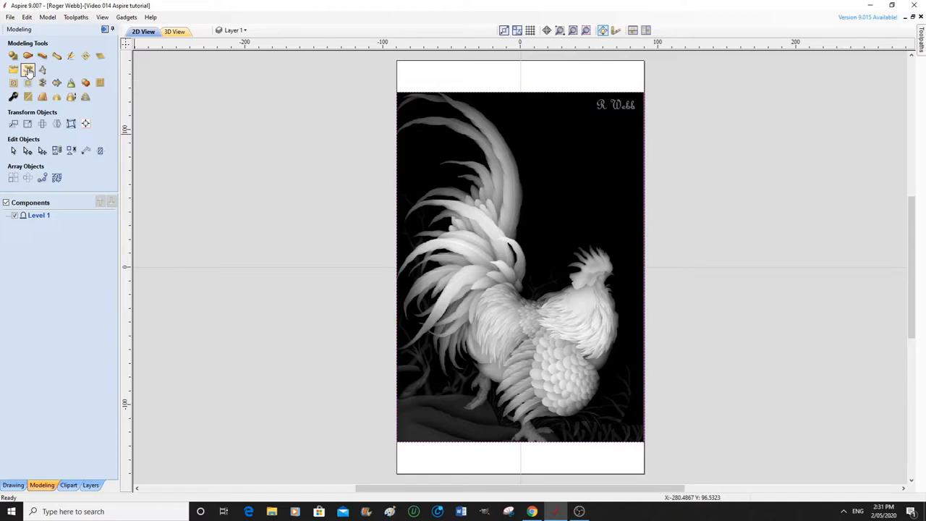
{"action": "mouse_move", "coordinate": [27, 70]}
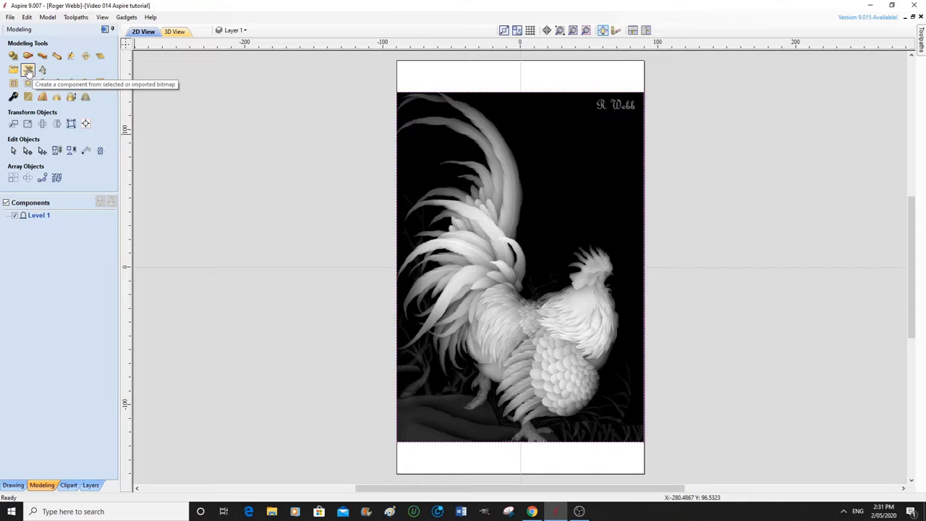
{"action": "left_click", "coordinate": [29, 70]}
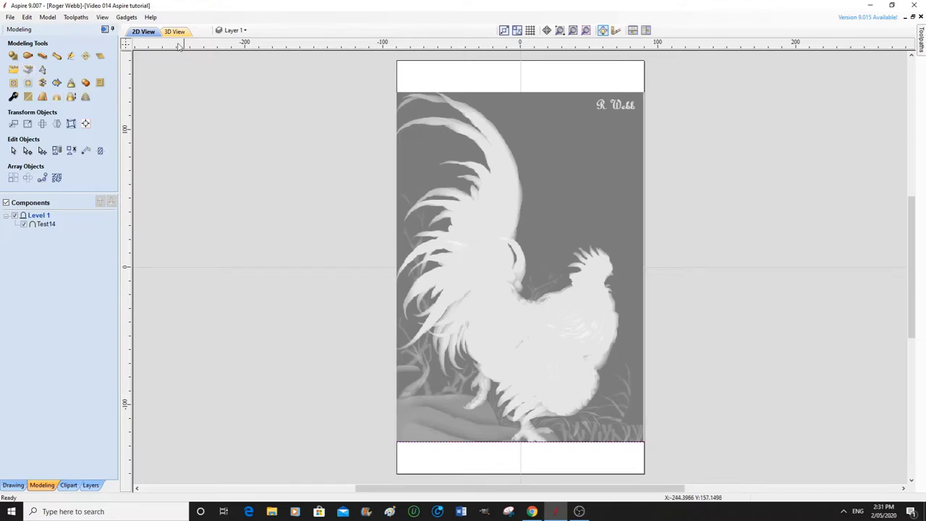
Inspect the rooster relief as carved mahogany in the 3D view, then return to the drawing tools
{"action": "left_click", "coordinate": [174, 32]}
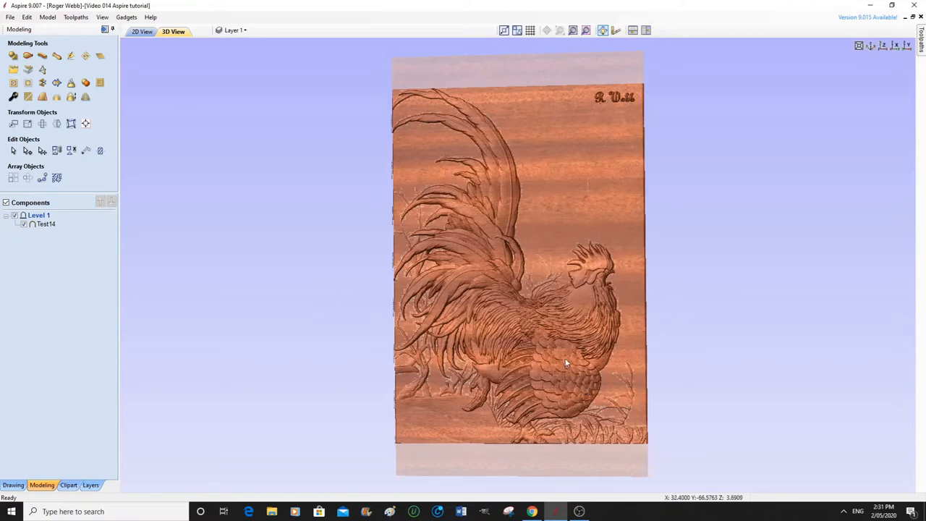
{"action": "mouse_move", "coordinate": [537, 364]}
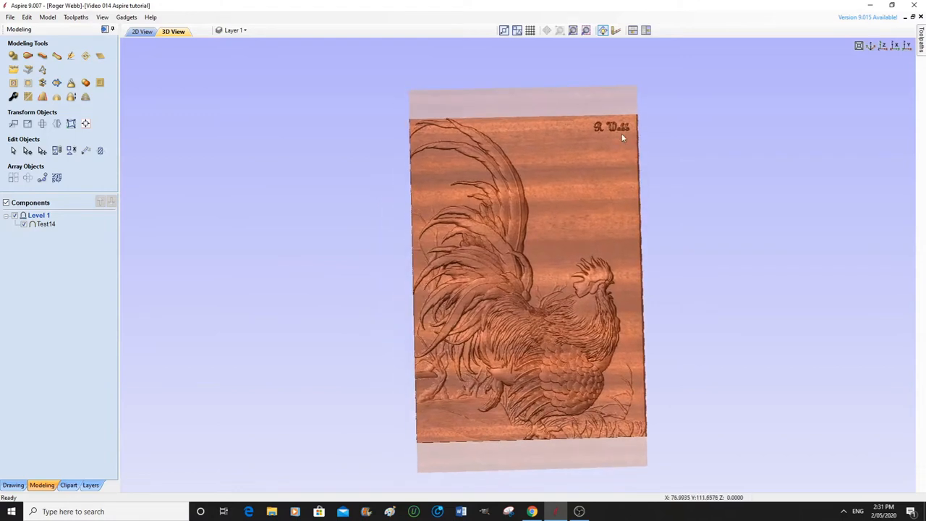
{"action": "mouse_move", "coordinate": [601, 133]}
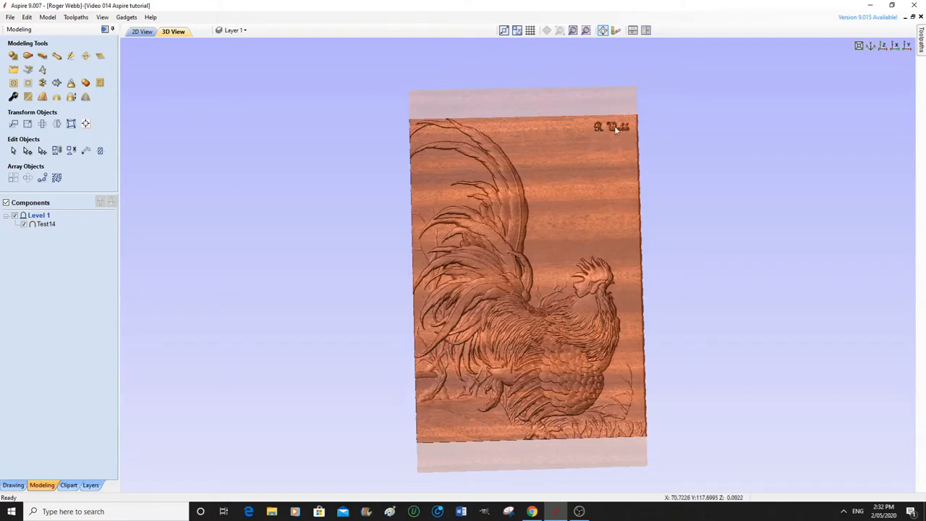
{"action": "mouse_move", "coordinate": [573, 220]}
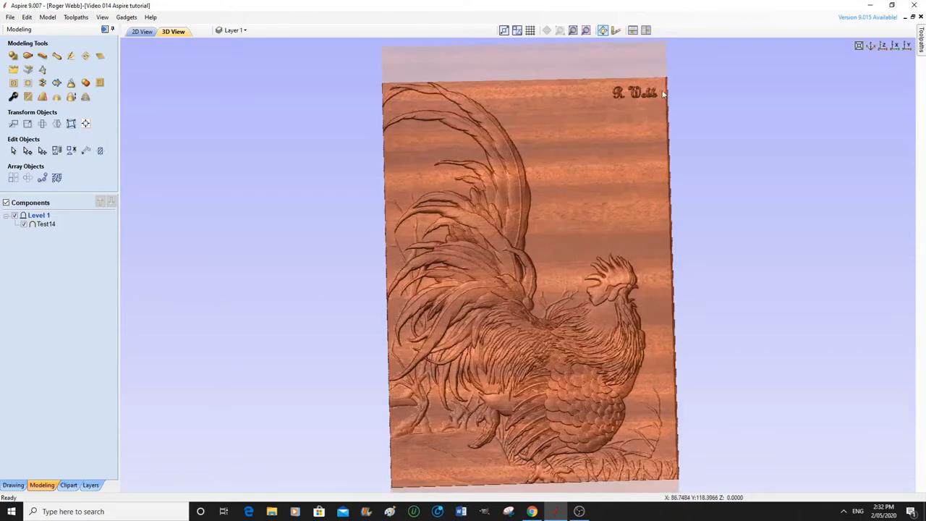
{"action": "mouse_move", "coordinate": [645, 101]}
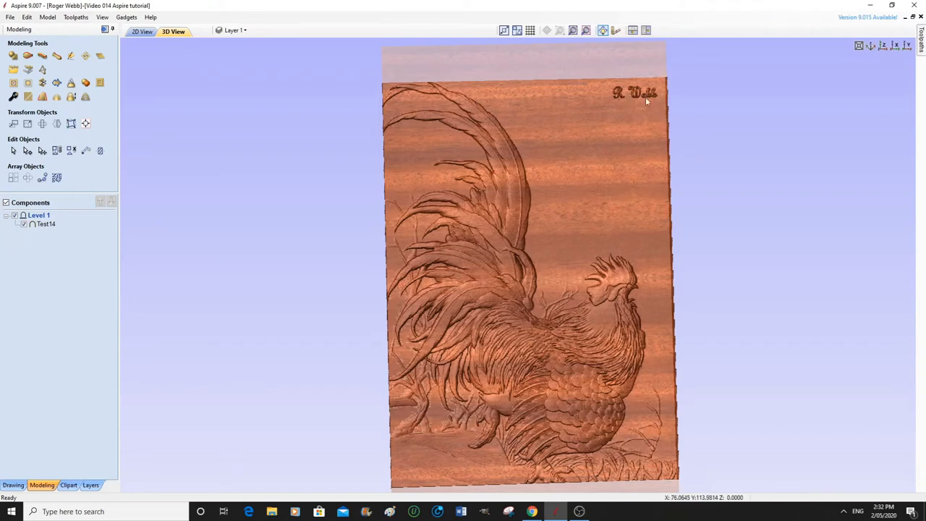
{"action": "mouse_move", "coordinate": [579, 262]}
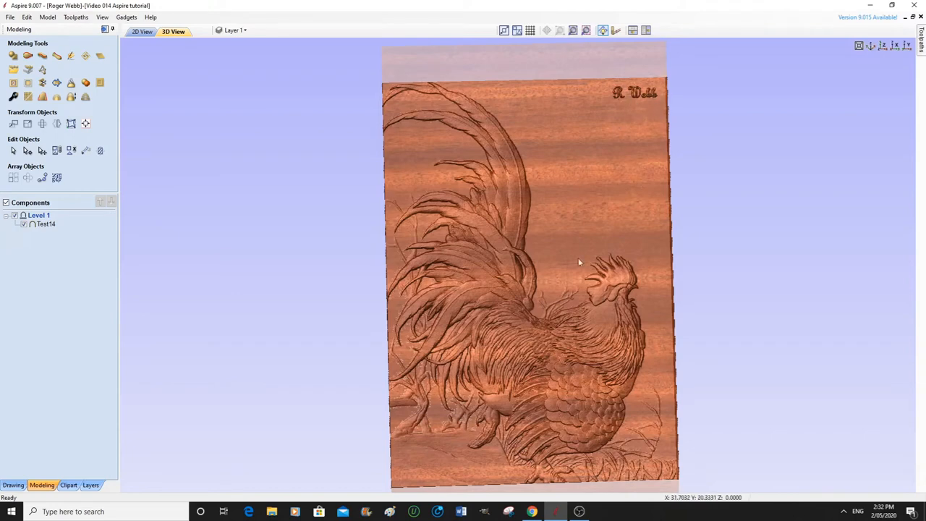
{"action": "mouse_move", "coordinate": [628, 220]}
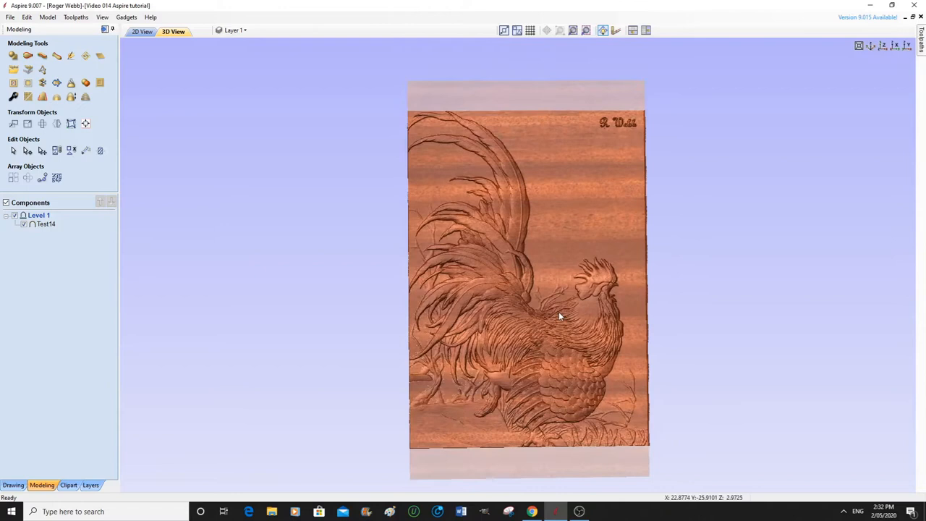
{"action": "mouse_move", "coordinate": [561, 121]}
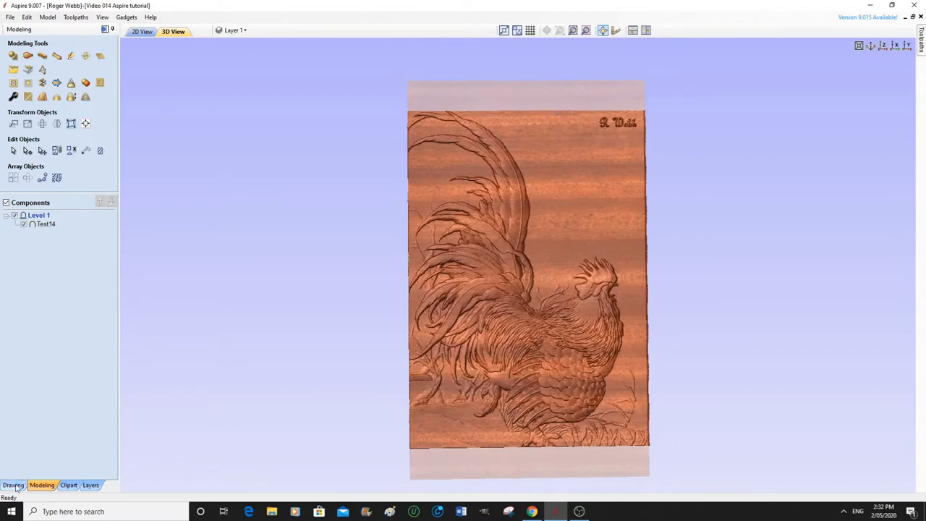
{"action": "left_click", "coordinate": [13, 485]}
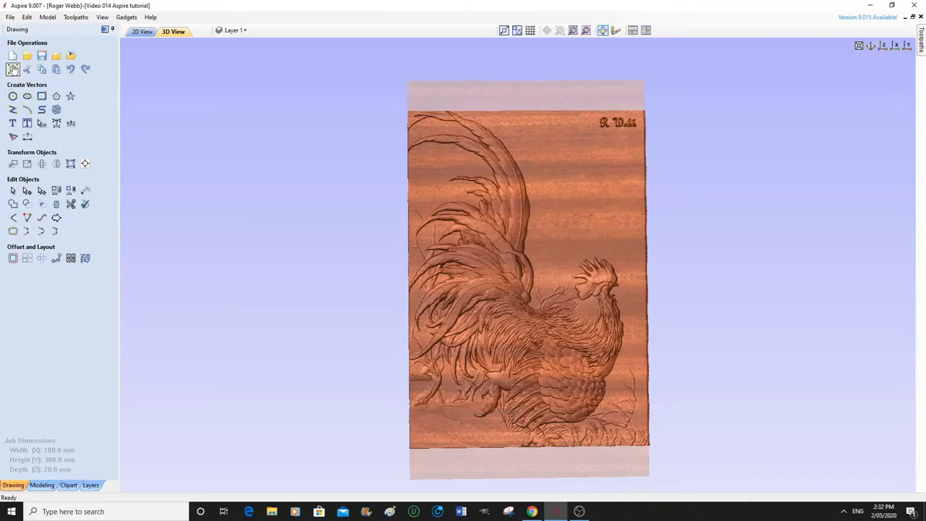
In Job Setup, reduce the material height from 300 mm to 250 mm
{"action": "left_click", "coordinate": [12, 68]}
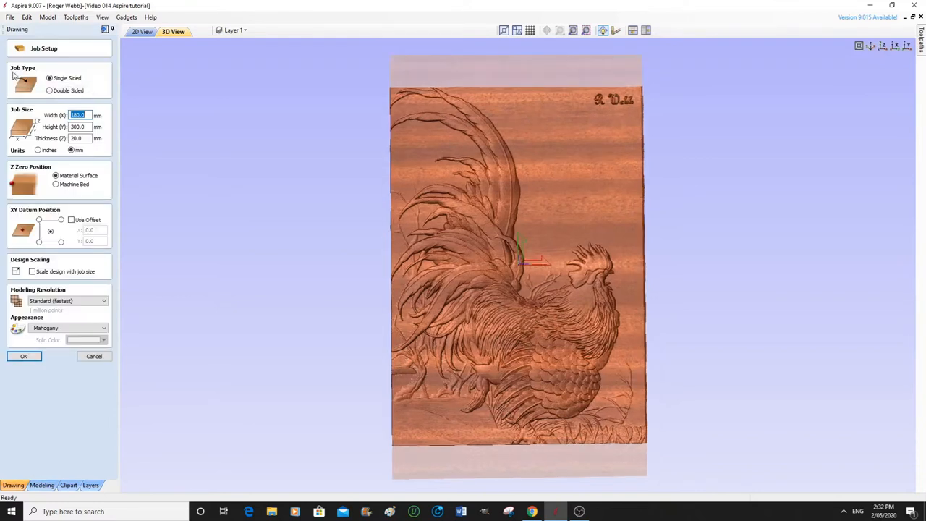
{"action": "mouse_move", "coordinate": [368, 411]}
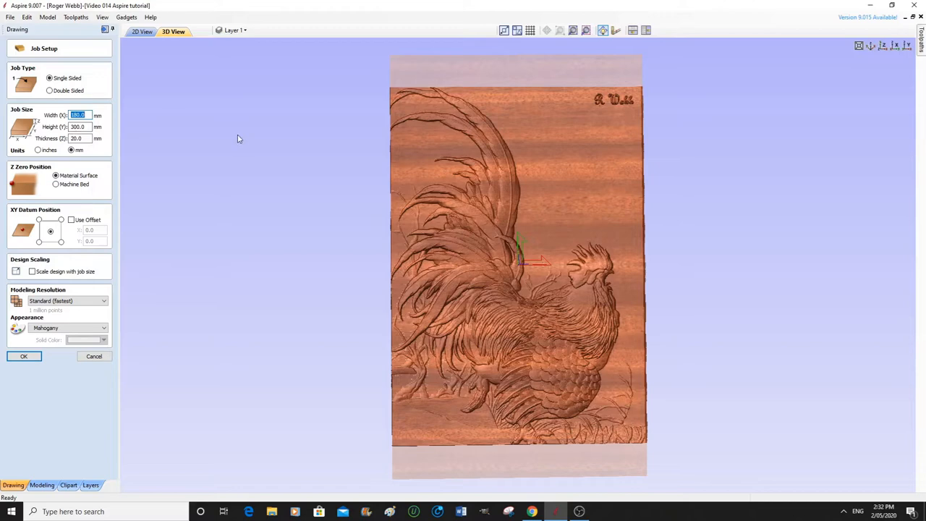
{"action": "left_click", "coordinate": [142, 32]}
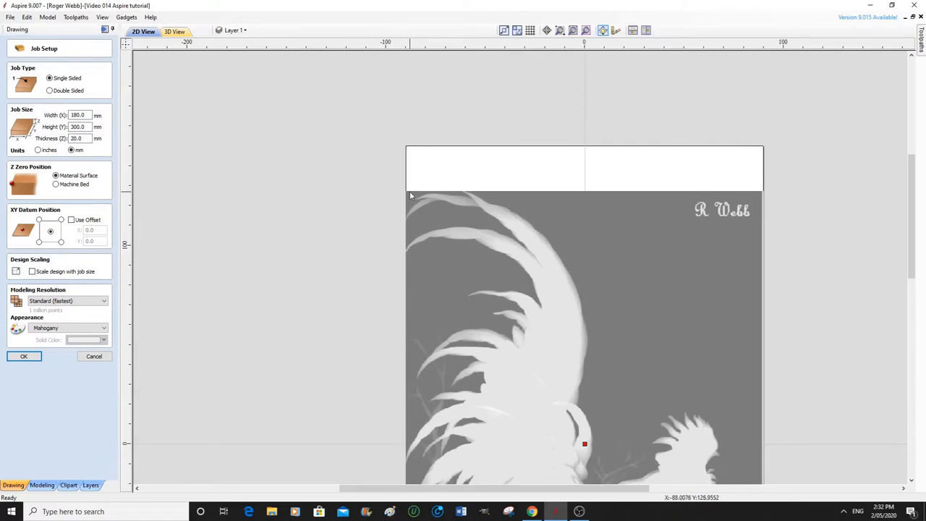
{"action": "mouse_move", "coordinate": [200, 173]}
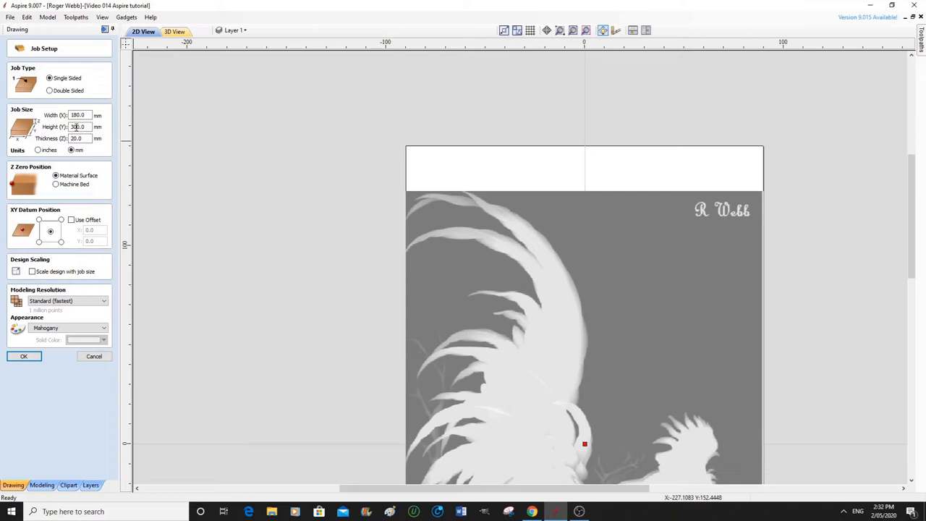
{"action": "triple_click", "coordinate": [78, 128]}
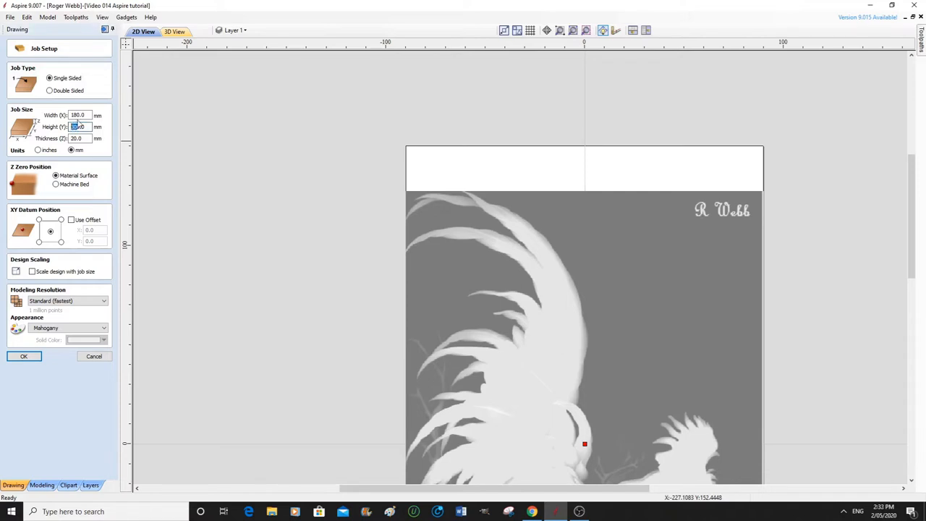
{"action": "type", "text": "260.0"}
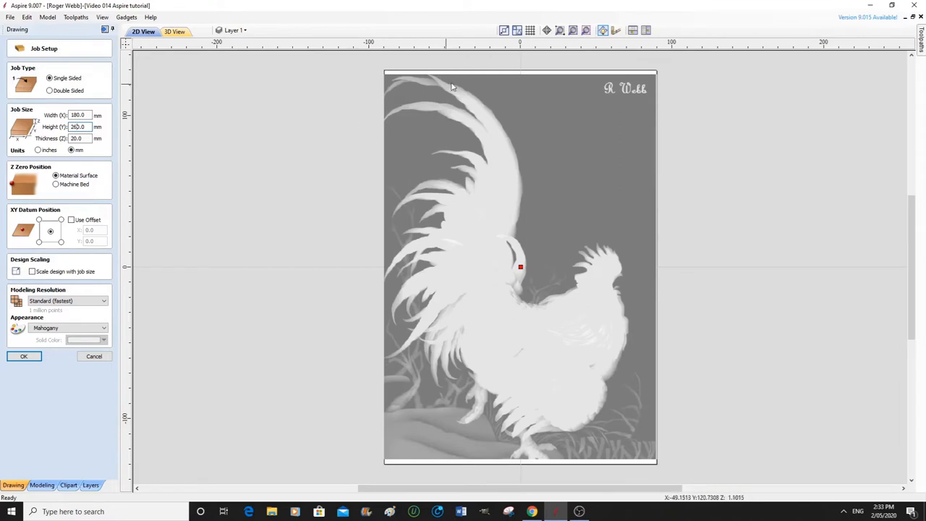
{"action": "left_click", "coordinate": [78, 127]}
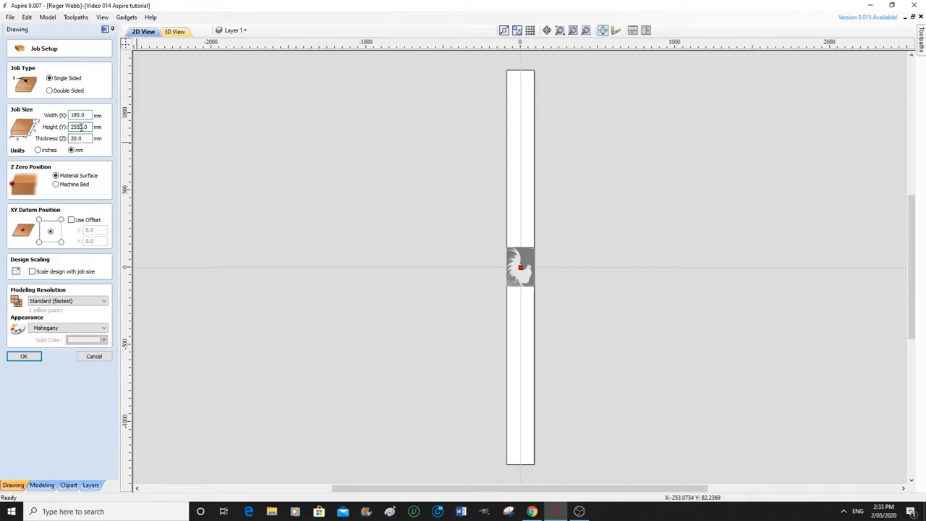
{"action": "type", "text": "250.0"}
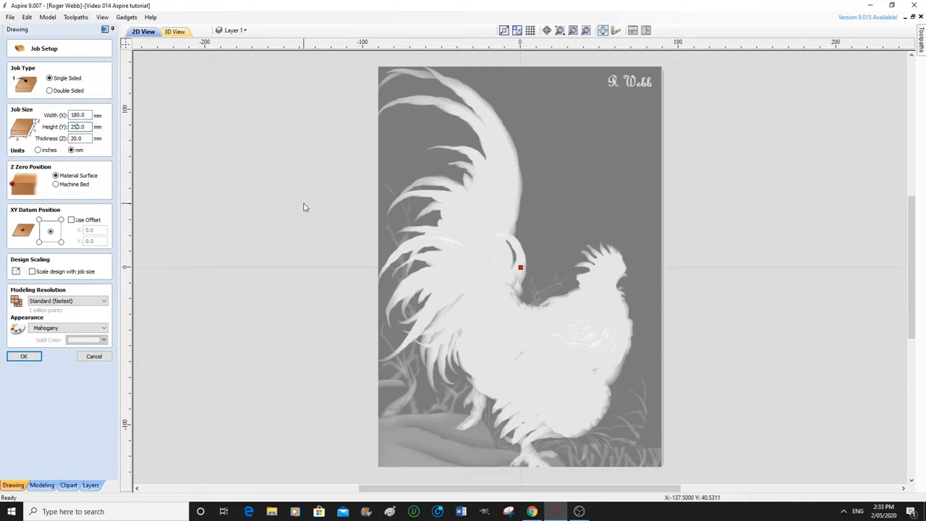
{"action": "mouse_move", "coordinate": [327, 206]}
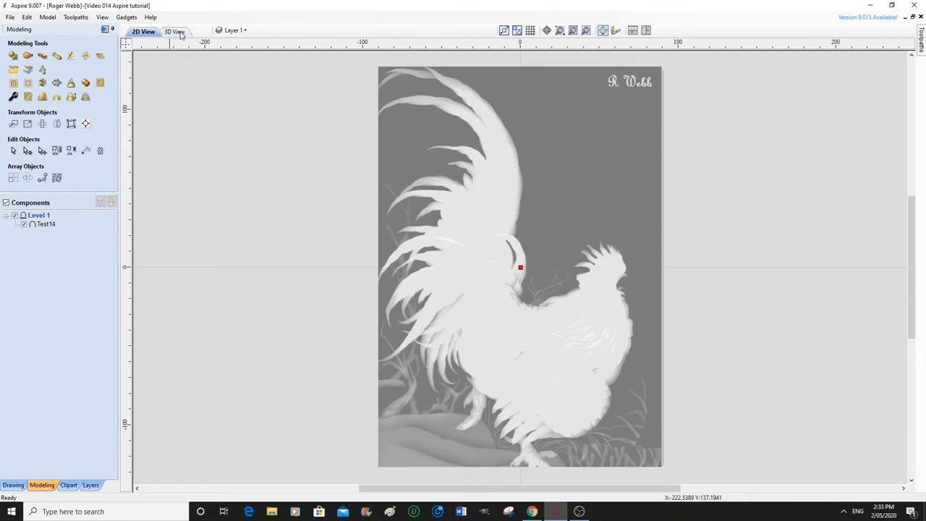
{"action": "left_click", "coordinate": [174, 31]}
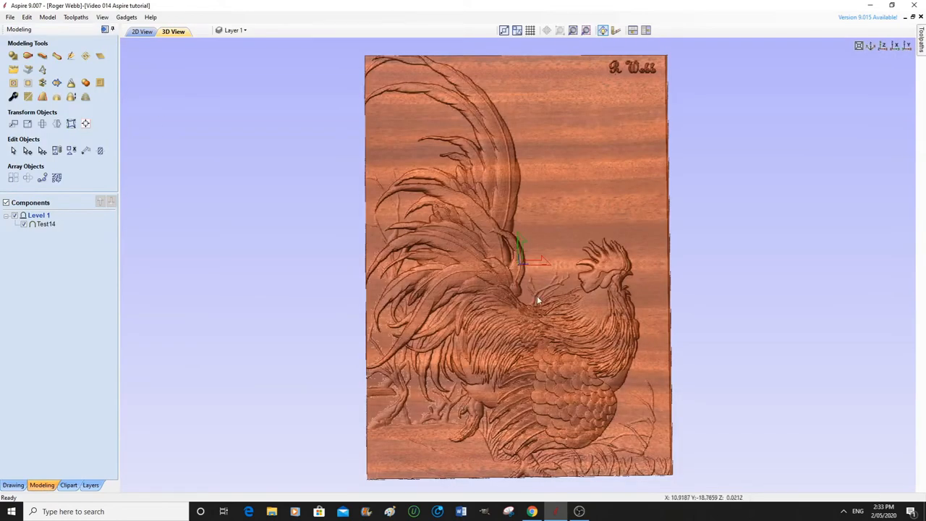
{"action": "mouse_move", "coordinate": [535, 372]}
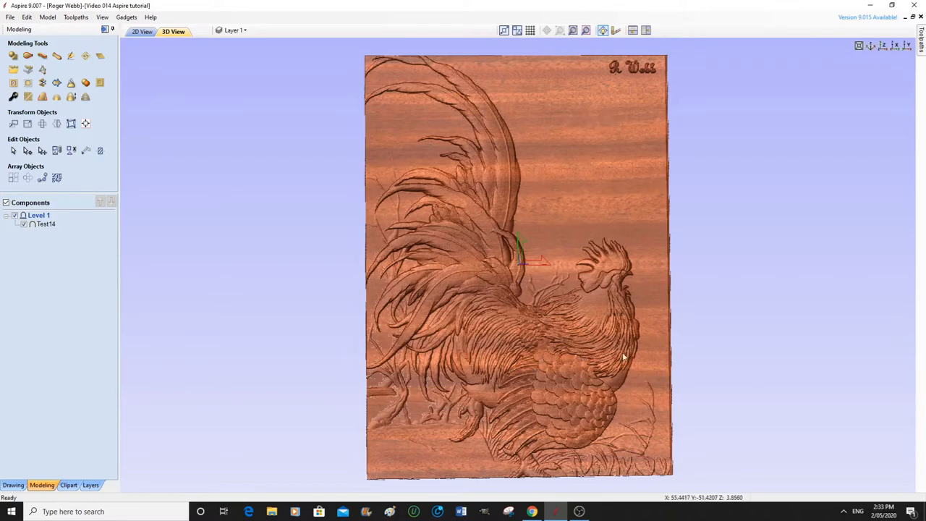
{"action": "mouse_move", "coordinate": [446, 92]}
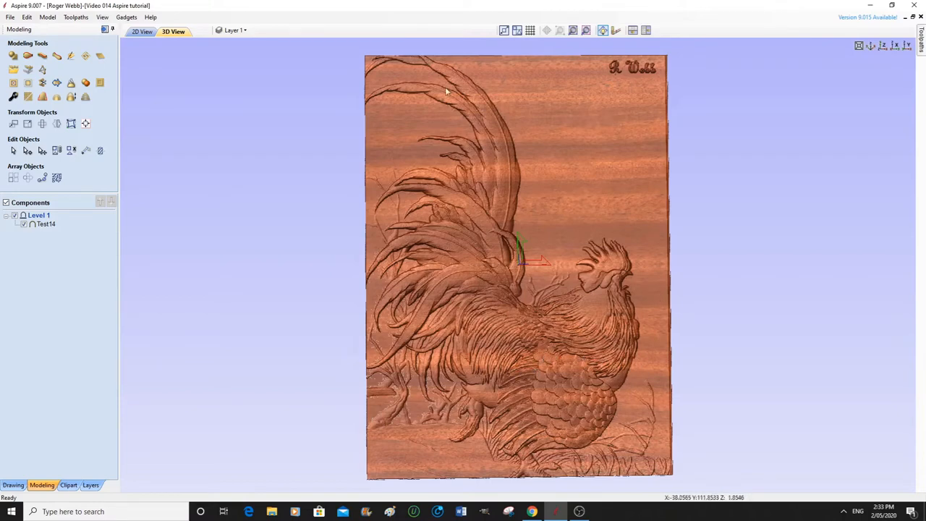
{"action": "mouse_move", "coordinate": [621, 452]}
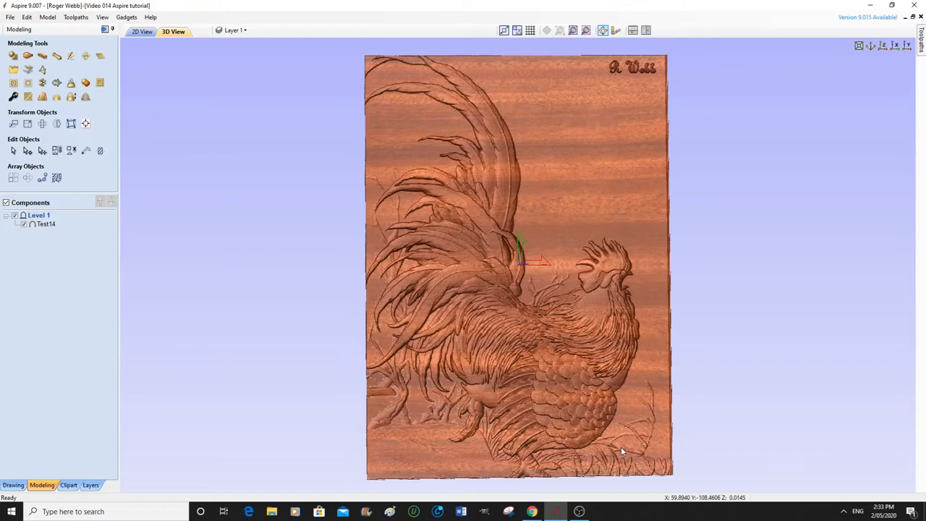
{"action": "mouse_move", "coordinate": [550, 434]}
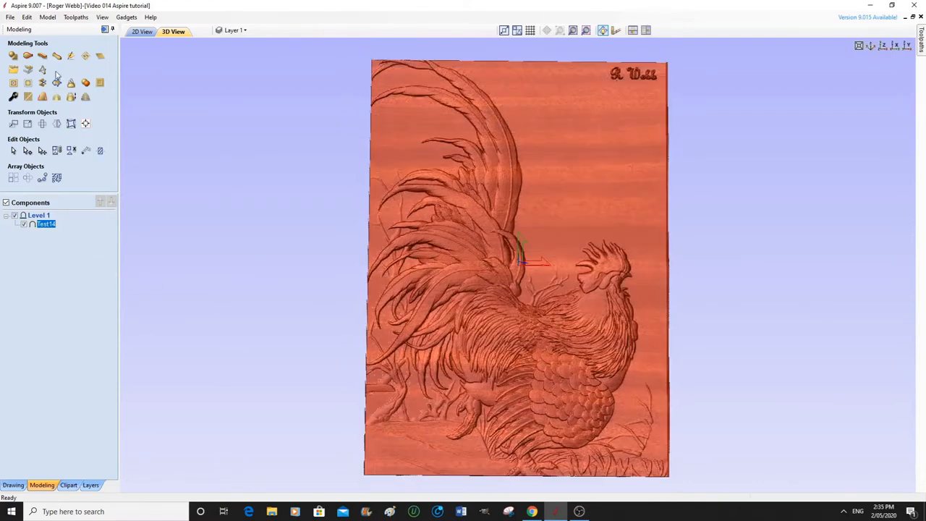
{"action": "mouse_move", "coordinate": [47, 223]}
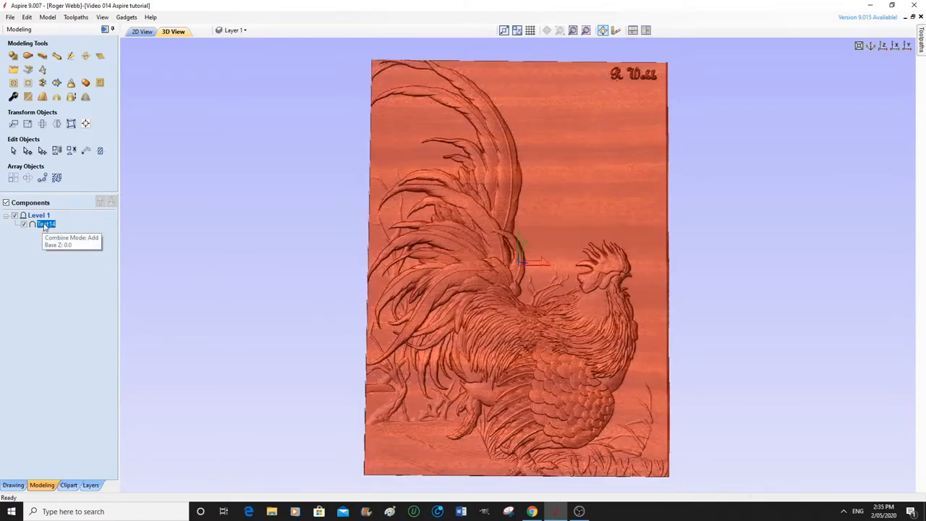
Raise the rooster component's shape height to 10 mm and check the deeper carving in 3D
{"action": "double_click", "coordinate": [46, 223]}
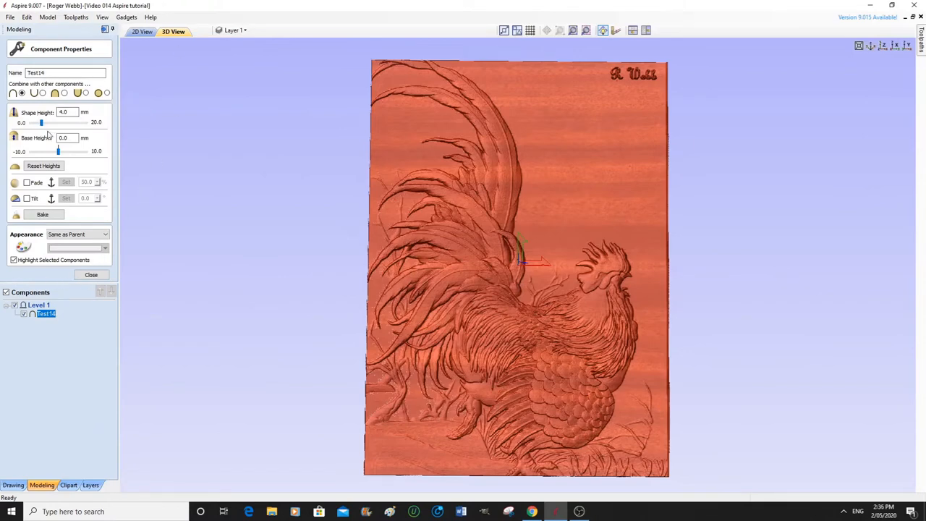
{"action": "left_click_drag", "start_coordinate": [41, 122], "coordinate": [45, 121]}
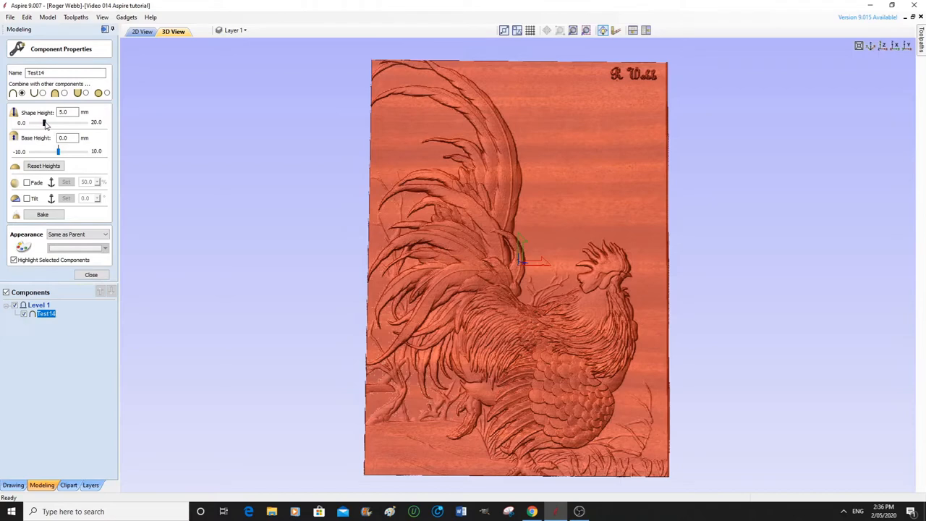
{"action": "left_click_drag", "start_coordinate": [38, 122], "coordinate": [58, 121]}
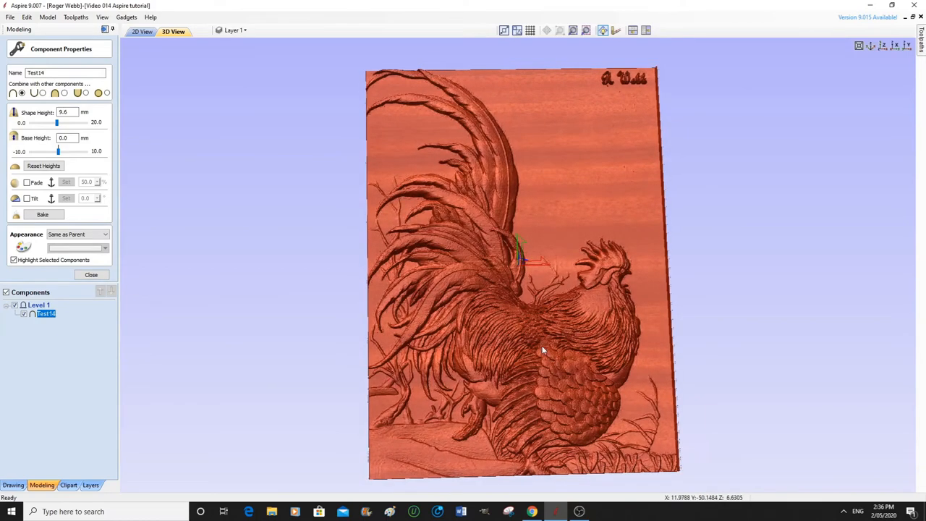
{"action": "left_click_drag", "start_coordinate": [543, 351], "coordinate": [556, 402]}
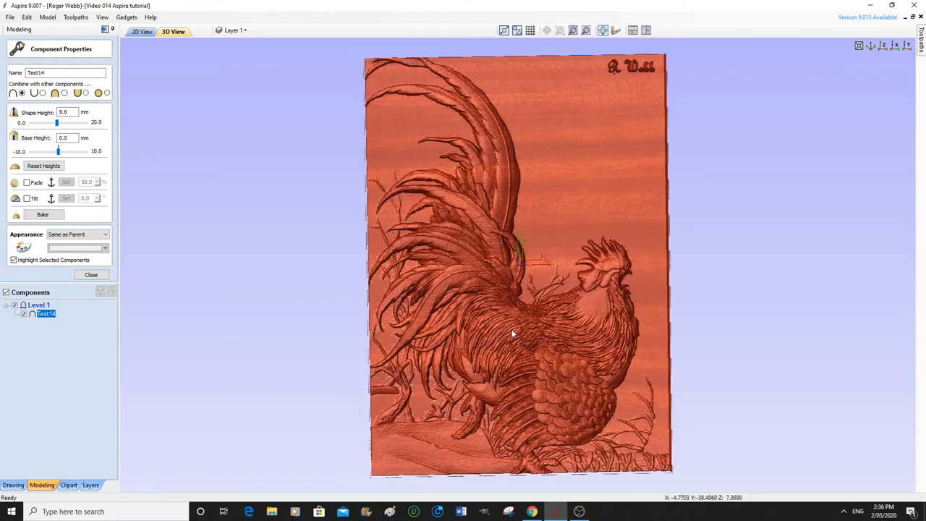
{"action": "mouse_move", "coordinate": [519, 336]}
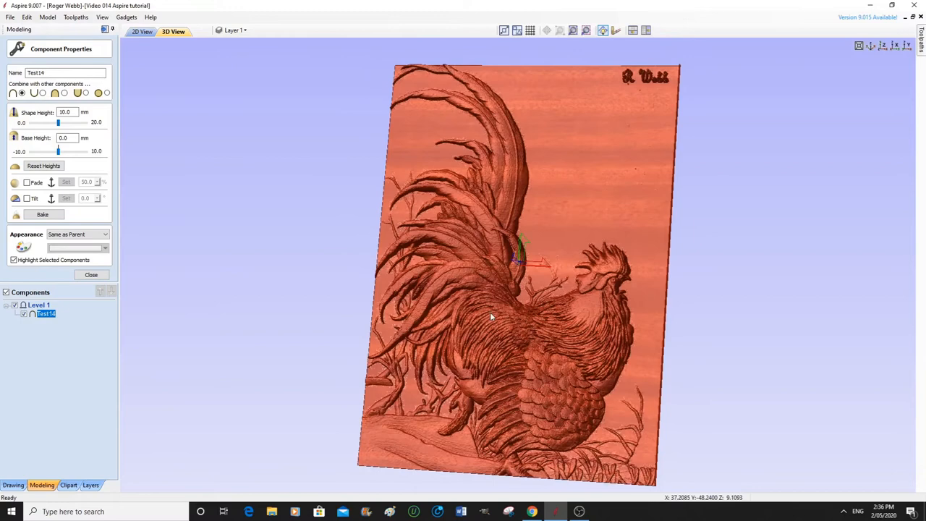
{"action": "left_click_drag", "start_coordinate": [492, 318], "coordinate": [344, 254]}
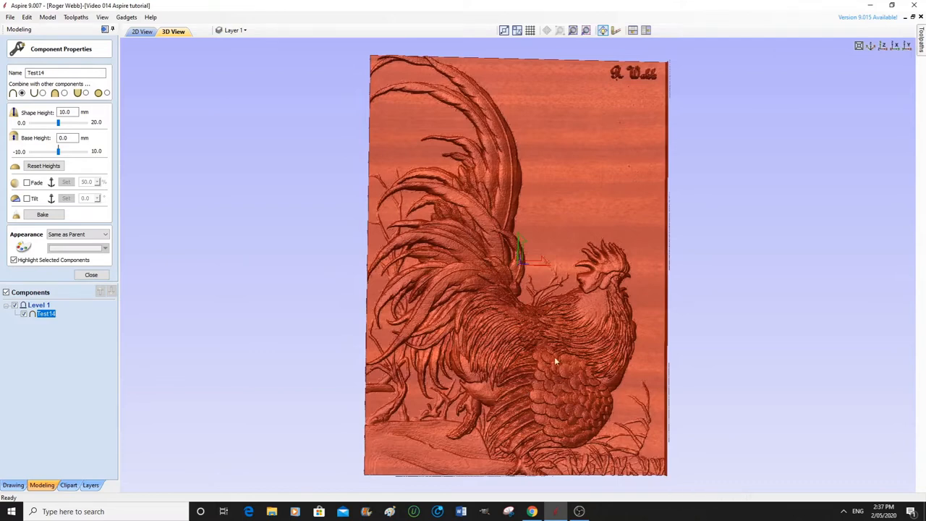
{"action": "mouse_move", "coordinate": [514, 368]}
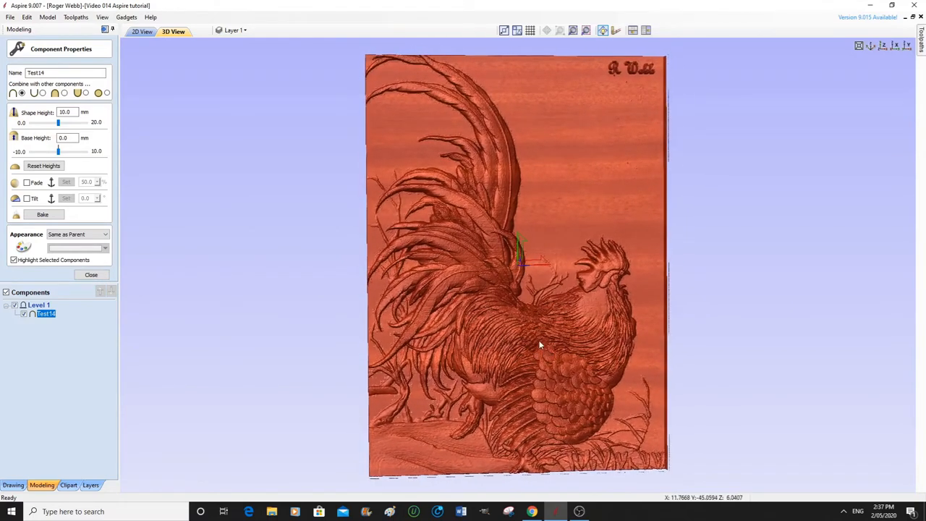
{"action": "left_click", "coordinate": [91, 275]}
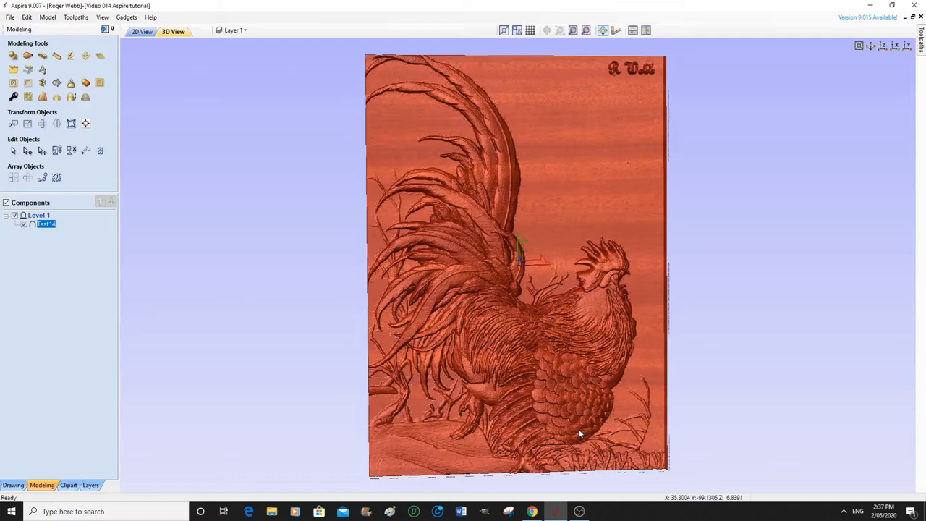
{"action": "mouse_move", "coordinate": [610, 396]}
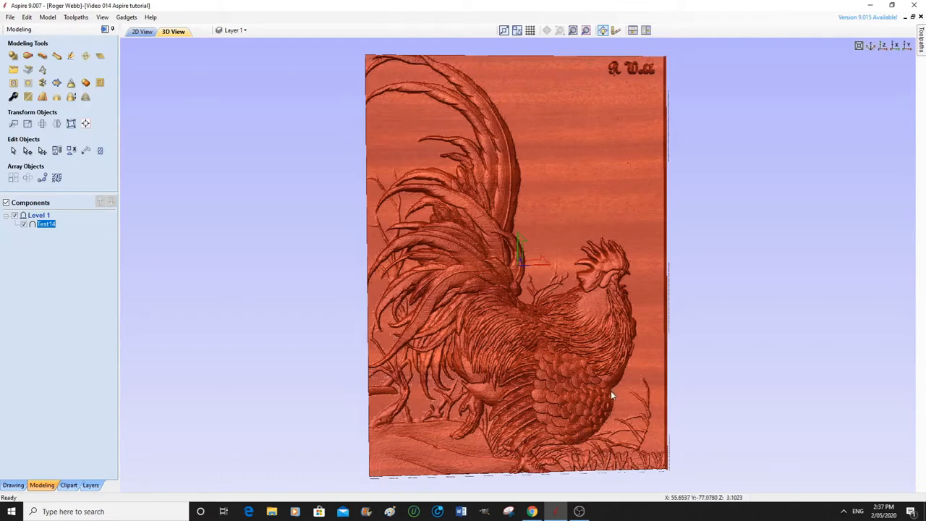
{"action": "mouse_move", "coordinate": [104, 31]}
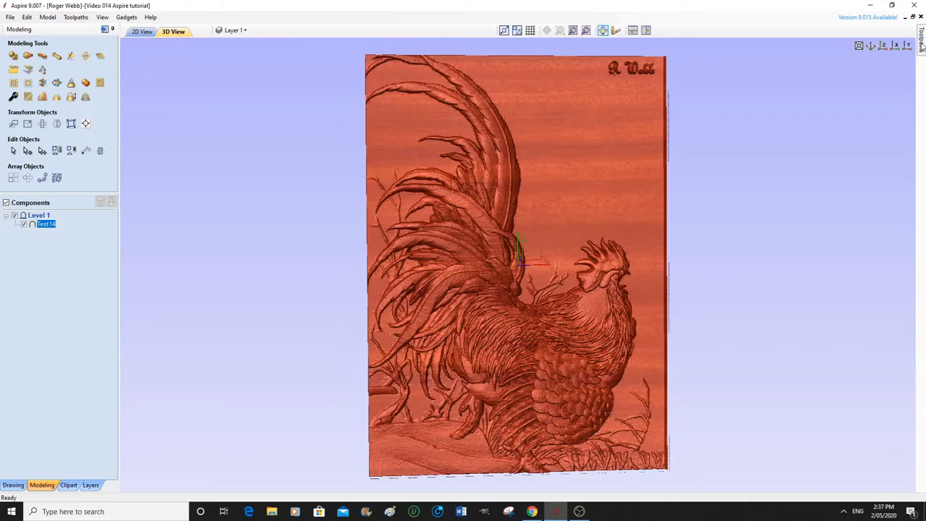
In Material Setup, set 19.0 mm thickness with the XY datum at the centre
{"action": "left_click", "coordinate": [921, 40]}
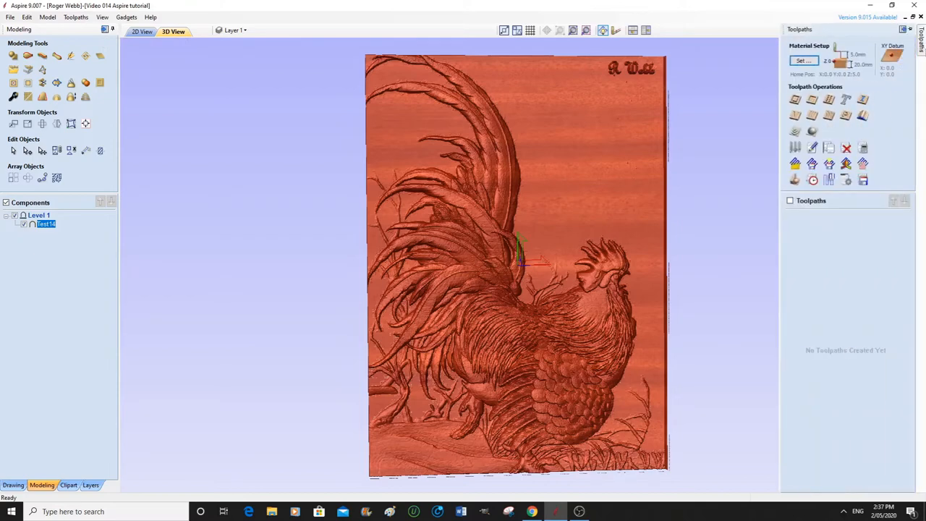
{"action": "mouse_move", "coordinate": [794, 131]}
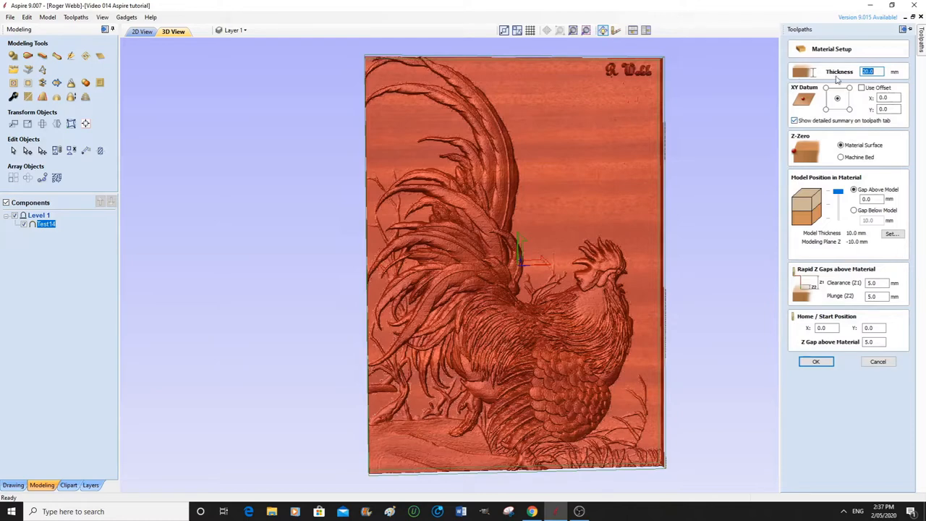
{"action": "mouse_move", "coordinate": [876, 81]}
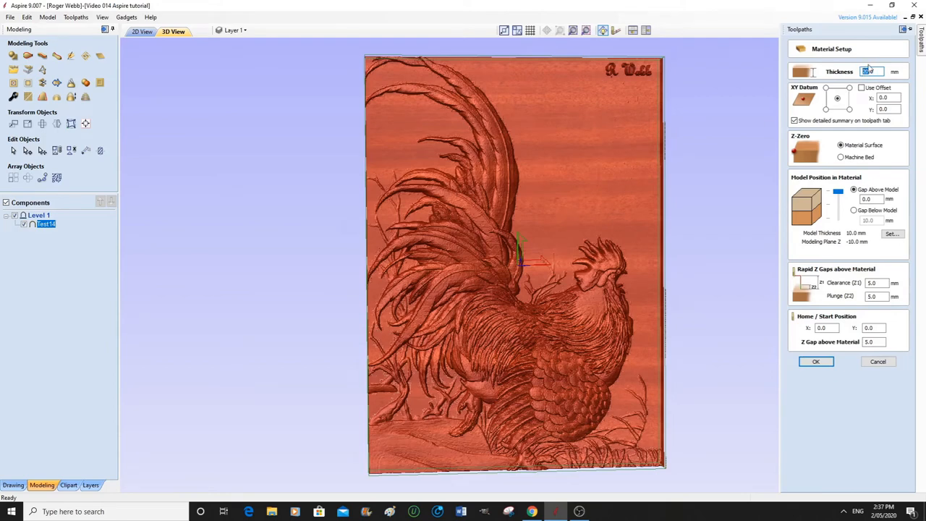
{"action": "type", "text": "19.0"}
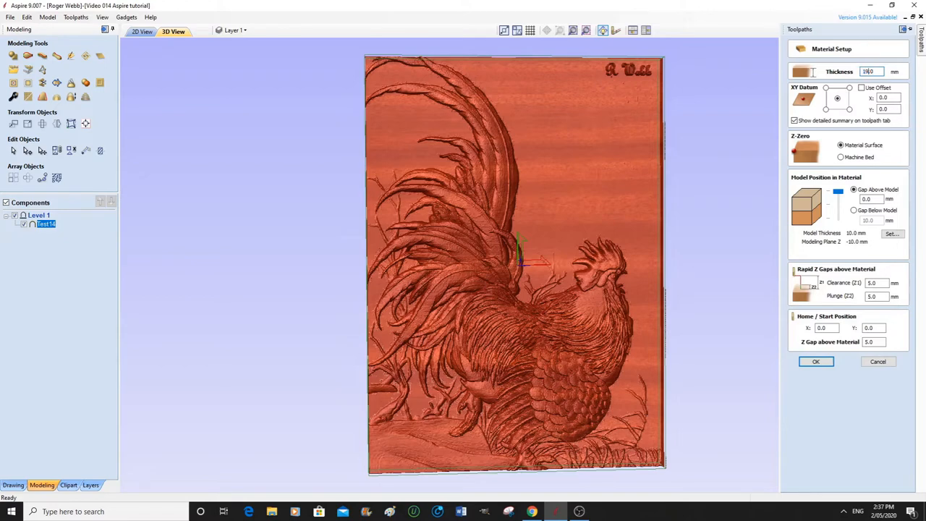
{"action": "mouse_move", "coordinate": [870, 46]}
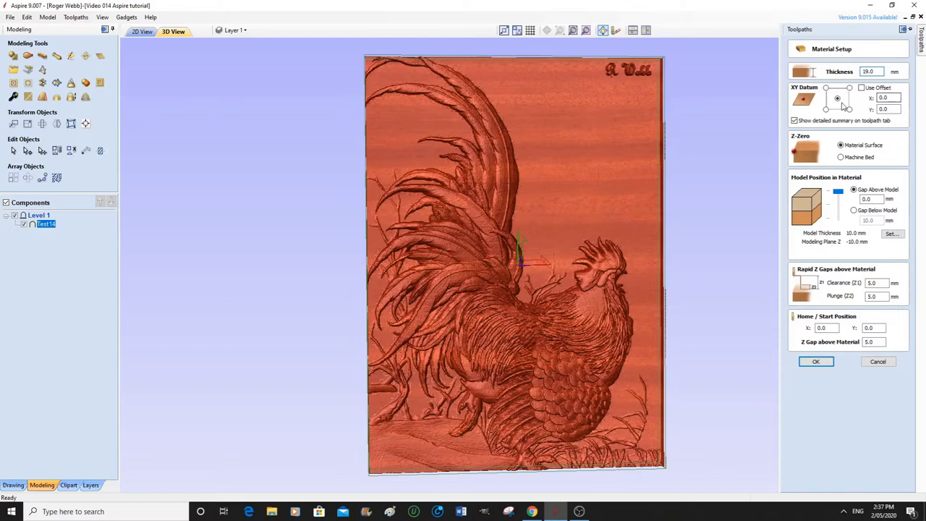
{"action": "left_click", "coordinate": [838, 99]}
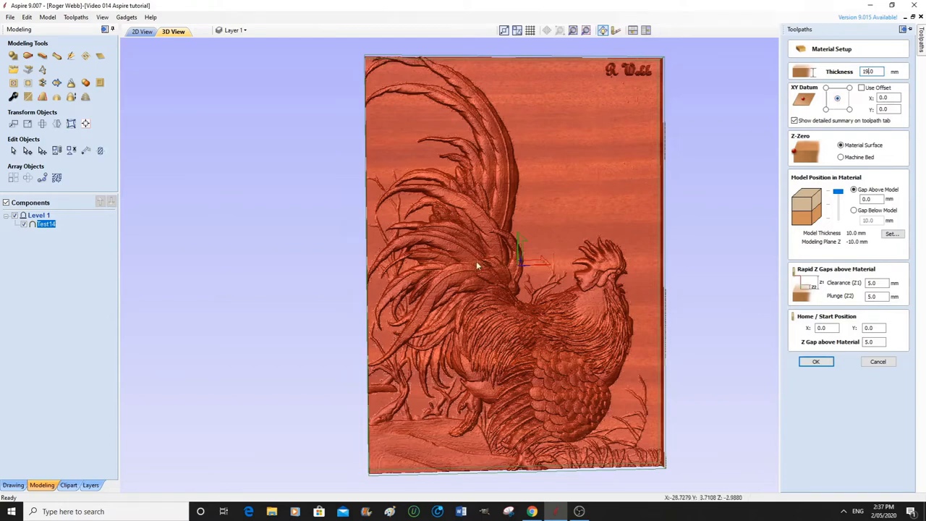
{"action": "mouse_move", "coordinate": [701, 283]}
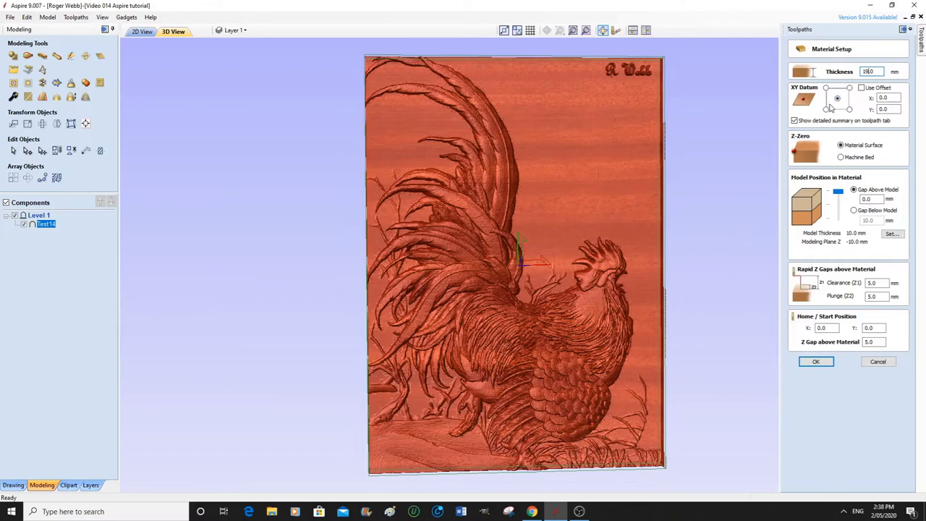
{"action": "mouse_move", "coordinate": [840, 107]}
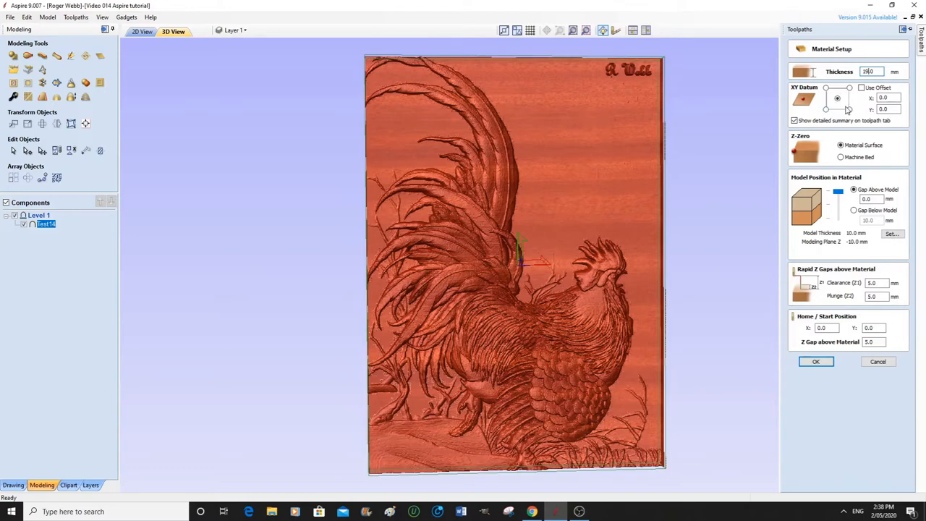
{"action": "mouse_move", "coordinate": [836, 98]}
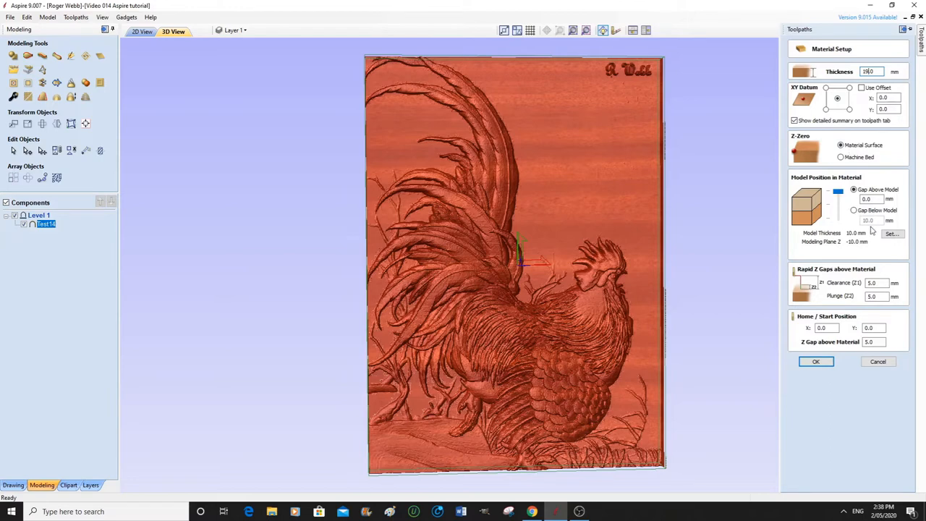
{"action": "mouse_move", "coordinate": [810, 220]}
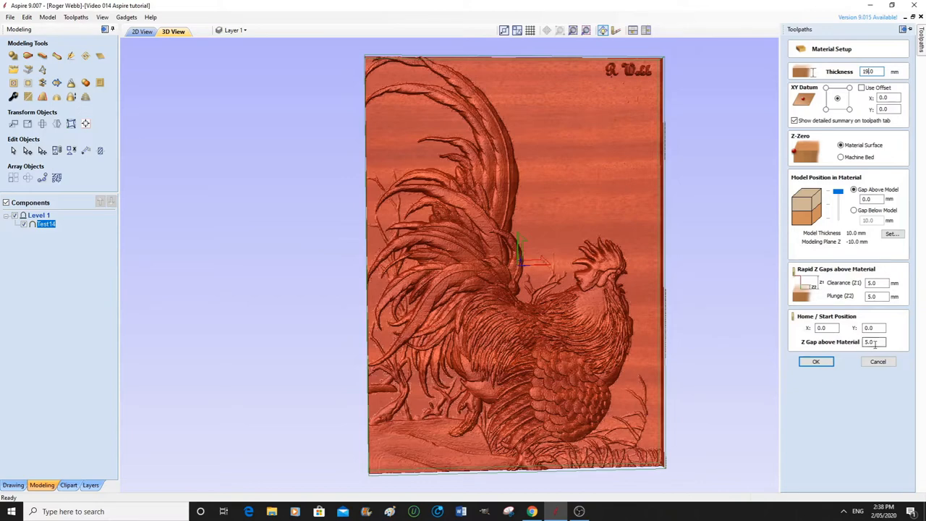
Accept the 19 mm material setup and start a 3D roughing toolpath
{"action": "left_click", "coordinate": [817, 362]}
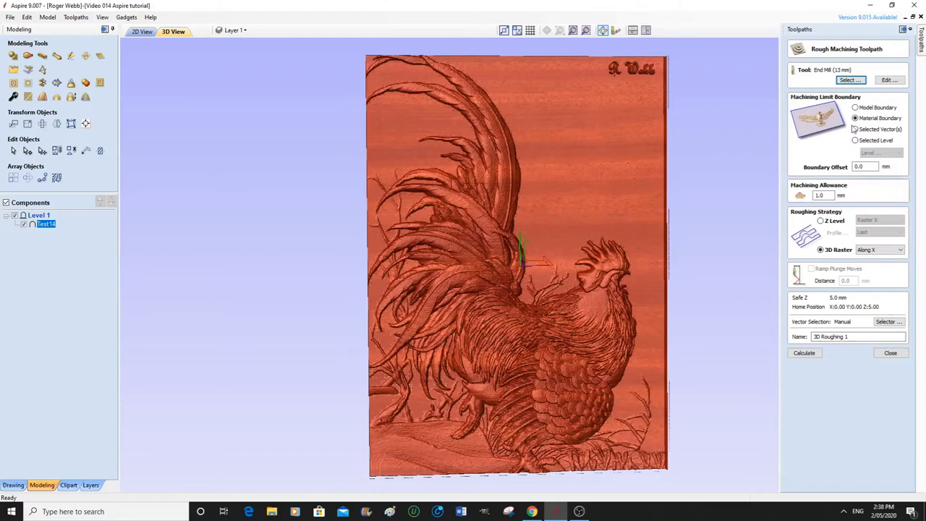
{"action": "mouse_move", "coordinate": [683, 180]}
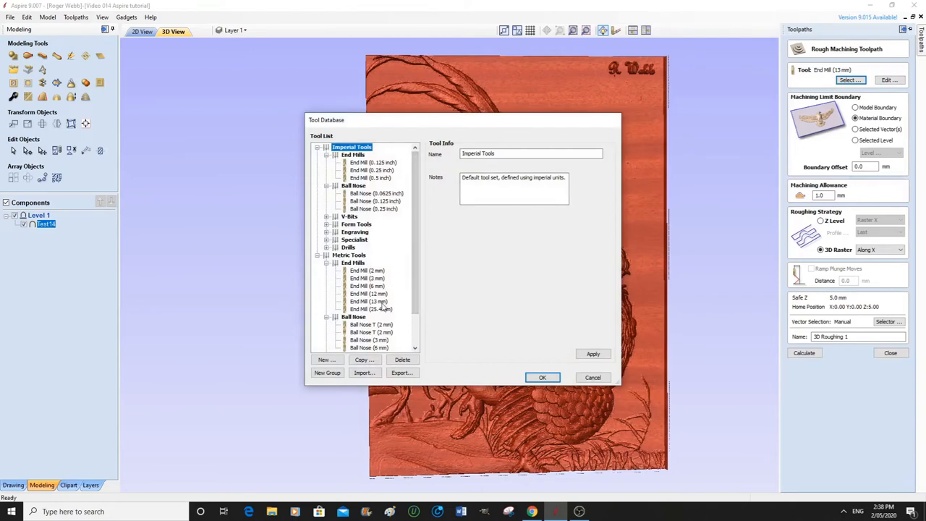
{"action": "mouse_move", "coordinate": [391, 310]}
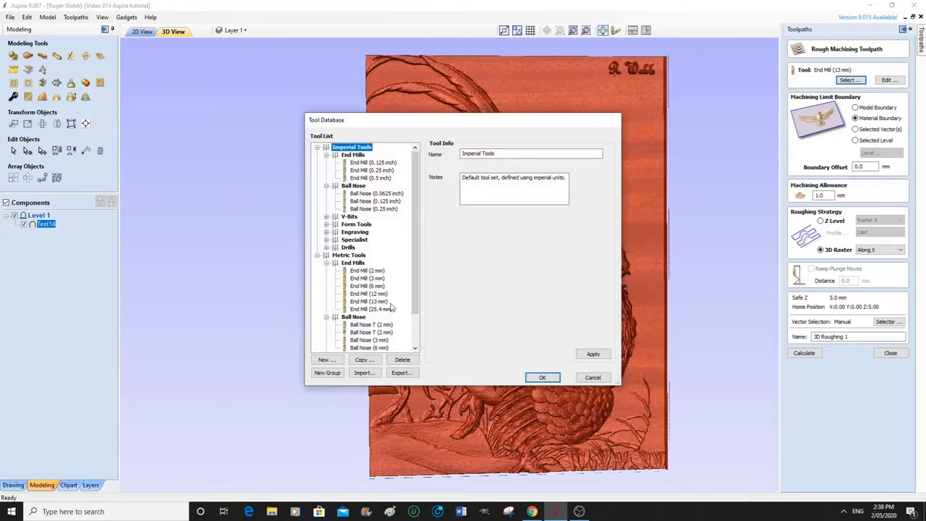
{"action": "mouse_move", "coordinate": [394, 307]}
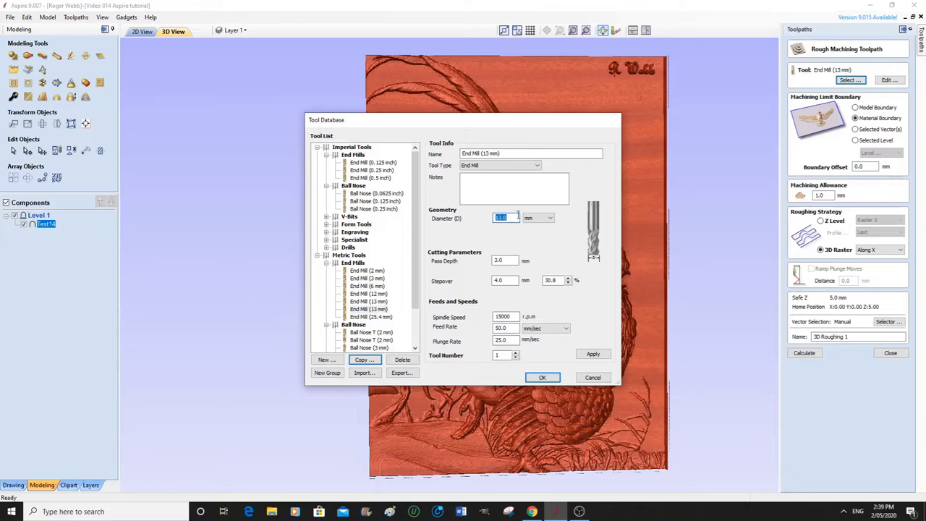
Choose the 12.7 mm end mill as the roughing tool and bring up its settings
{"action": "type", "text": "12"}
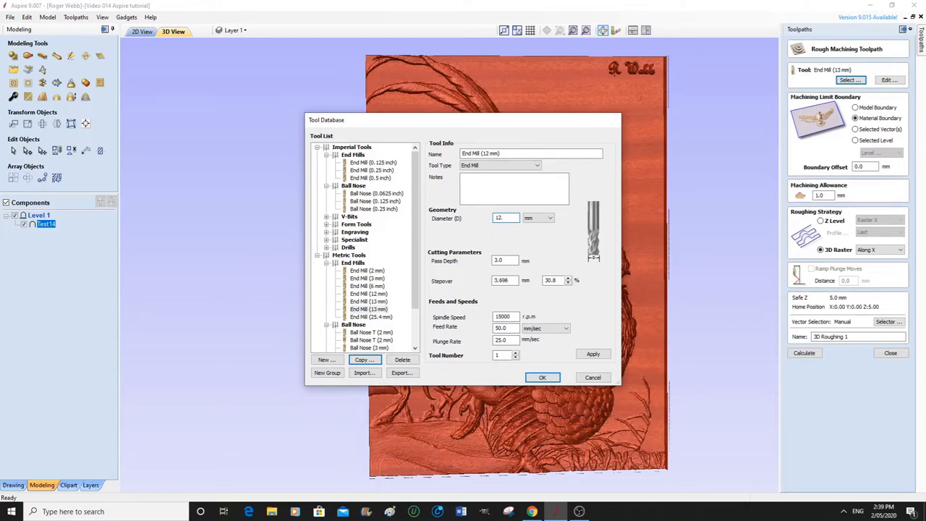
{"action": "type", "text": "12.7"}
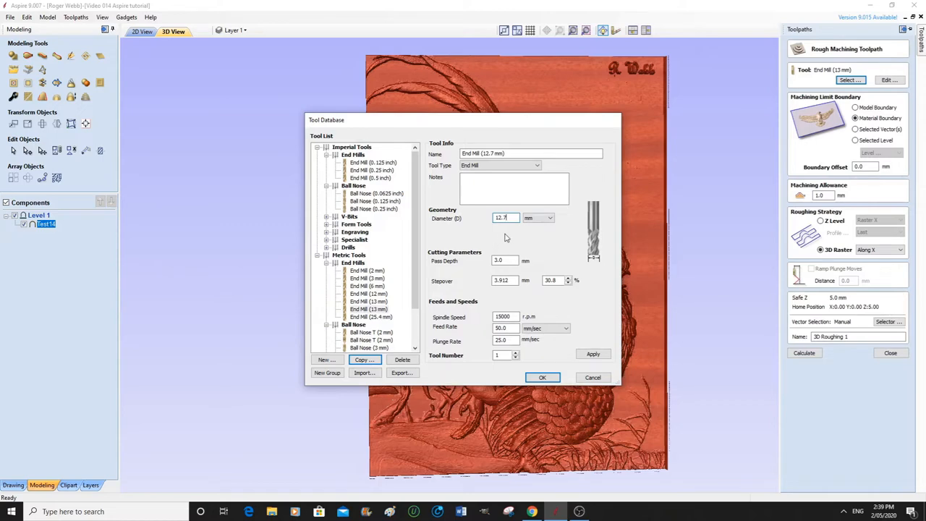
{"action": "mouse_move", "coordinate": [503, 226]}
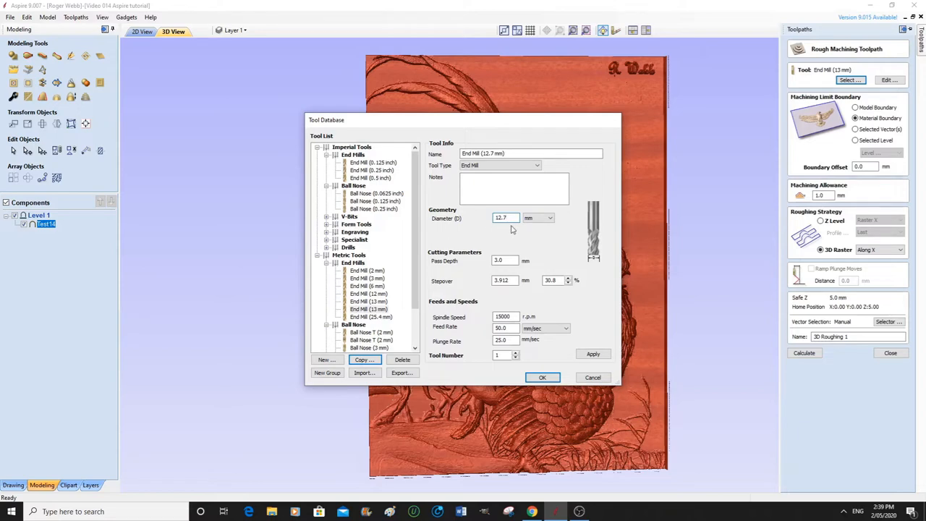
{"action": "mouse_move", "coordinate": [522, 223]}
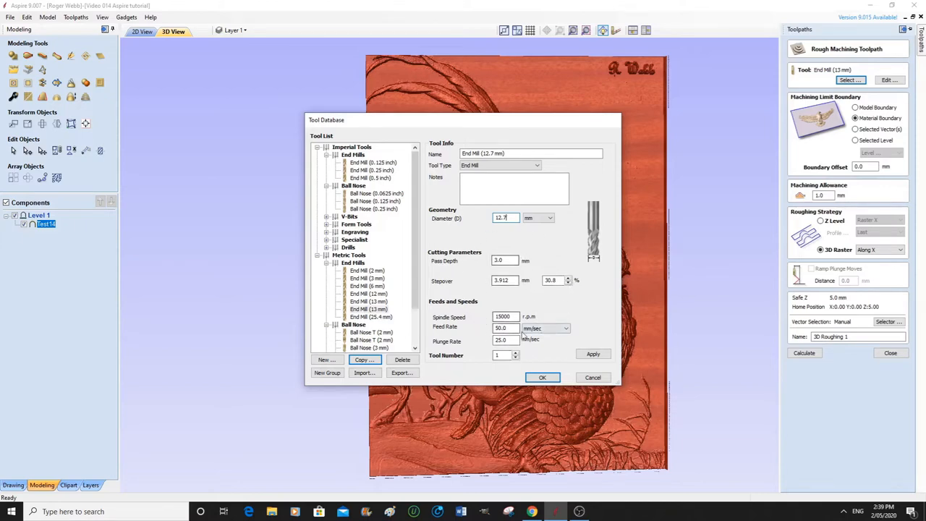
{"action": "mouse_move", "coordinate": [647, 278]}
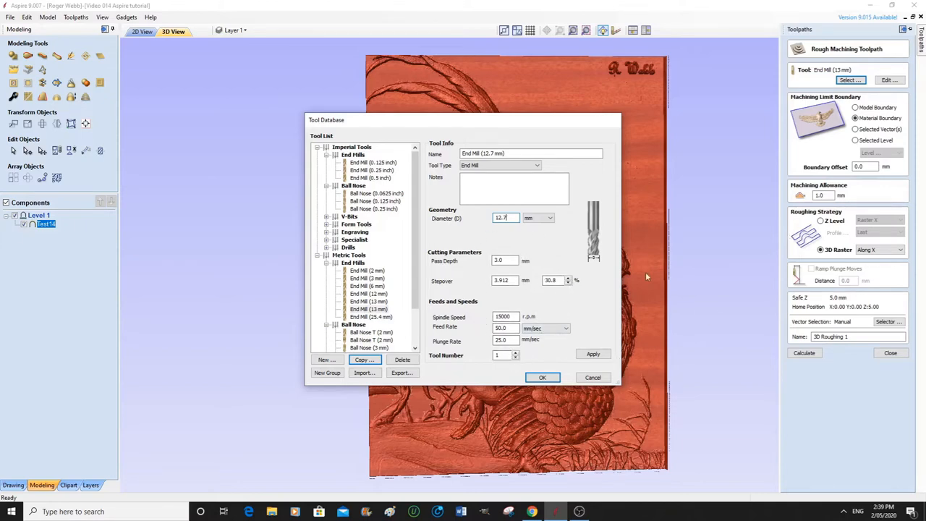
{"action": "mouse_move", "coordinate": [733, 270]}
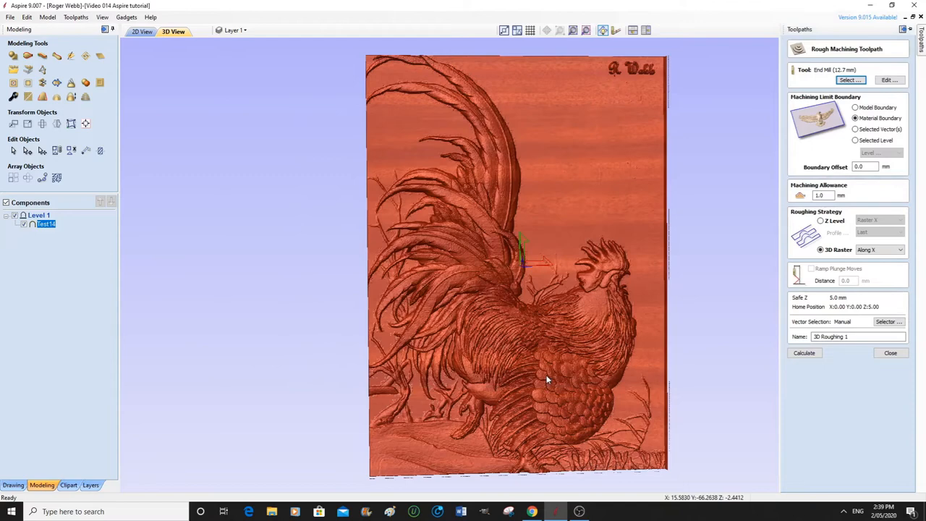
{"action": "mouse_move", "coordinate": [851, 80]}
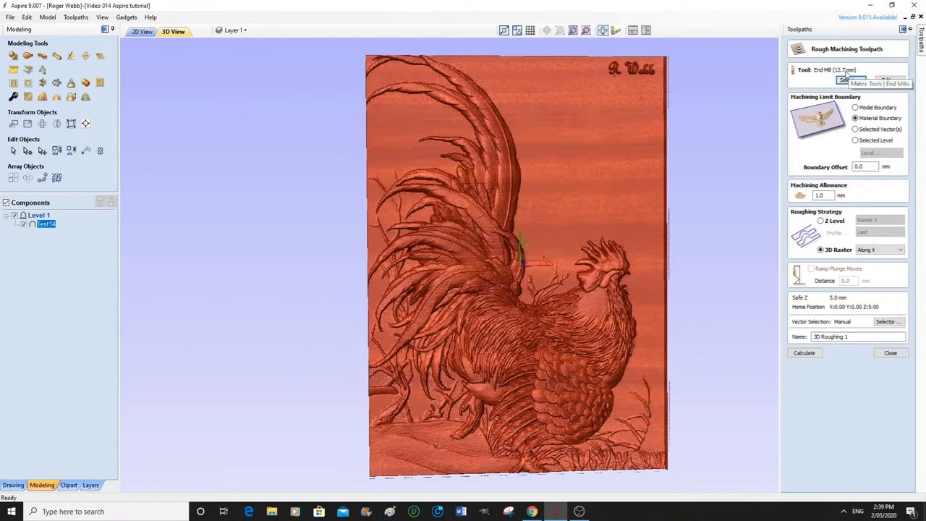
{"action": "left_click", "coordinate": [888, 80]}
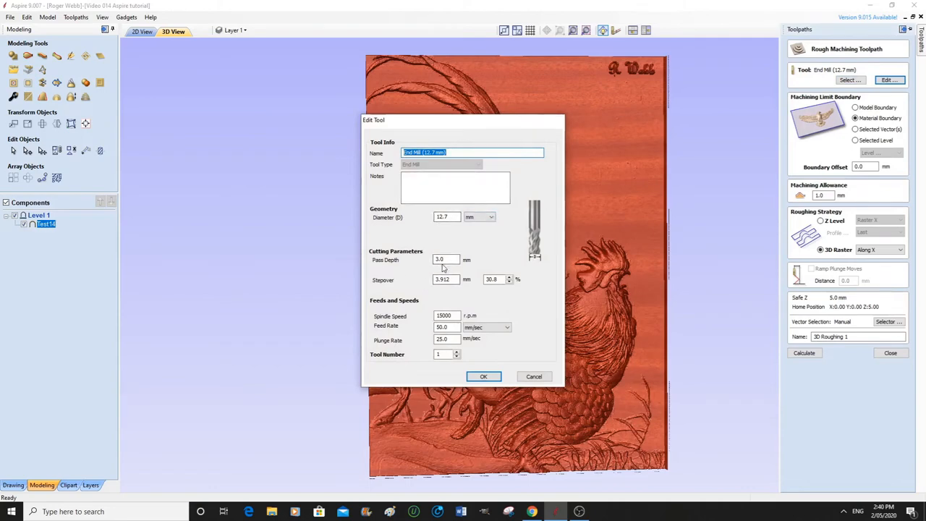
{"action": "mouse_move", "coordinate": [447, 268]}
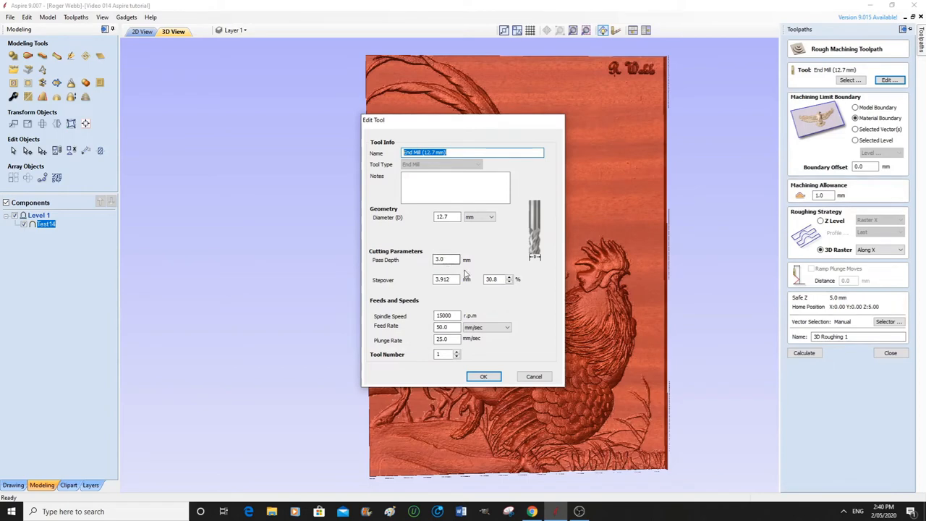
{"action": "mouse_move", "coordinate": [639, 276]}
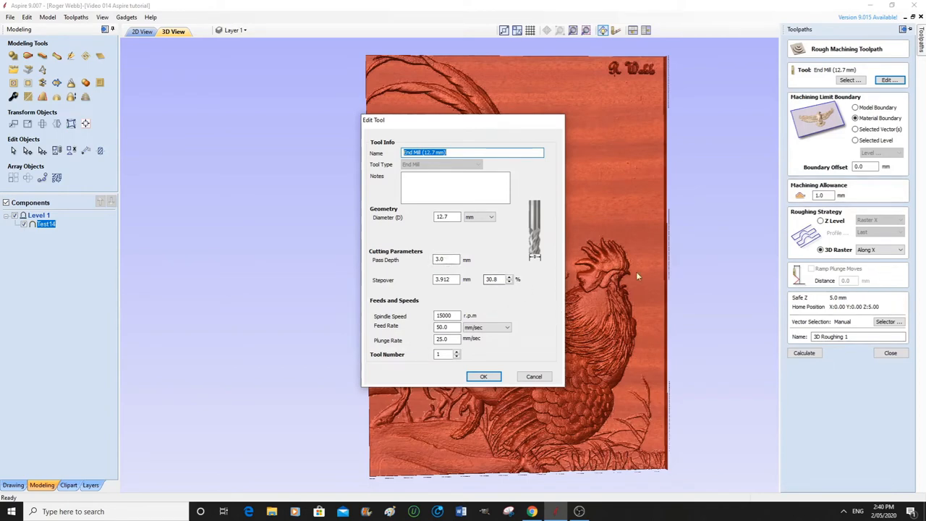
{"action": "mouse_move", "coordinate": [625, 325]}
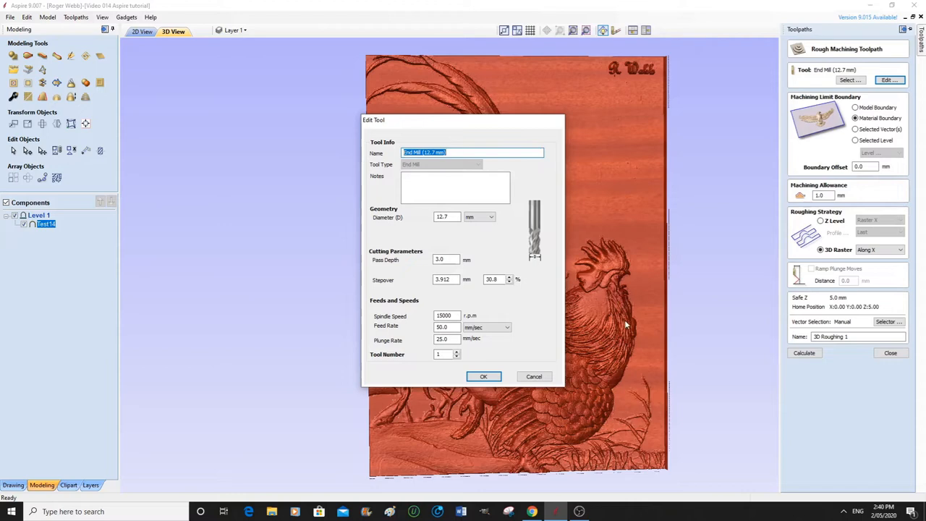
{"action": "mouse_move", "coordinate": [596, 269]}
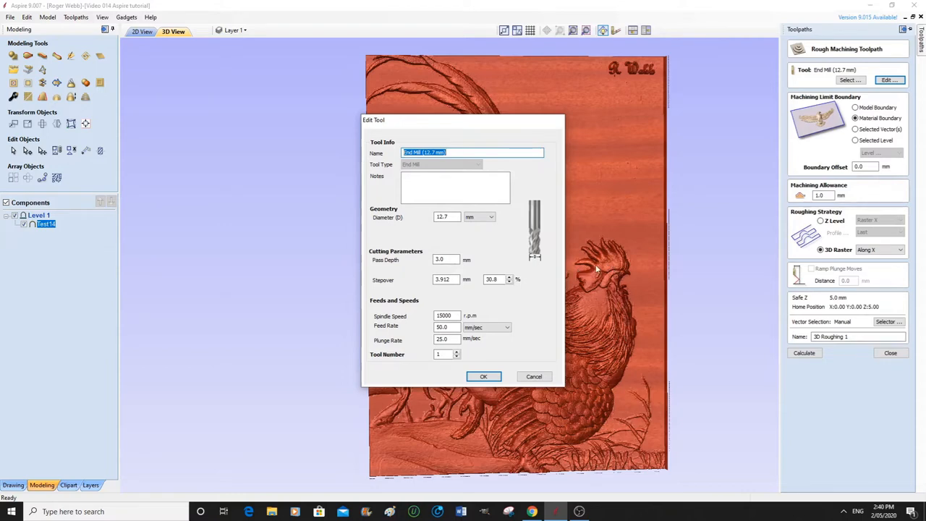
{"action": "mouse_move", "coordinate": [486, 305]}
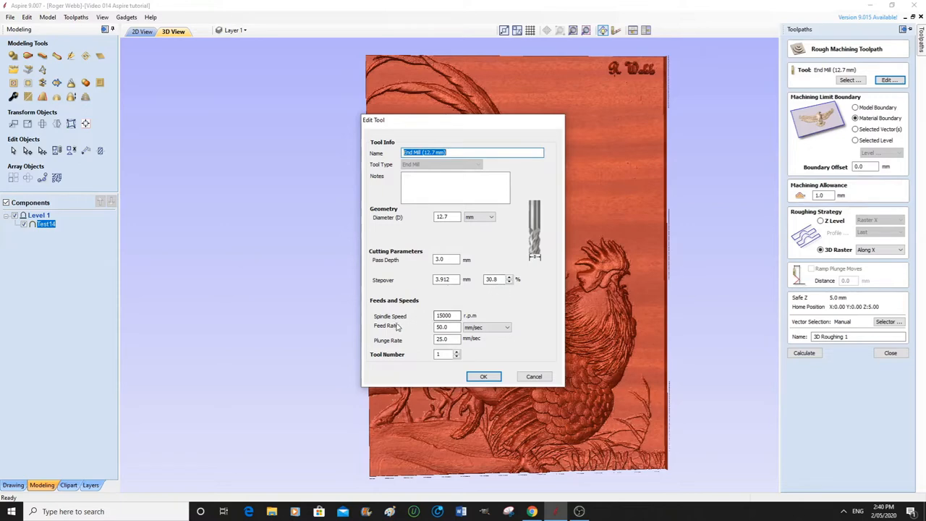
Set the end mill to 18000 rpm spindle speed, 60.0 feed rate and 30.0 plunge rate
{"action": "left_click", "coordinate": [446, 315]}
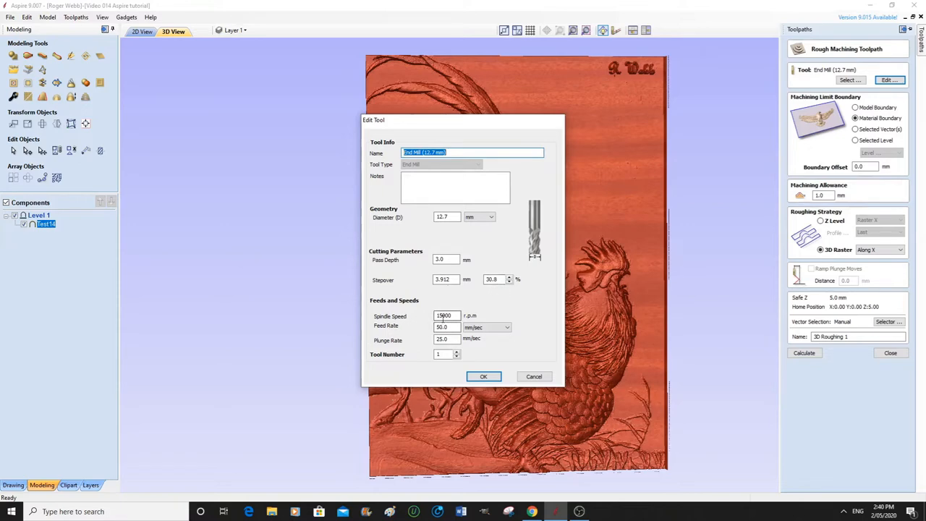
{"action": "left_click", "coordinate": [444, 328]}
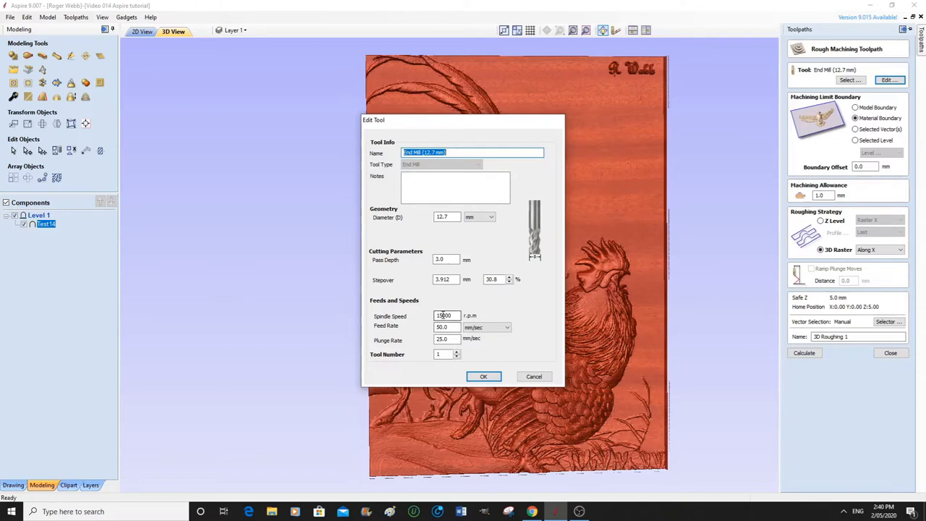
{"action": "left_click", "coordinate": [446, 316]}
{"action": "type", "text": "18000"}
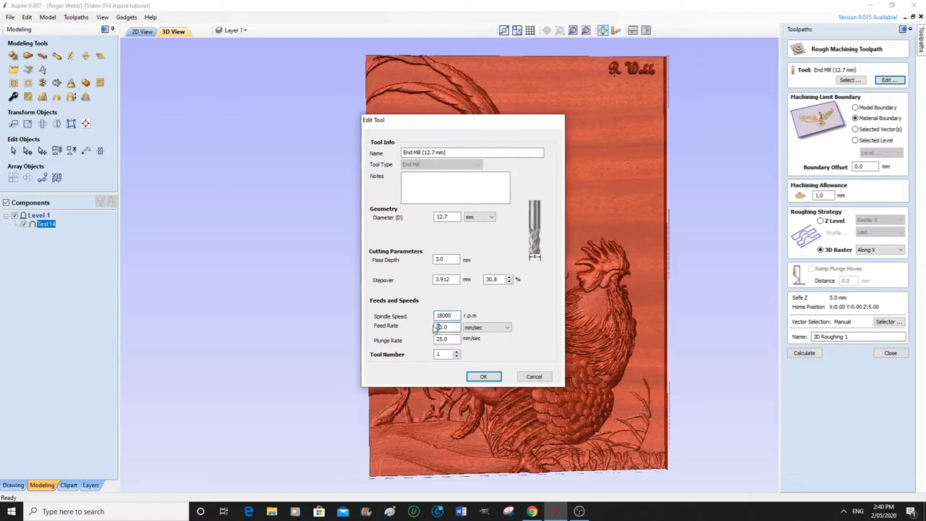
{"action": "type", "text": "60.0"}
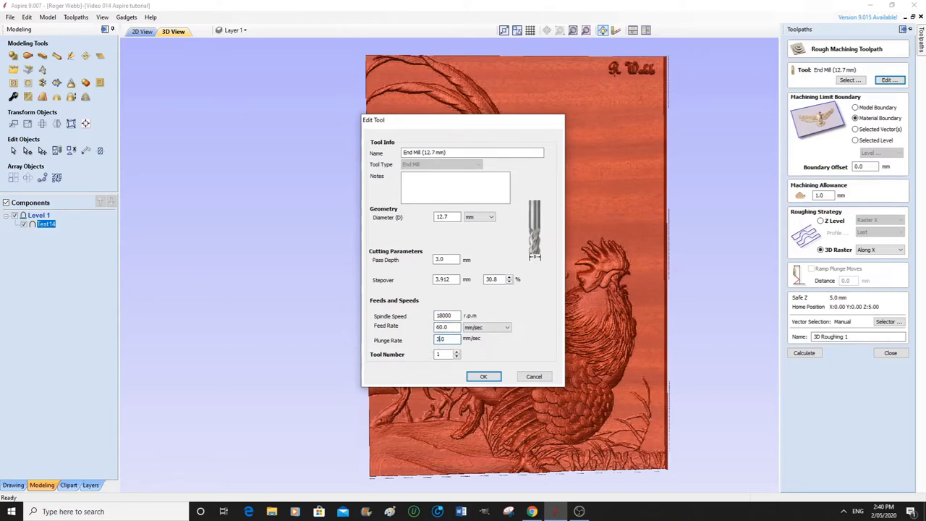
{"action": "type", "text": "30.0"}
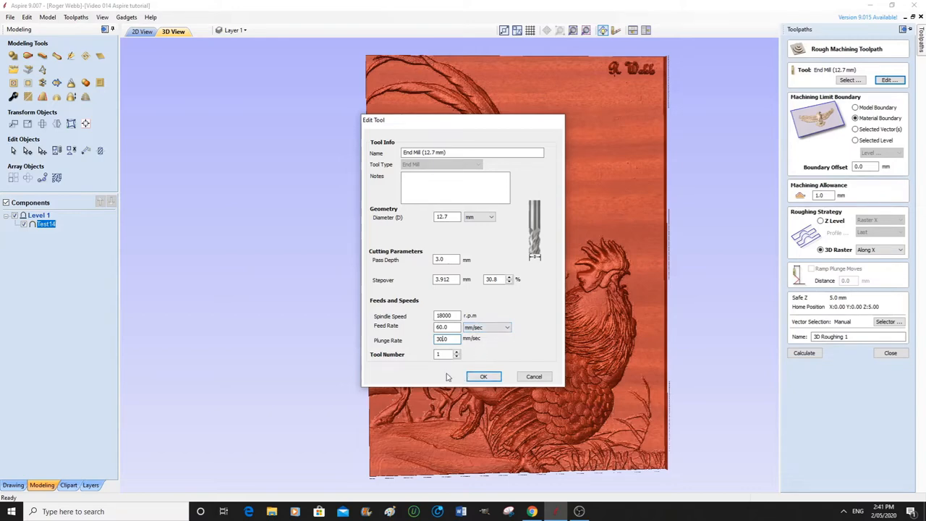
{"action": "left_click", "coordinate": [484, 377]}
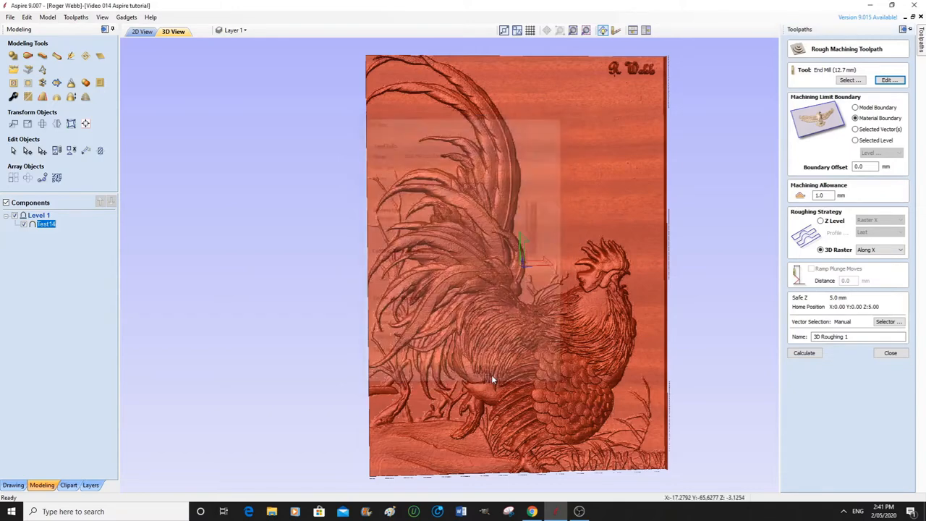
Calculate the 3D Roughing 1 toolpath with a 3D raster strategy along X
{"action": "left_click", "coordinate": [892, 353]}
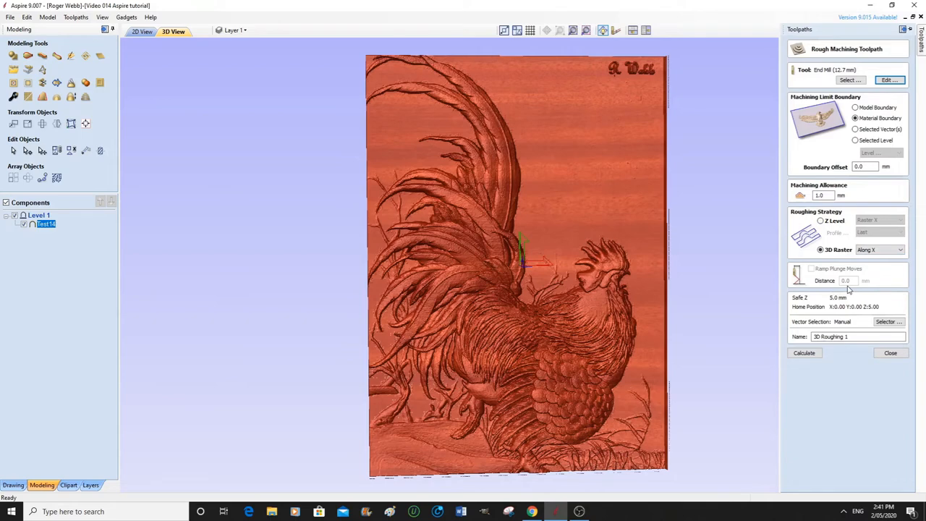
{"action": "mouse_move", "coordinate": [813, 272]}
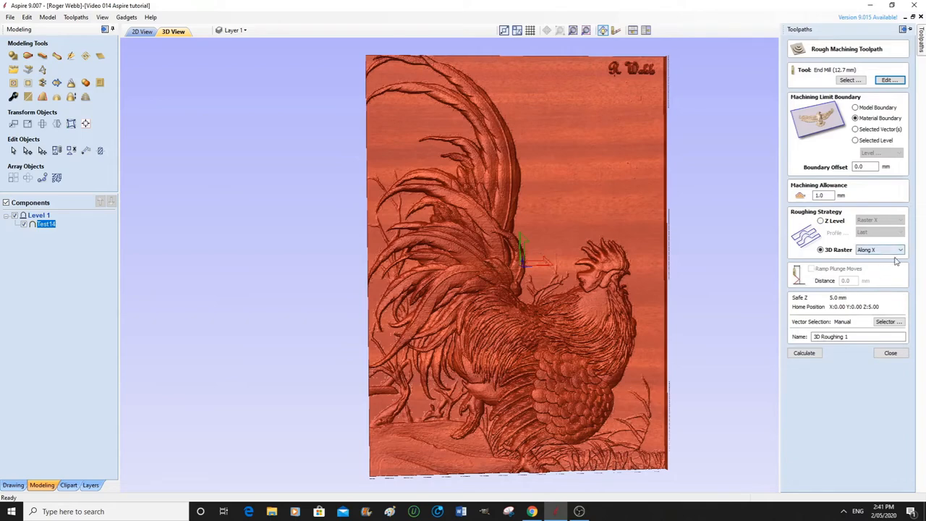
{"action": "left_click", "coordinate": [901, 249]}
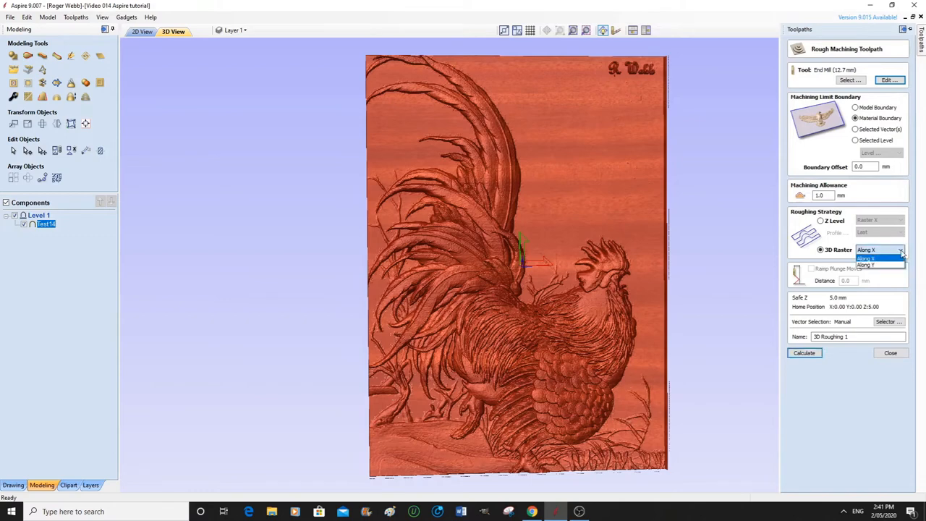
{"action": "left_click", "coordinate": [880, 258]}
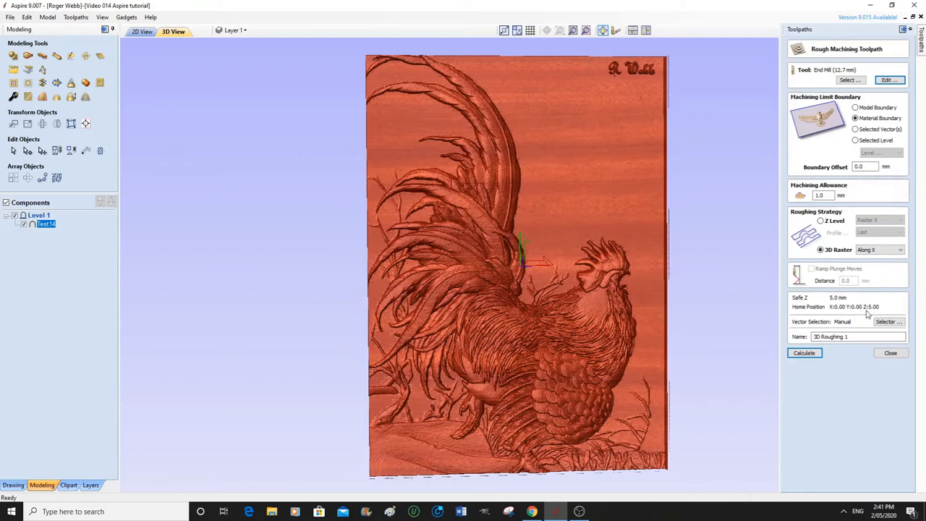
{"action": "mouse_move", "coordinate": [849, 313]}
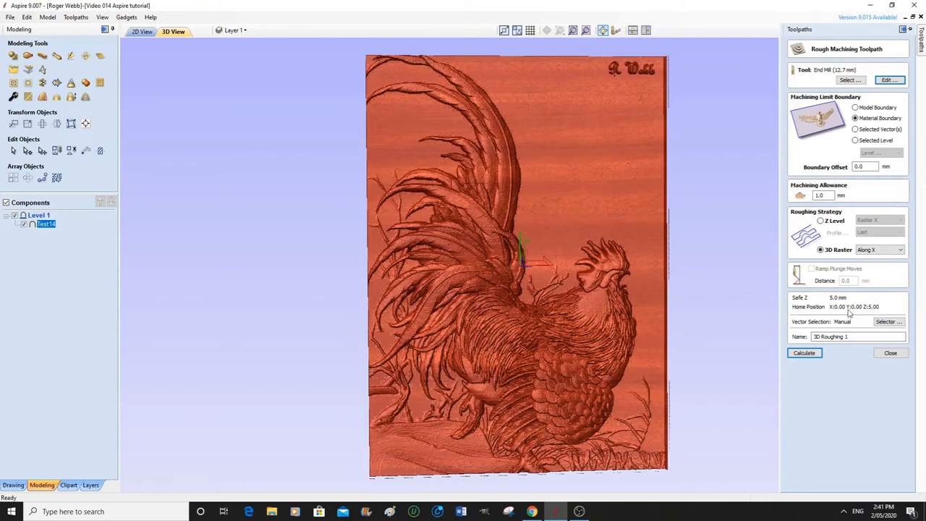
{"action": "mouse_move", "coordinate": [838, 346]}
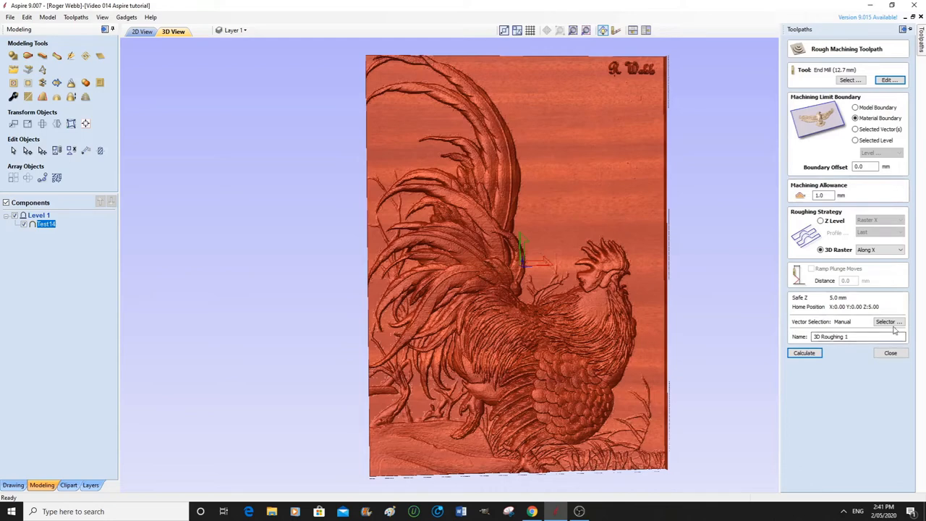
{"action": "mouse_move", "coordinate": [803, 327]}
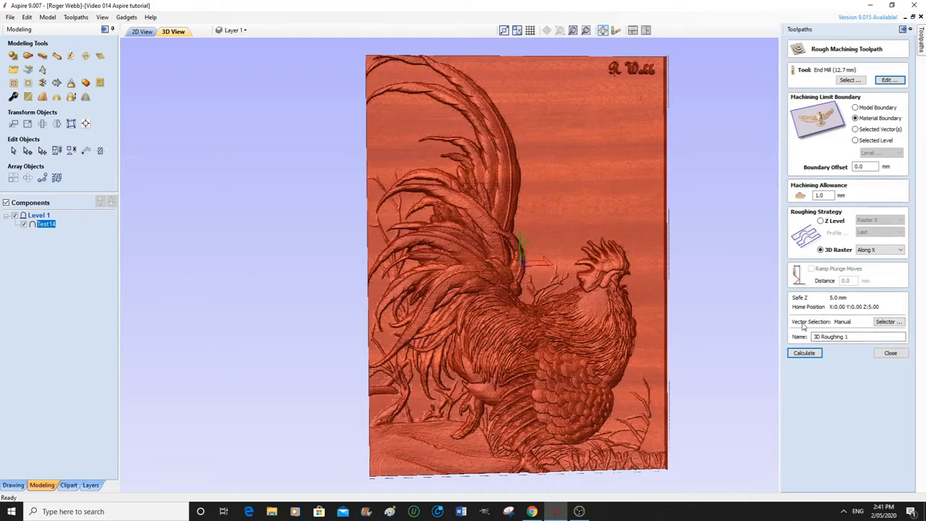
{"action": "left_click", "coordinate": [805, 353]}
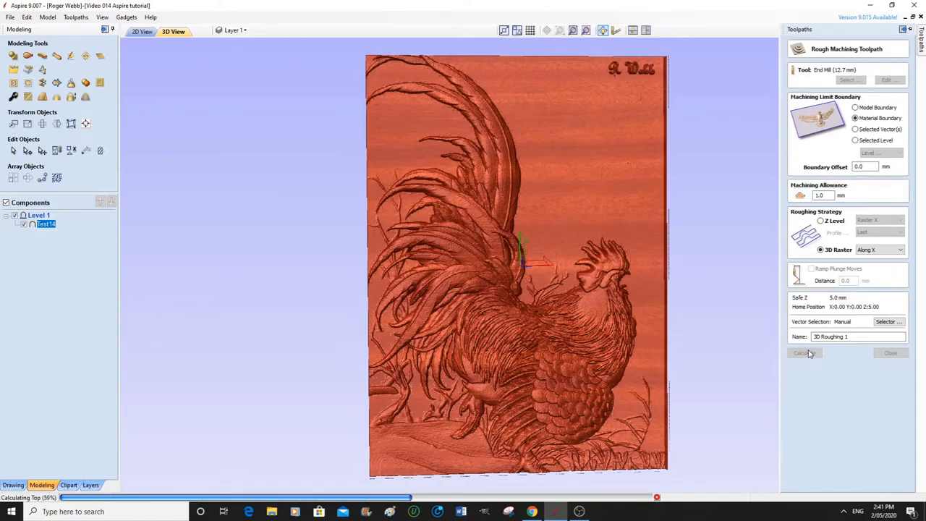
Delete the waste material from the roughed block and orbit it to inspect the side
{"action": "left_click", "coordinate": [801, 354]}
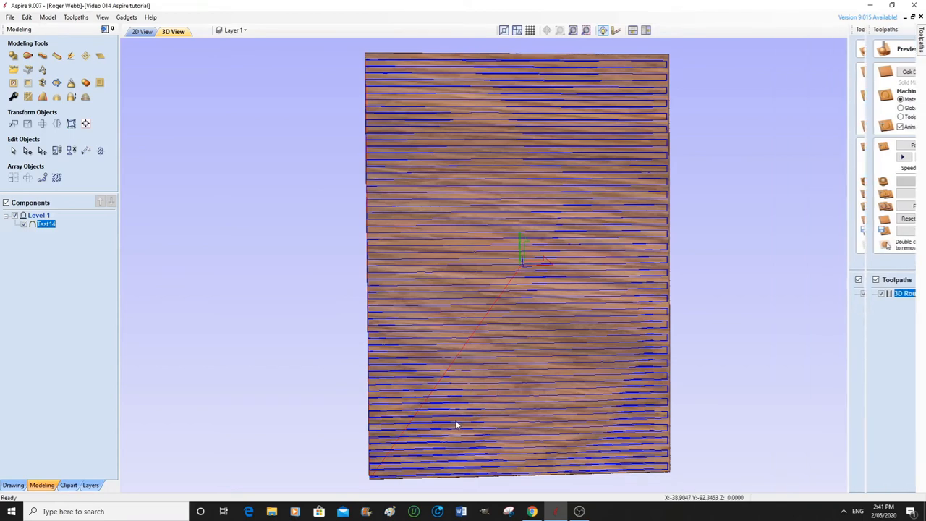
{"action": "left_click", "coordinate": [456, 425]}
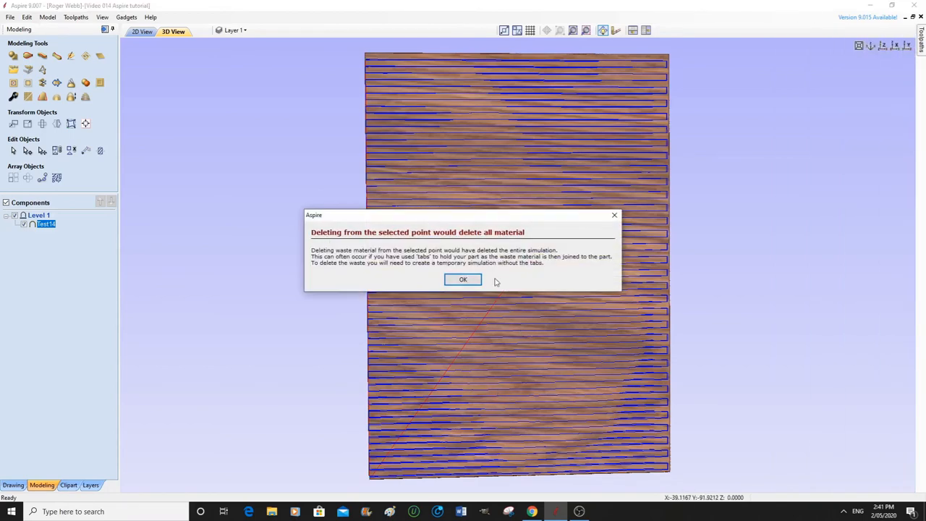
{"action": "left_click", "coordinate": [463, 281]}
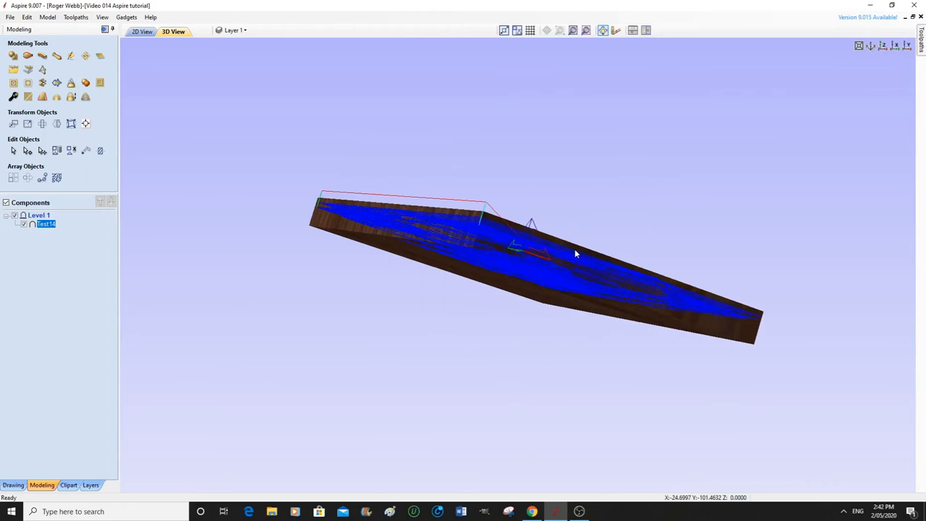
{"action": "left_click_drag", "start_coordinate": [576, 254], "coordinate": [547, 270]}
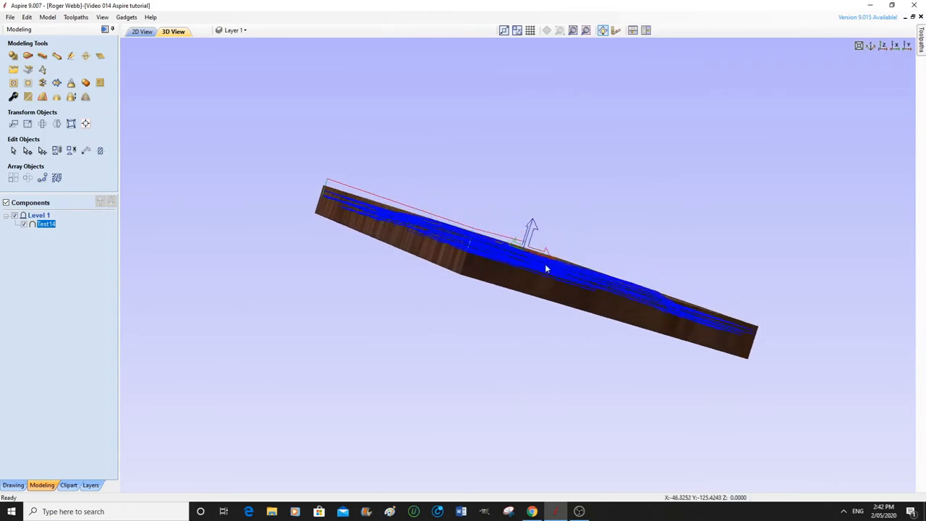
{"action": "mouse_move", "coordinate": [375, 208]}
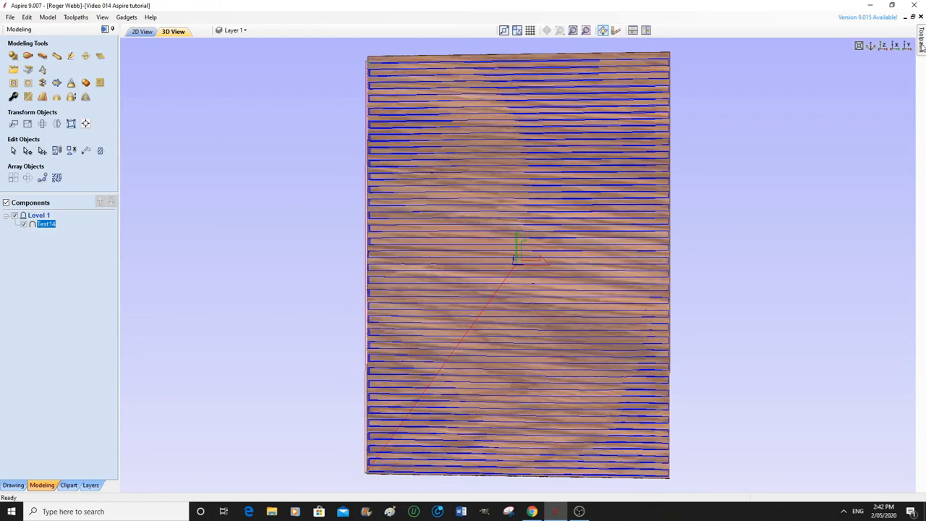
Bring the Preview Toolpaths panel back and leave it for the toolpath operations
{"action": "left_click", "coordinate": [921, 43]}
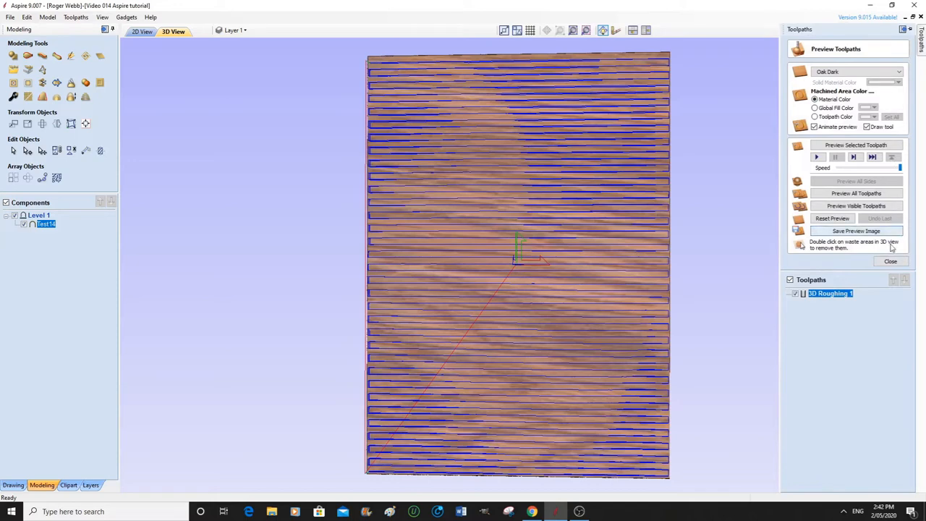
{"action": "left_click", "coordinate": [892, 261]}
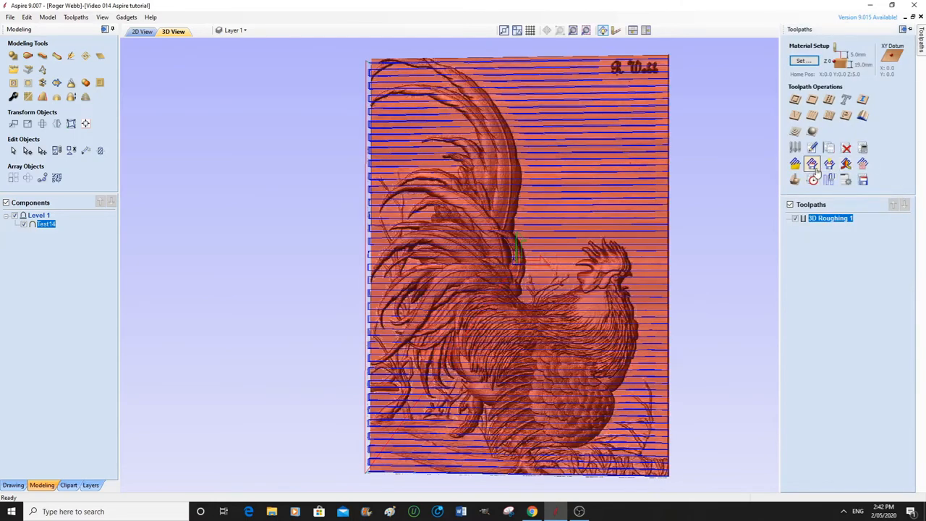
{"action": "mouse_move", "coordinate": [814, 130]}
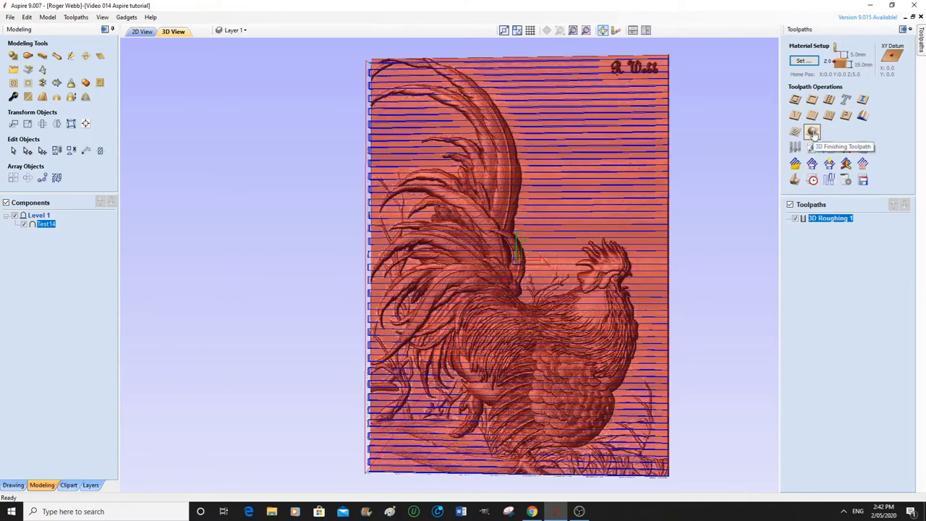
Start a 3D finishing toolpath, 3D Finish 1, with a ball nose tool and raster strategy
{"action": "left_click", "coordinate": [813, 132]}
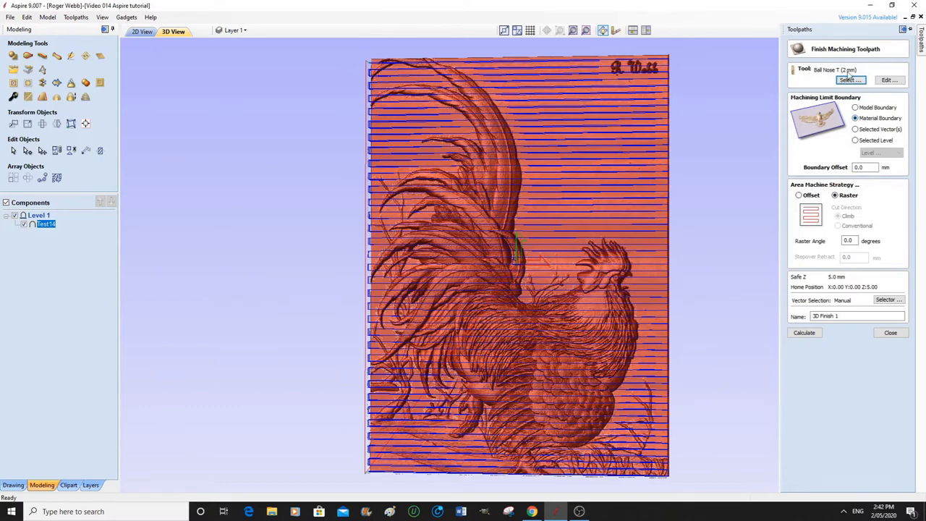
{"action": "mouse_move", "coordinate": [847, 75]}
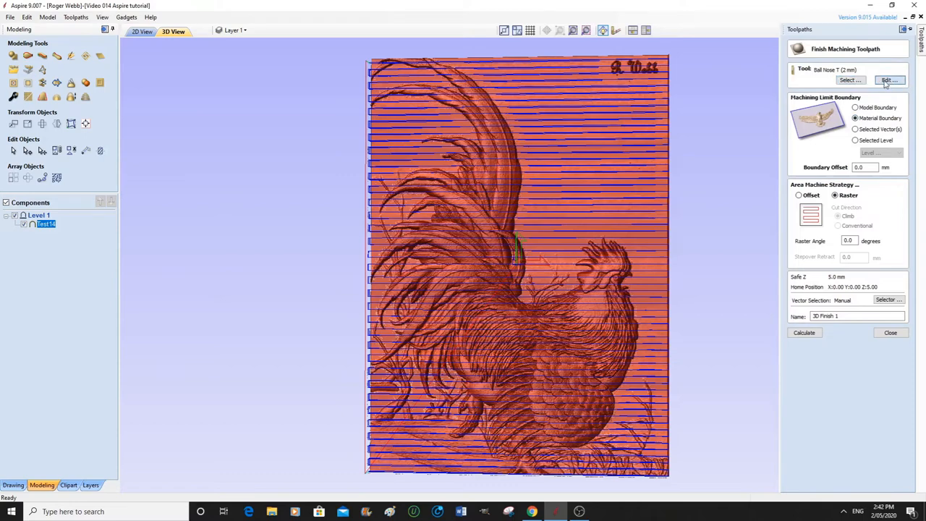
Edit the 2 mm ball nose tool's stepover to 0.25 mm (12.5%) and accept the change
{"action": "left_click", "coordinate": [889, 79]}
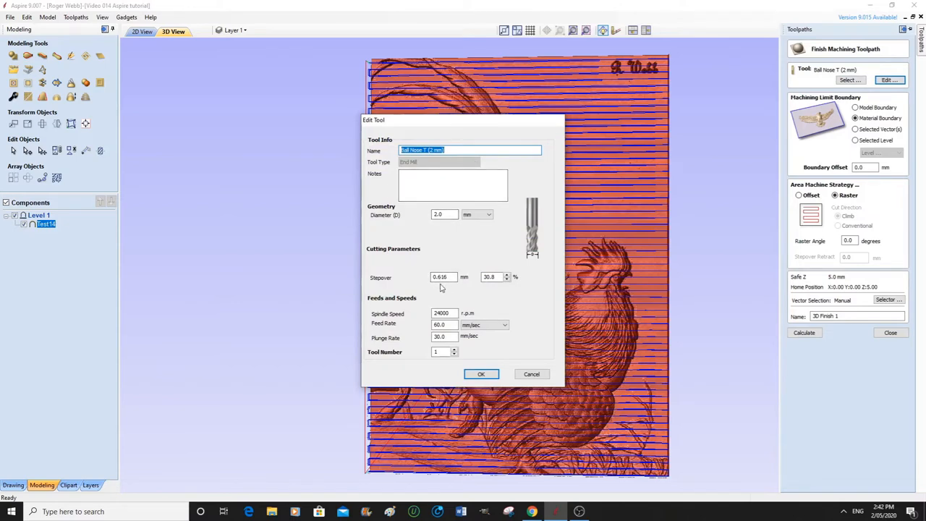
{"action": "mouse_move", "coordinate": [442, 286]}
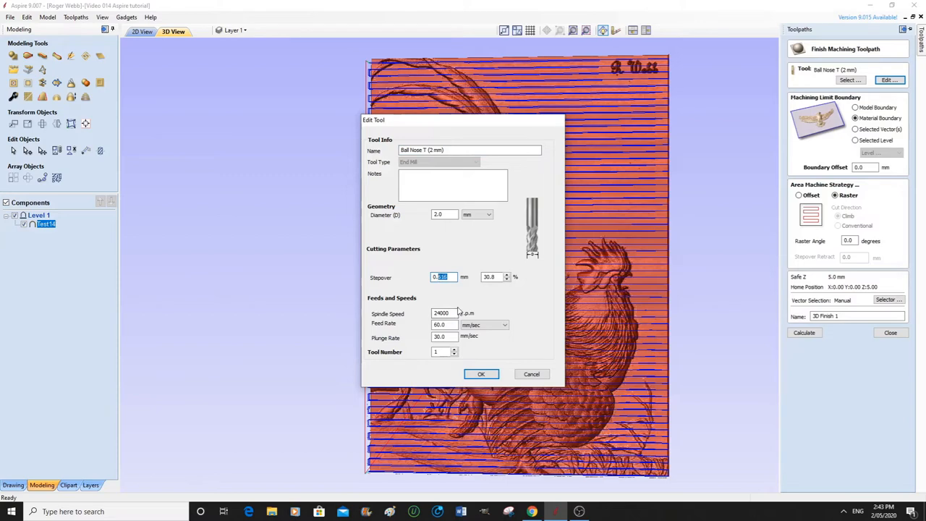
{"action": "type", "text": "0.2"}
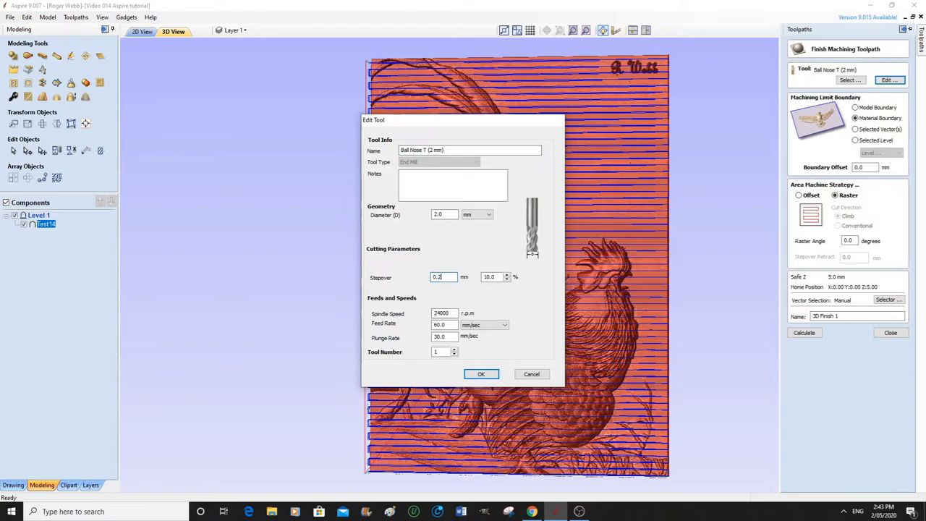
{"action": "type", "text": "0.25"}
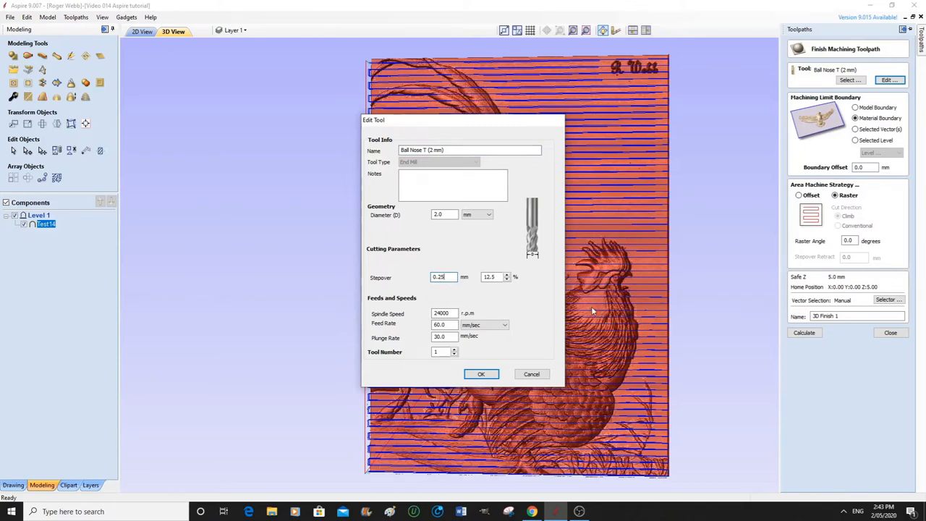
{"action": "mouse_move", "coordinate": [495, 304]}
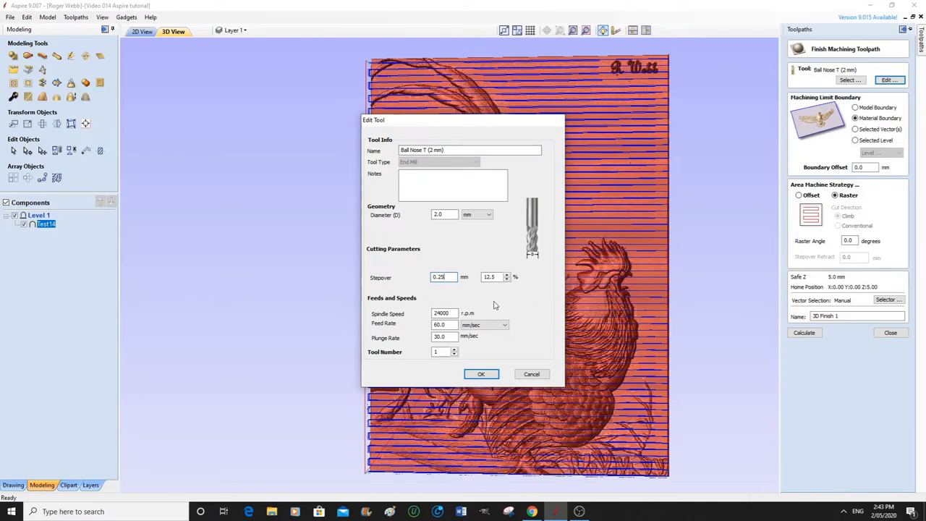
{"action": "left_click", "coordinate": [442, 324]}
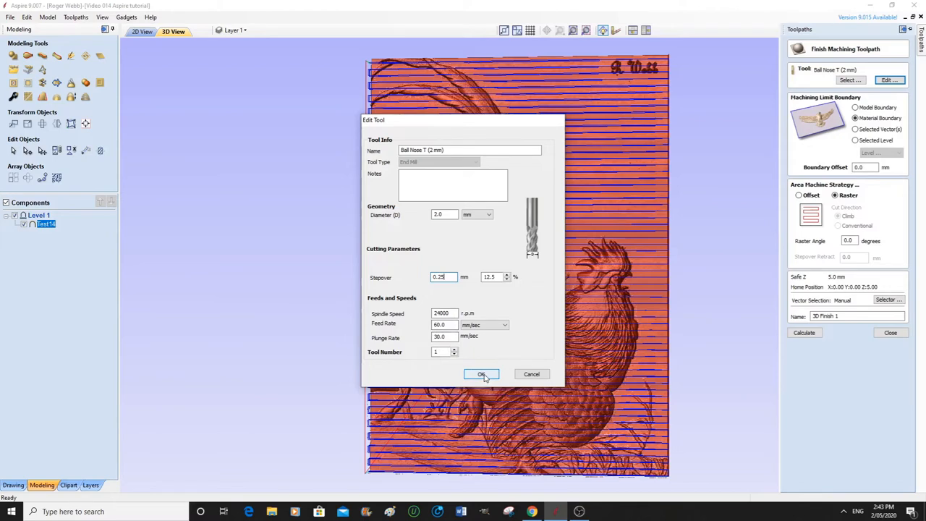
{"action": "left_click", "coordinate": [480, 373]}
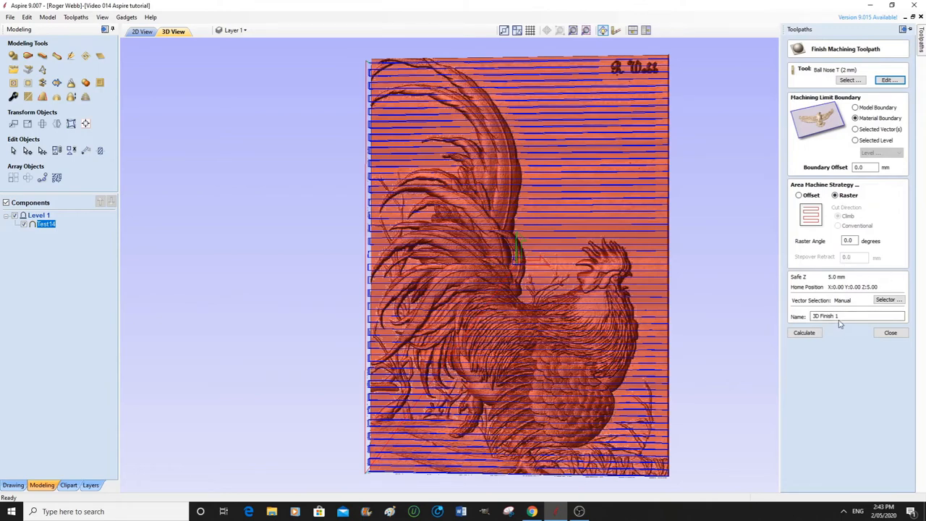
Keep the name 3D Finish 1 and calculate the finishing toolpath
{"action": "left_click", "coordinate": [857, 316]}
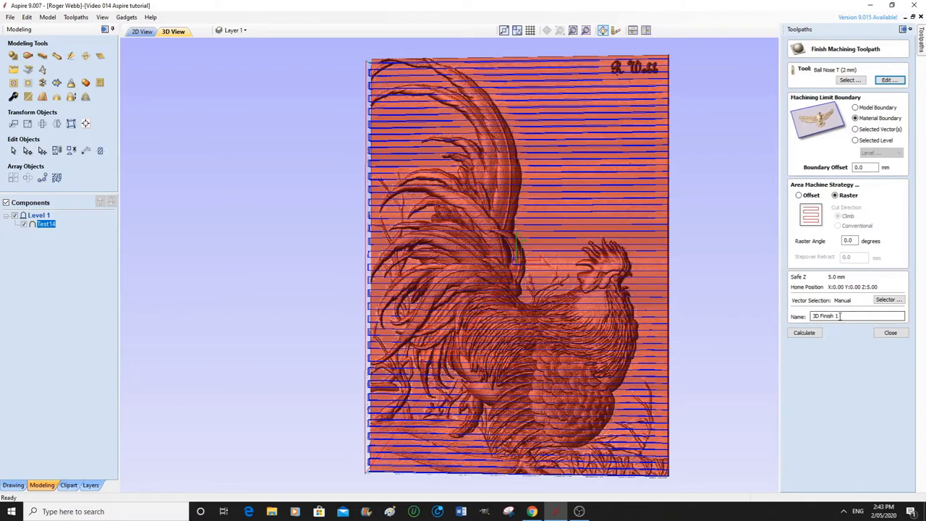
{"action": "left_click", "coordinate": [804, 331]}
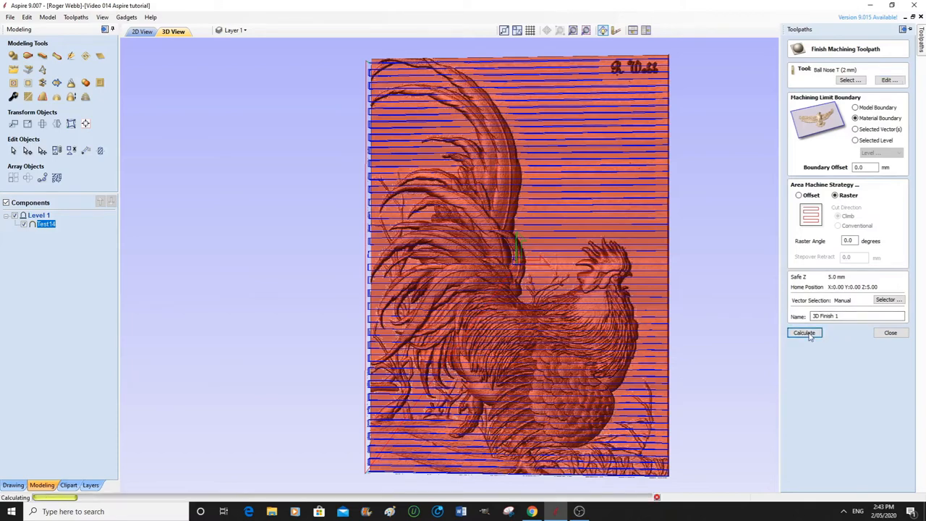
{"action": "left_click", "coordinate": [804, 333]}
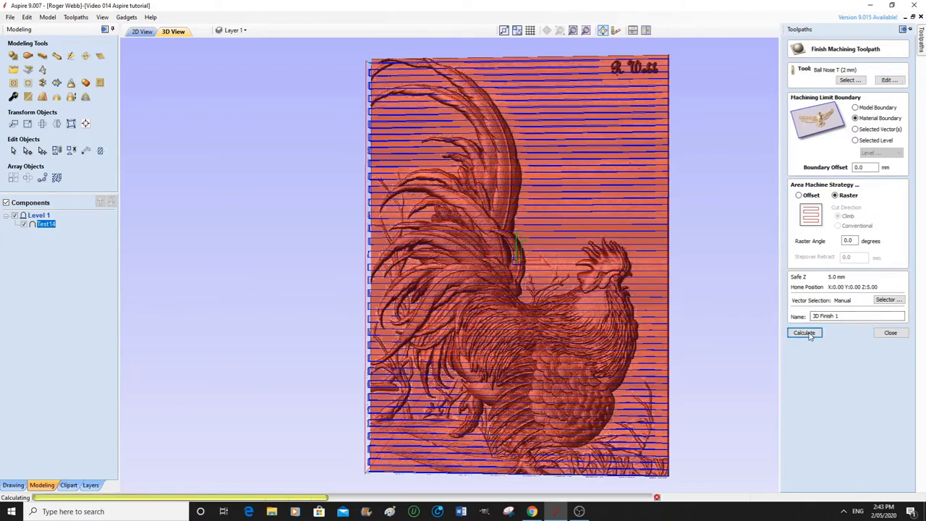
{"action": "left_click", "coordinate": [805, 333]}
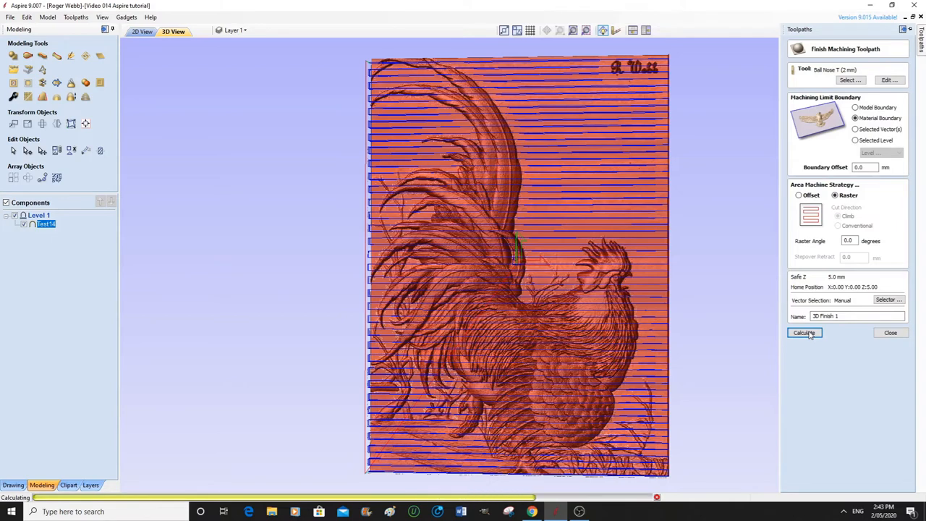
Play the 3D Finish 1 simulation carving the rooster relief over the roughed block
{"action": "left_click", "coordinate": [805, 332]}
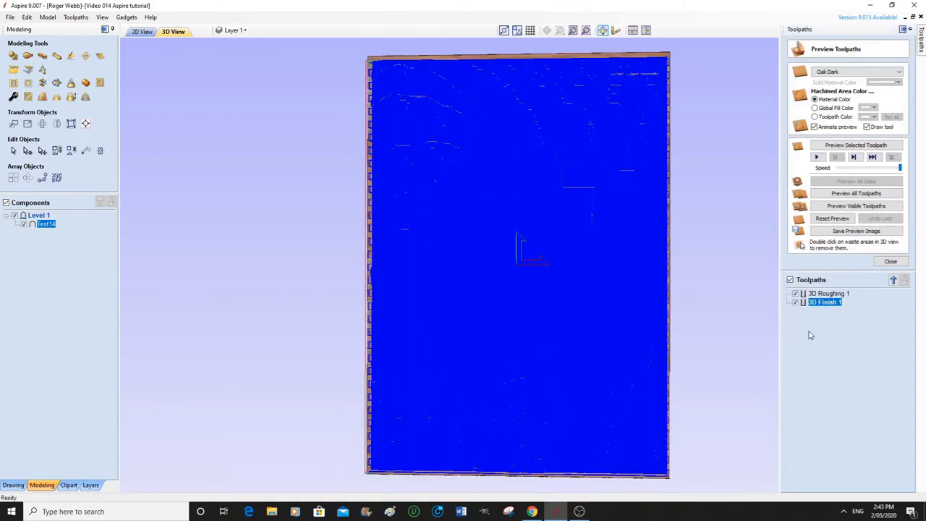
{"action": "mouse_move", "coordinate": [808, 330]}
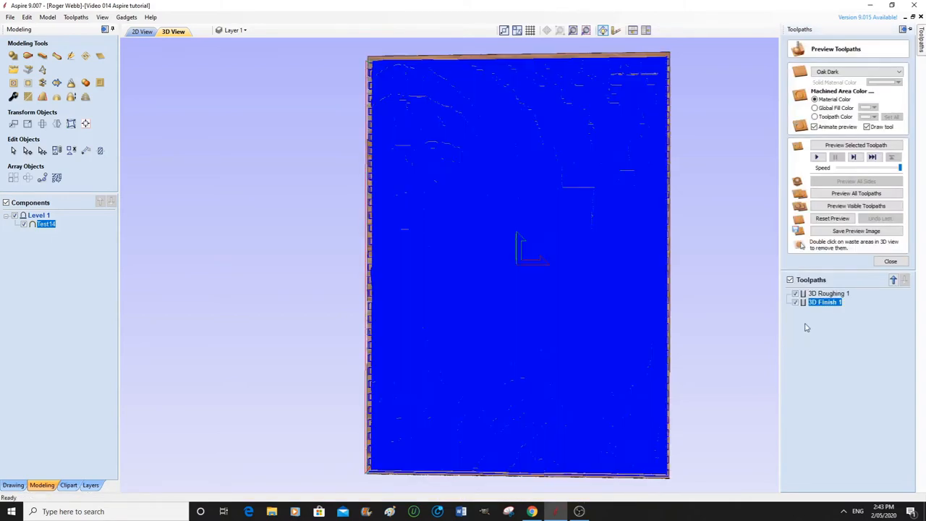
{"action": "left_click", "coordinate": [819, 157]}
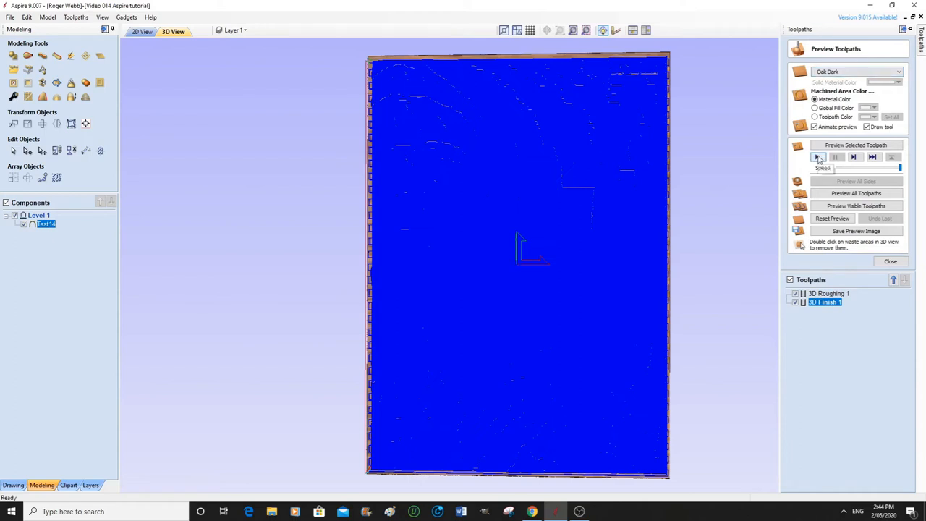
{"action": "left_click", "coordinate": [819, 156]}
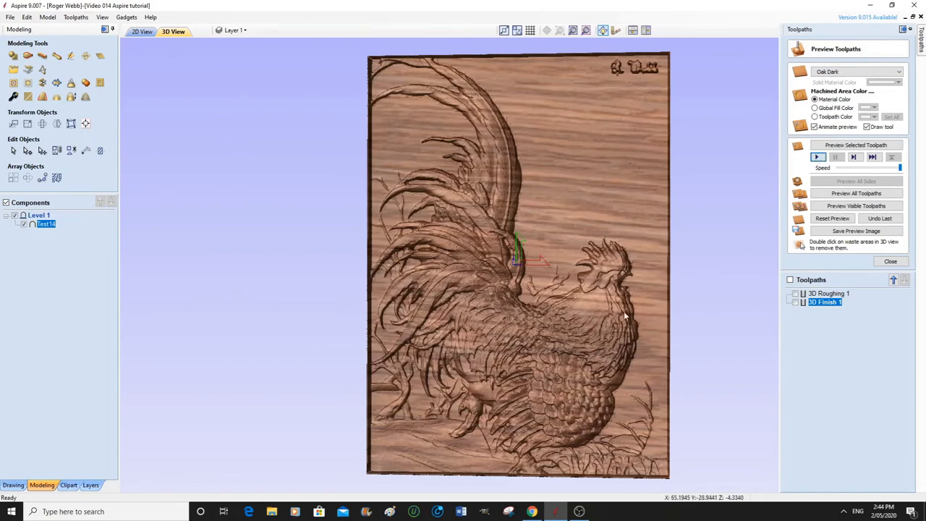
{"action": "mouse_move", "coordinate": [586, 347]}
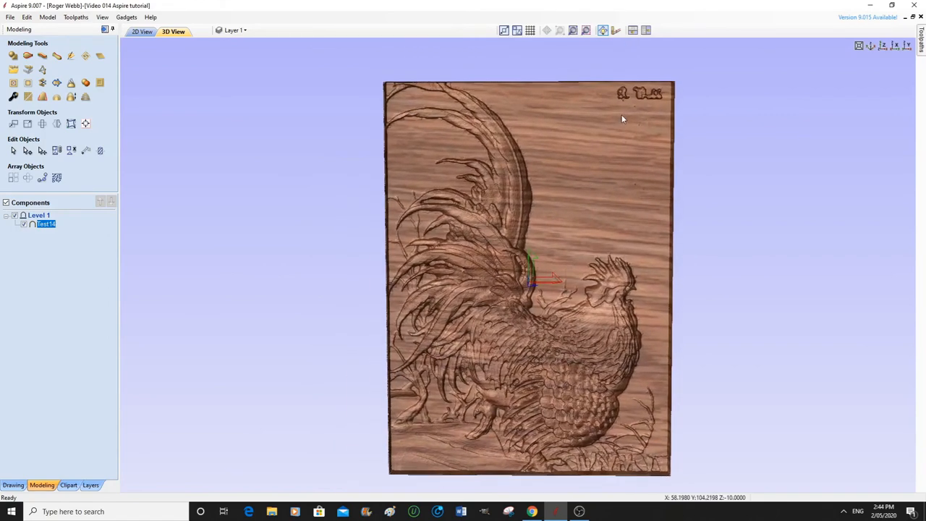
{"action": "mouse_move", "coordinate": [614, 96]}
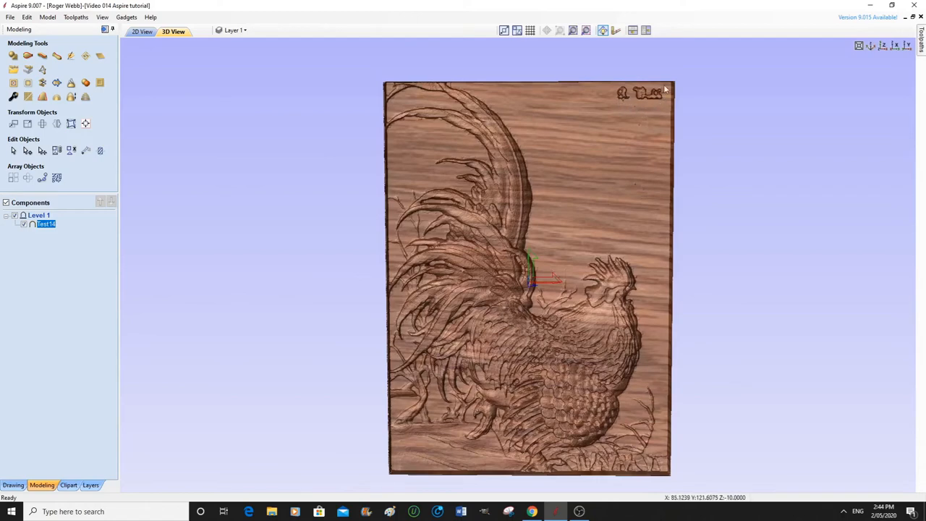
{"action": "mouse_move", "coordinate": [648, 133]}
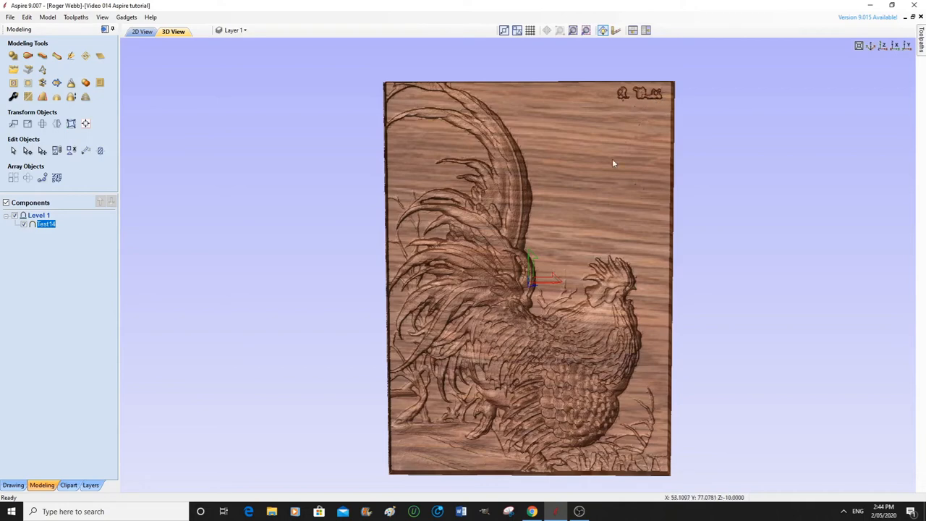
{"action": "mouse_move", "coordinate": [611, 162]}
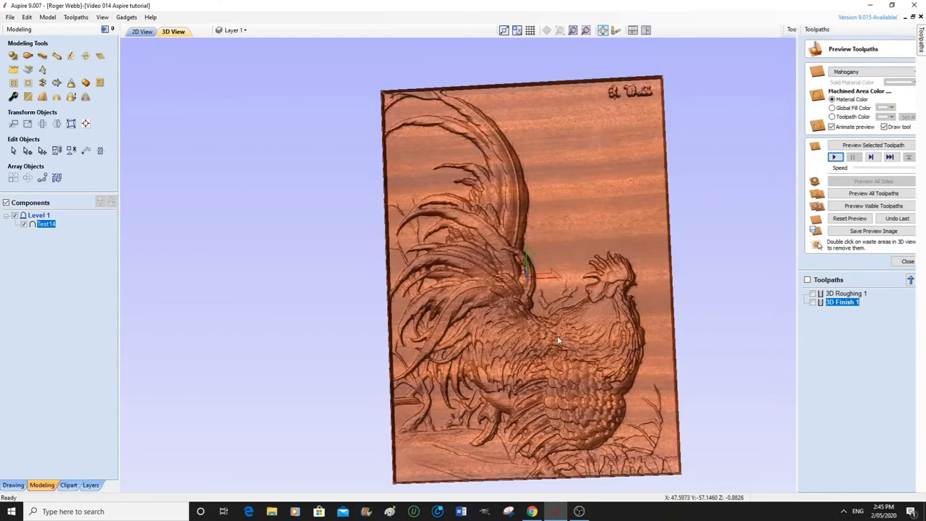
Finish inspecting the simulated mahogany relief and close the preview to the toolpath list
{"action": "left_click", "coordinate": [908, 261]}
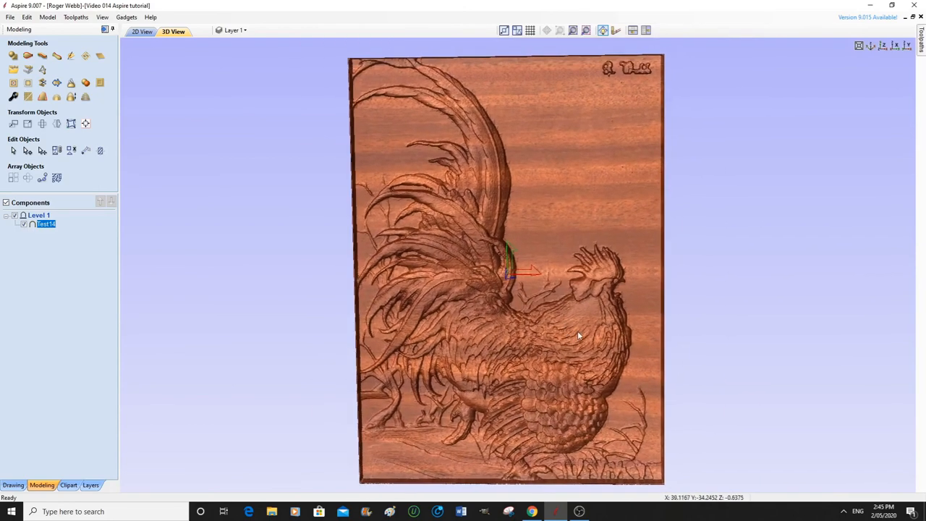
{"action": "scroll", "scroll_direction": "up", "scroll_amount": 3}
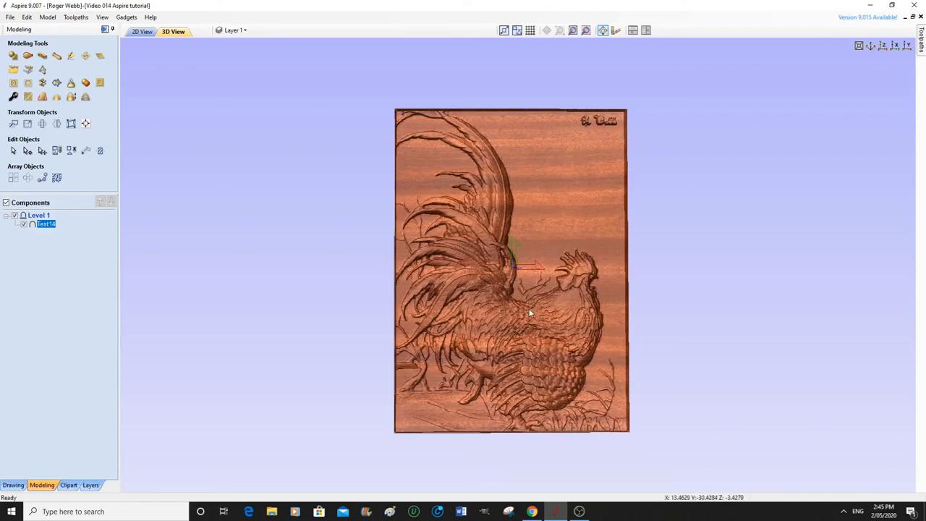
{"action": "mouse_move", "coordinate": [547, 304]}
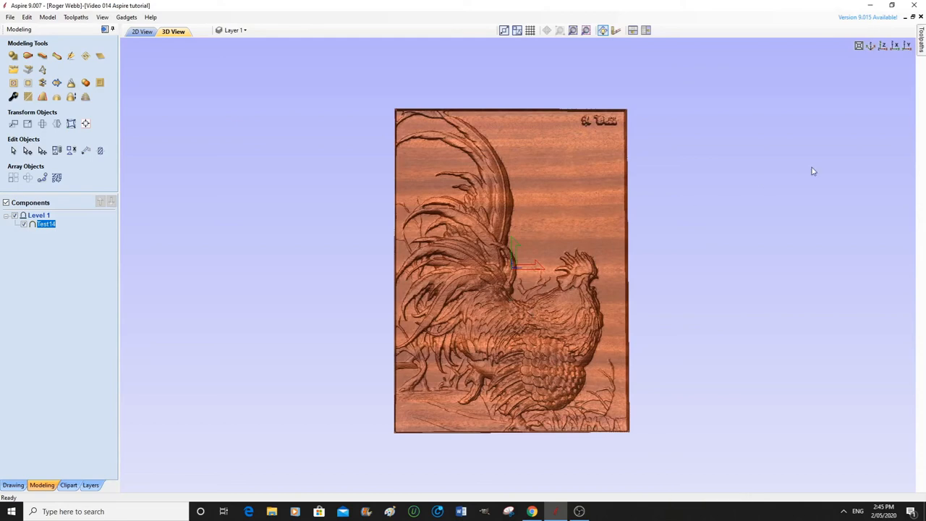
{"action": "mouse_move", "coordinate": [865, 98]}
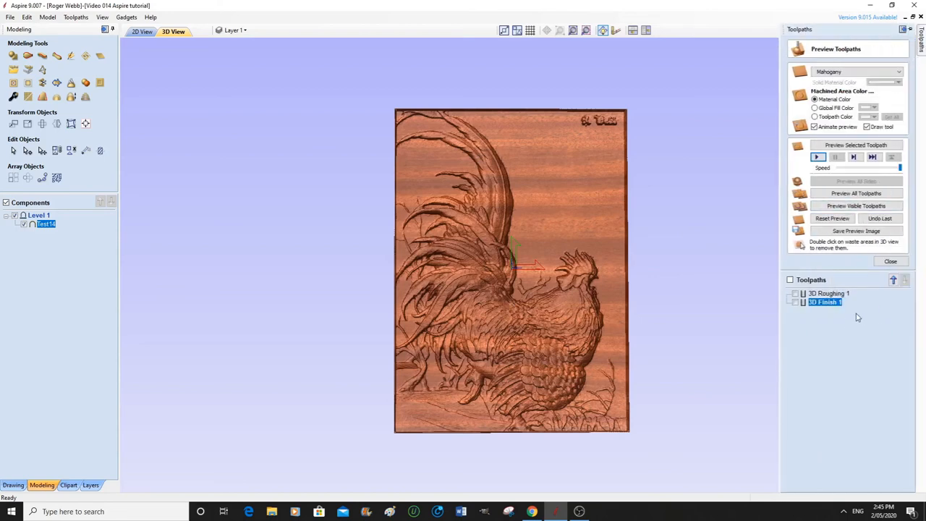
{"action": "left_click", "coordinate": [892, 261]}
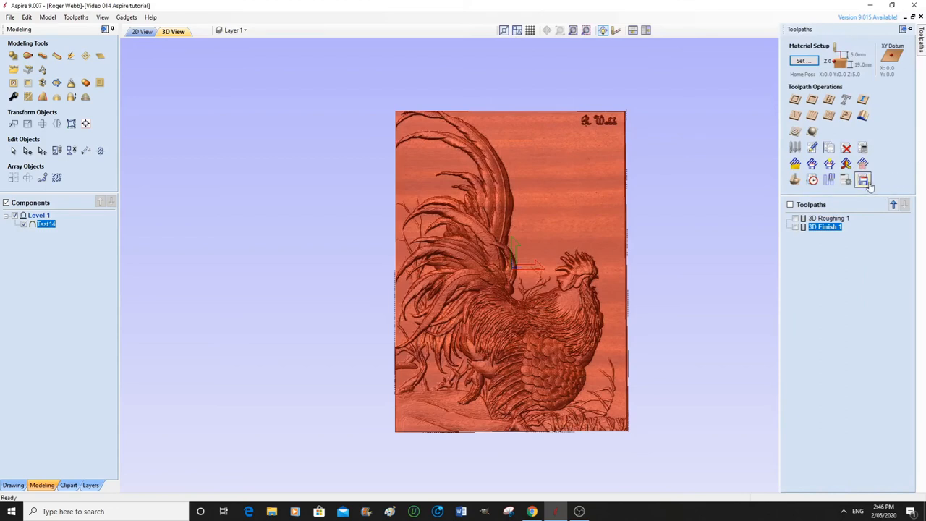
{"action": "mouse_move", "coordinate": [864, 181]}
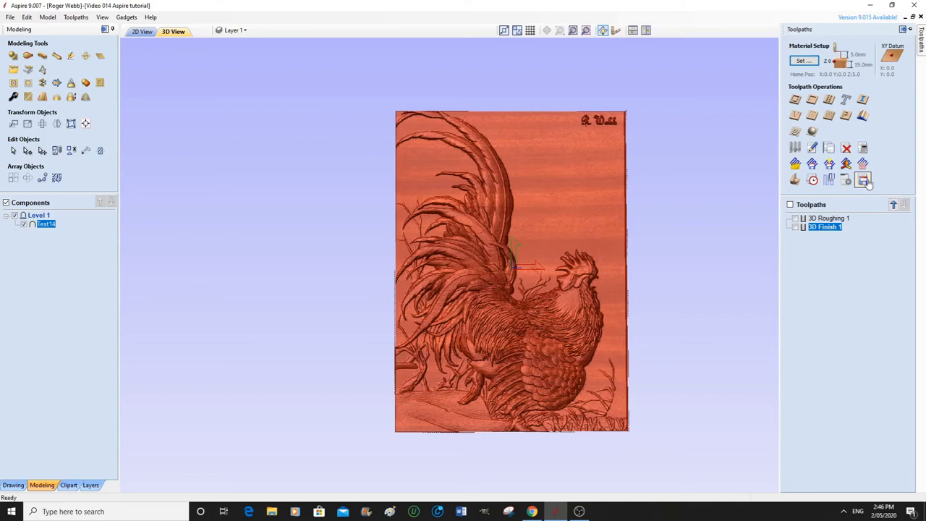
{"action": "mouse_move", "coordinate": [863, 179]}
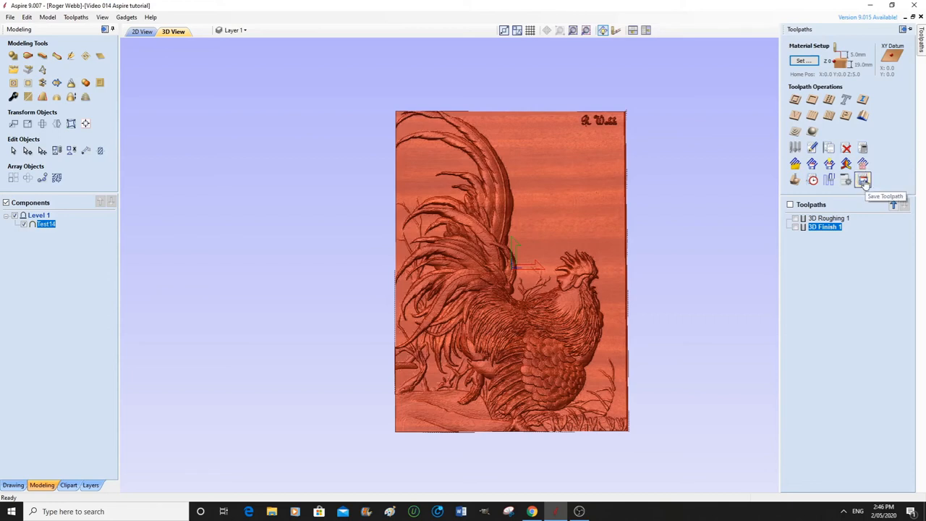
In Save Toolpaths, output visible toolpaths to one file with the G Code (mm) (*.tap) post processor
{"action": "left_click", "coordinate": [862, 179]}
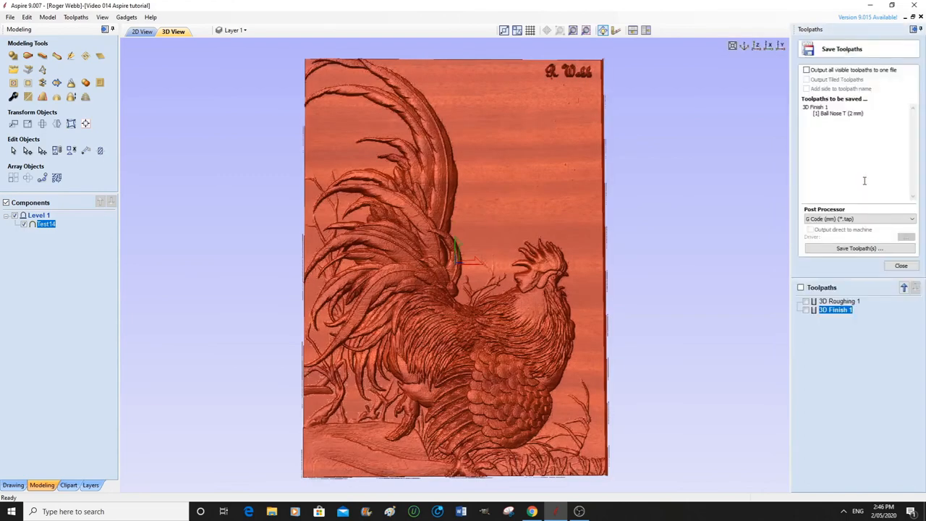
{"action": "mouse_move", "coordinate": [865, 183]}
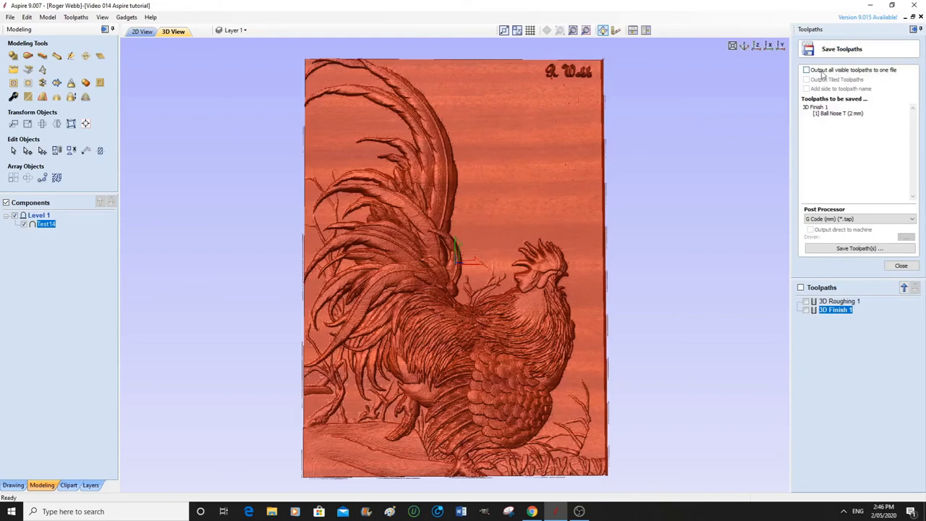
{"action": "left_click", "coordinate": [808, 70]}
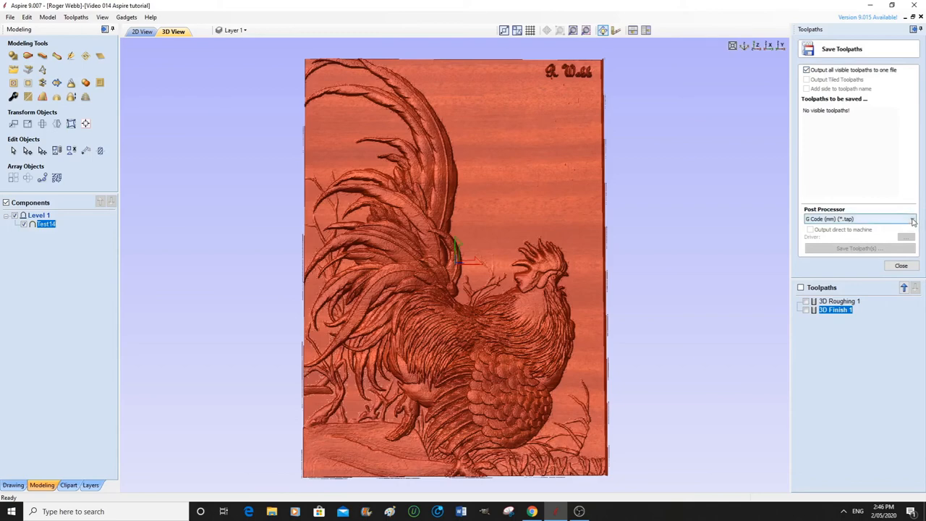
{"action": "left_click", "coordinate": [912, 218]}
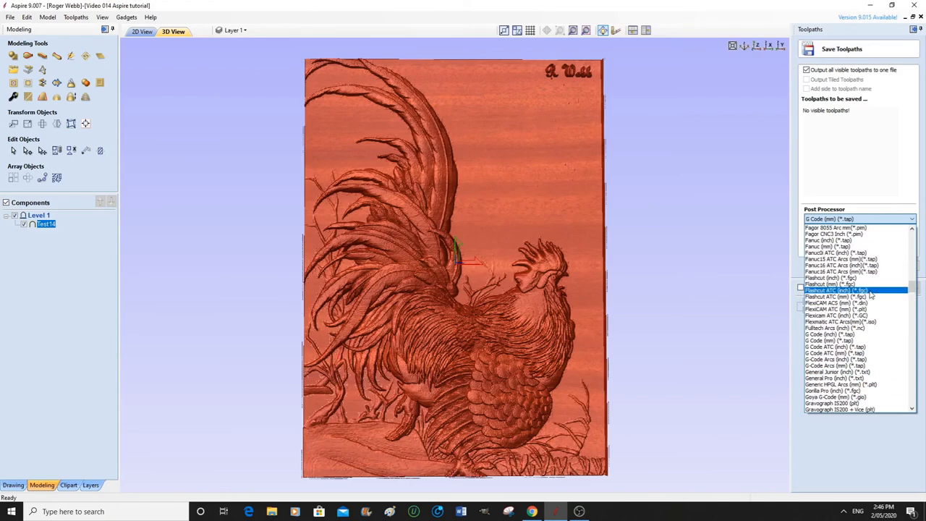
{"action": "scroll", "scroll_direction": "down", "scroll_amount": 3}
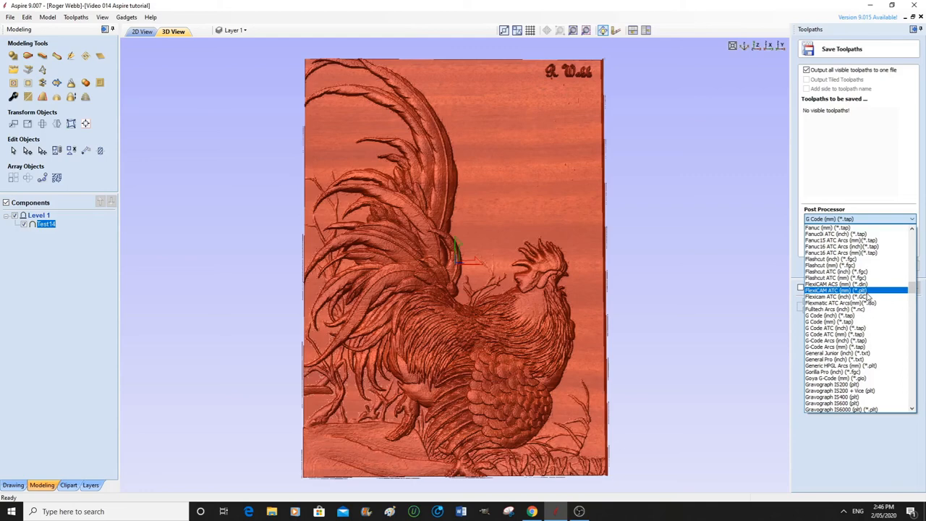
{"action": "left_click", "coordinate": [857, 297]}
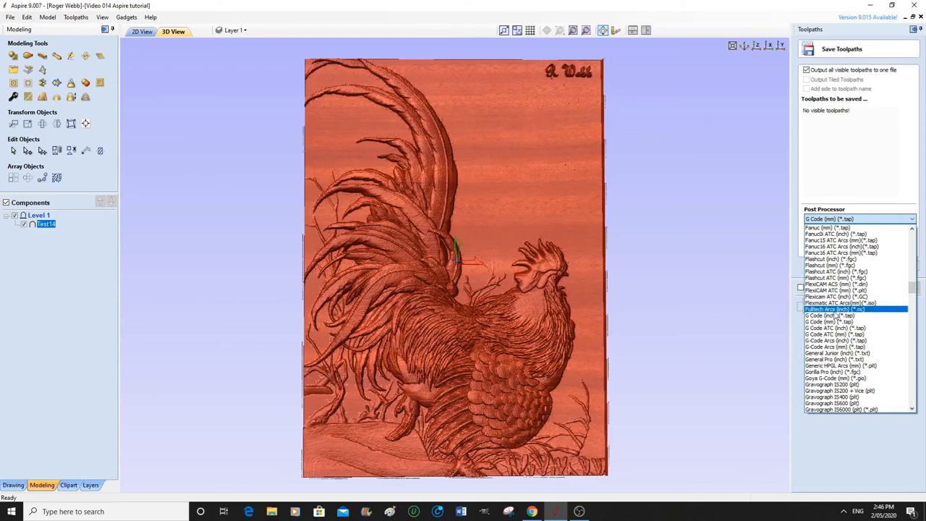
{"action": "left_click", "coordinate": [832, 321]}
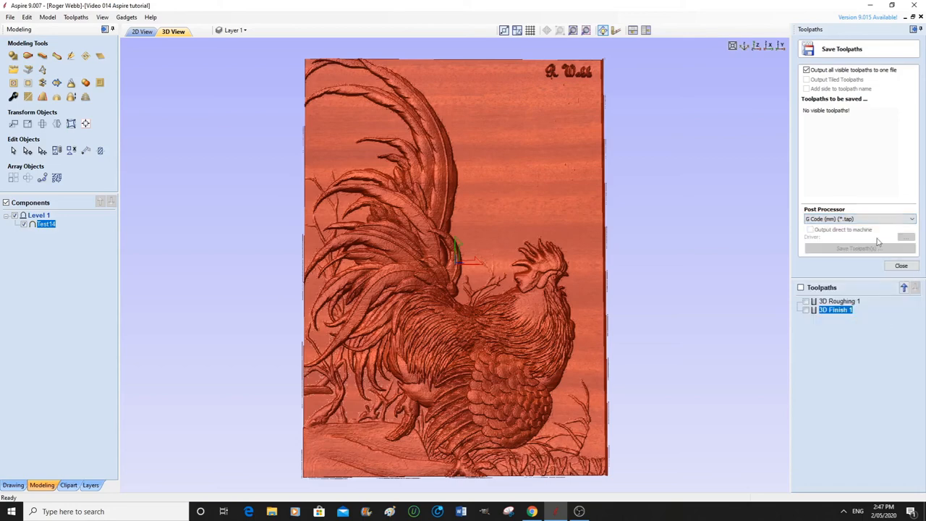
{"action": "mouse_move", "coordinate": [825, 197]}
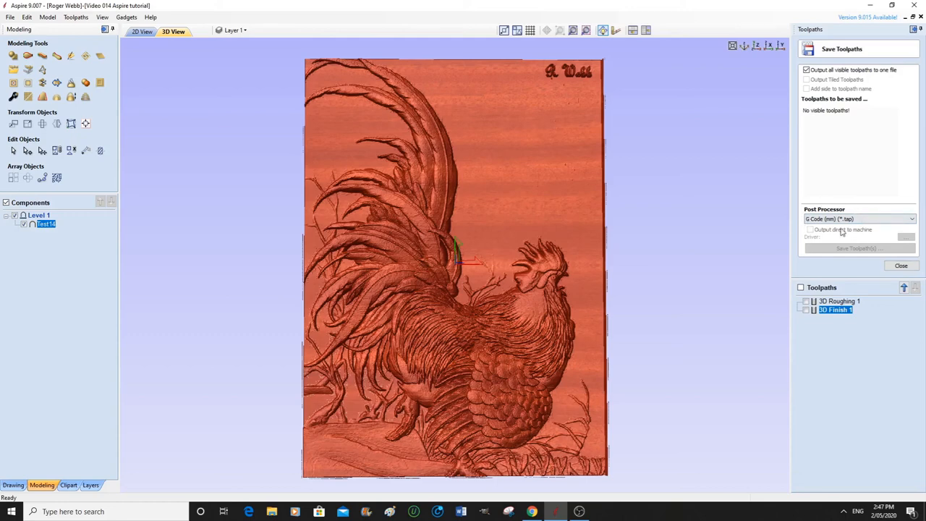
{"action": "mouse_move", "coordinate": [803, 243]}
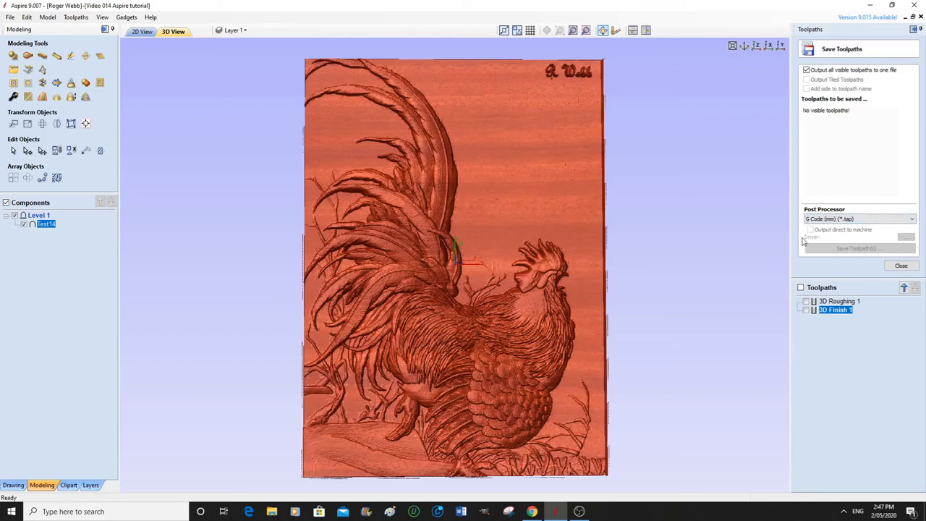
{"action": "mouse_move", "coordinate": [822, 199]}
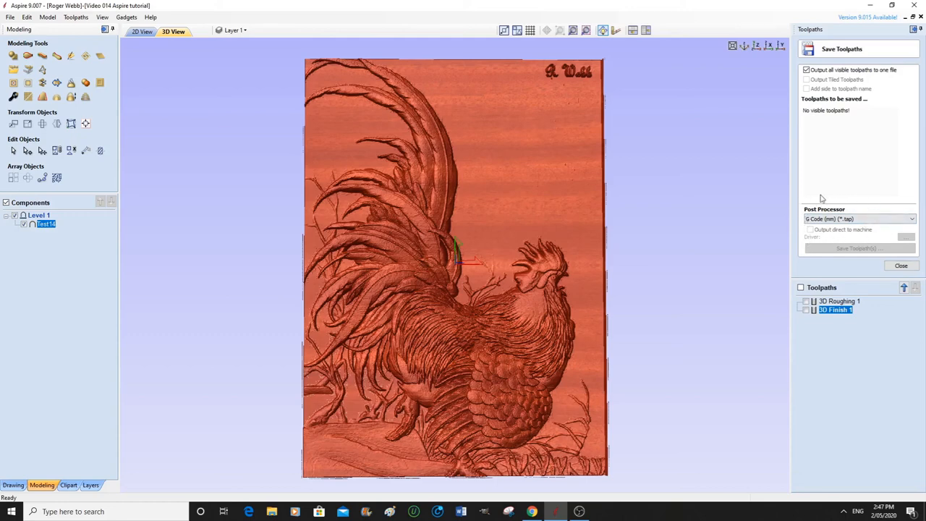
{"action": "mouse_move", "coordinate": [876, 235]}
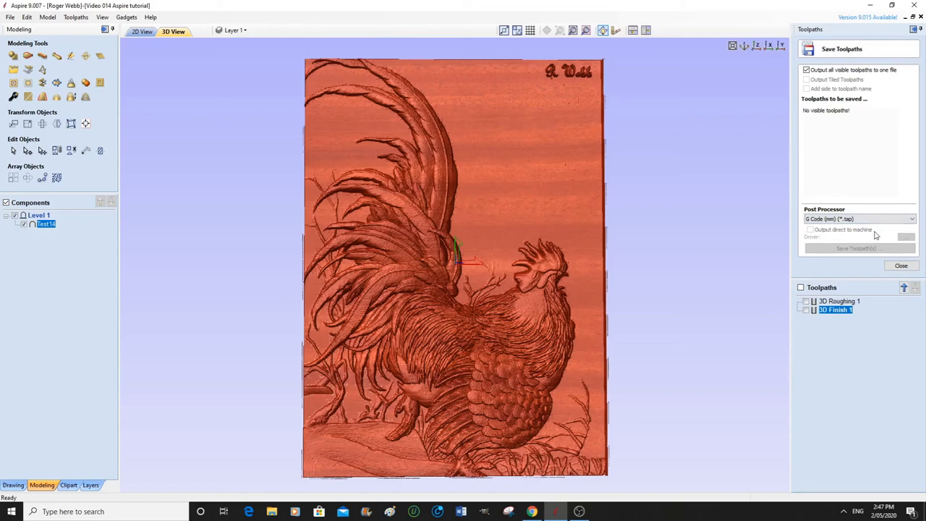
{"action": "mouse_move", "coordinate": [865, 239]}
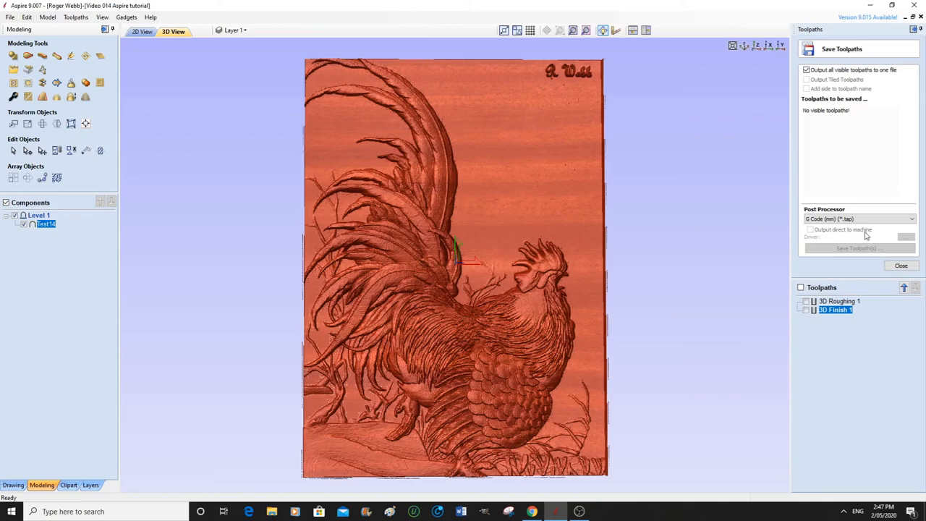
{"action": "mouse_move", "coordinate": [842, 249]}
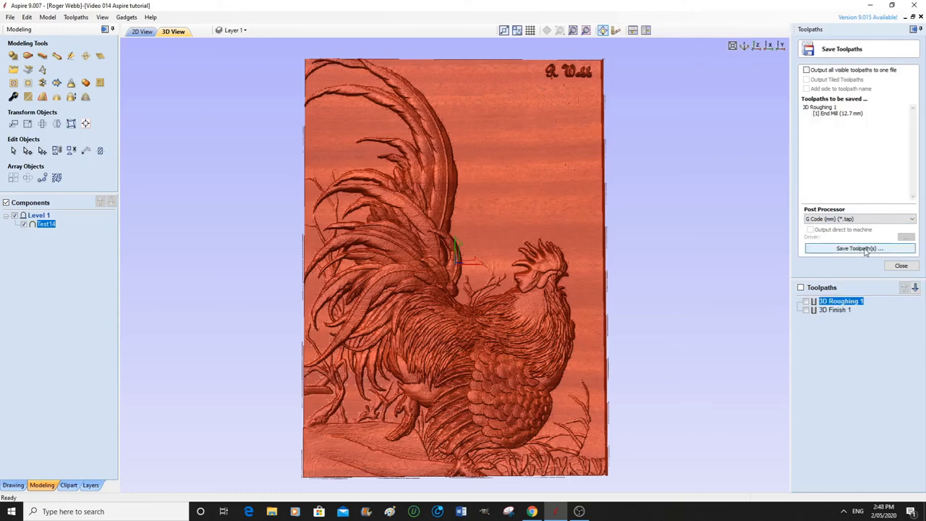
Save 3D Roughing 1 as a .tap G-code file on the Desktop
{"action": "left_click", "coordinate": [860, 249]}
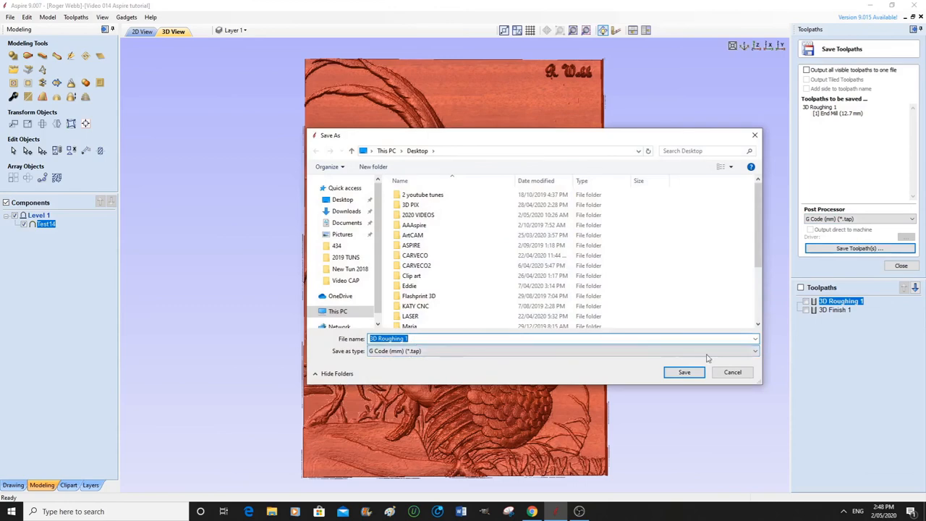
{"action": "left_click", "coordinate": [341, 199]}
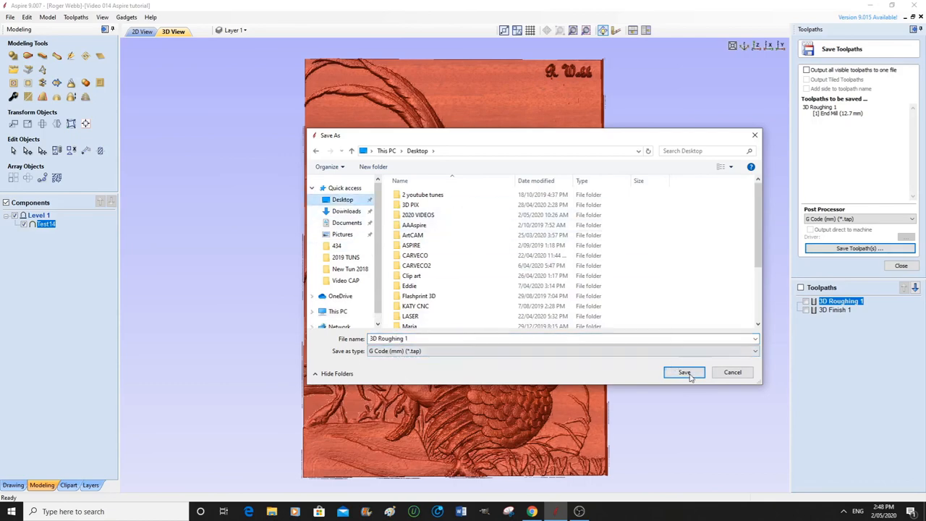
{"action": "left_click", "coordinate": [684, 372]}
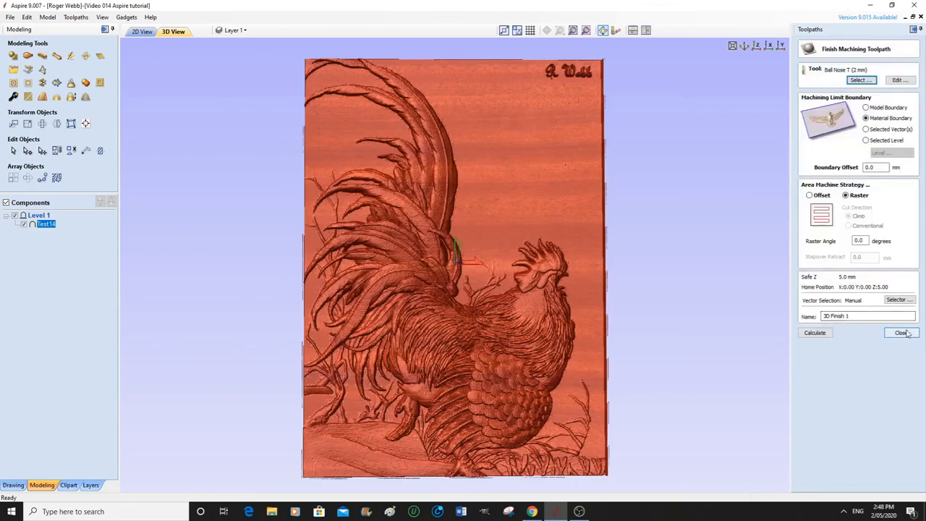
Close the finish settings and save 3D Finish 1 as a .tap G-code file on the Desktop
{"action": "left_click", "coordinate": [900, 331]}
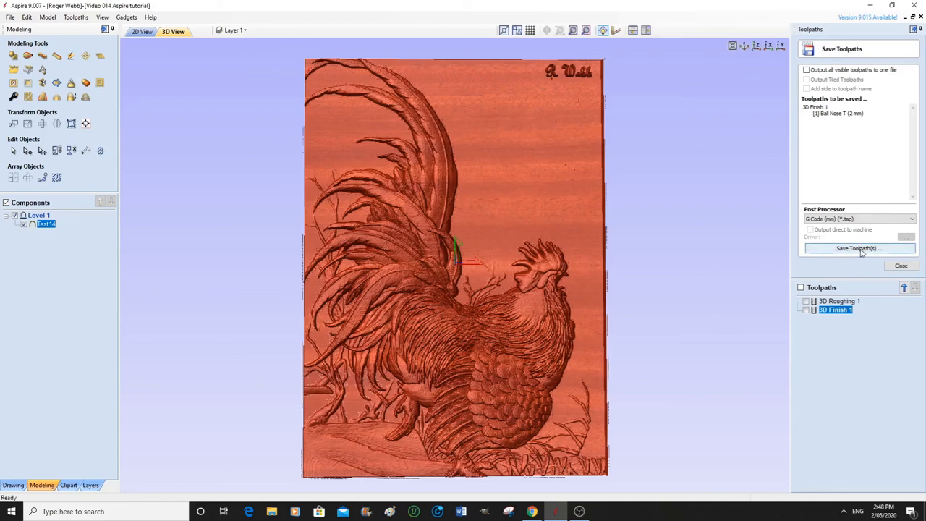
{"action": "left_click", "coordinate": [859, 249]}
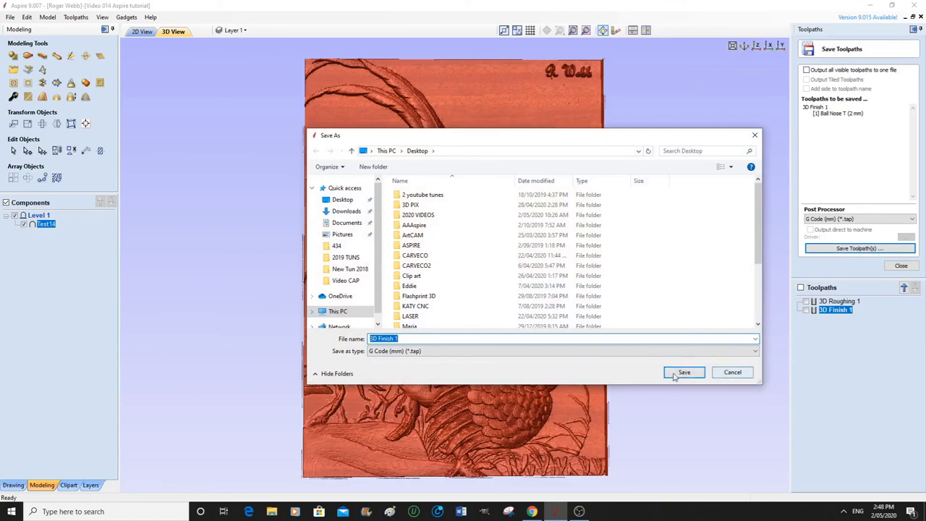
{"action": "left_click", "coordinate": [684, 372]}
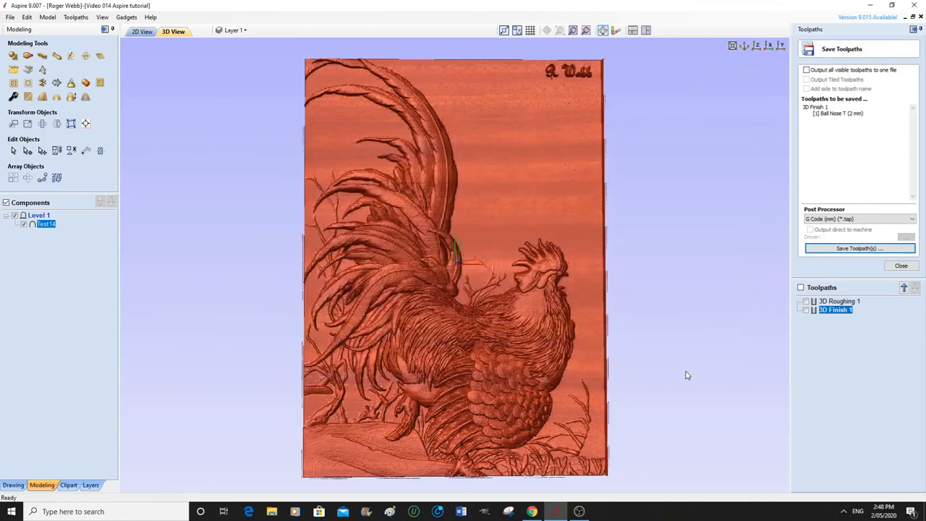
{"action": "mouse_move", "coordinate": [739, 365]}
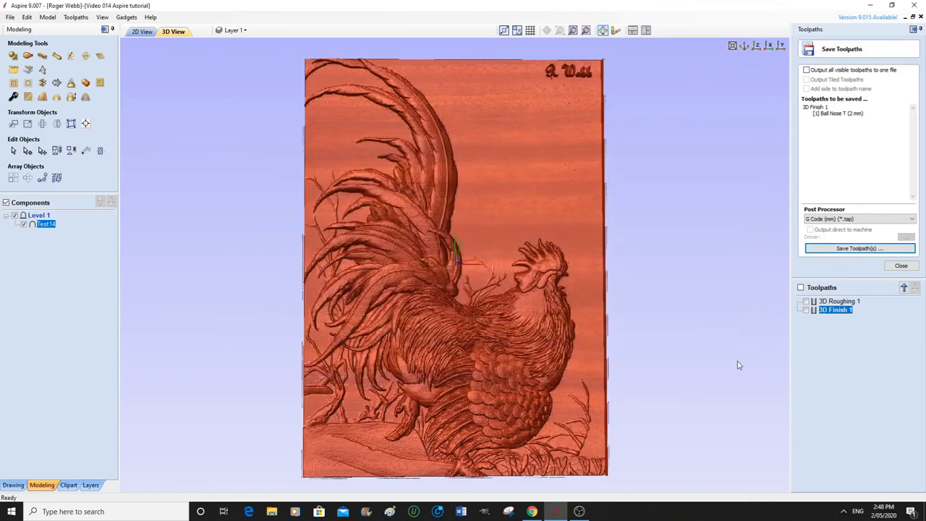